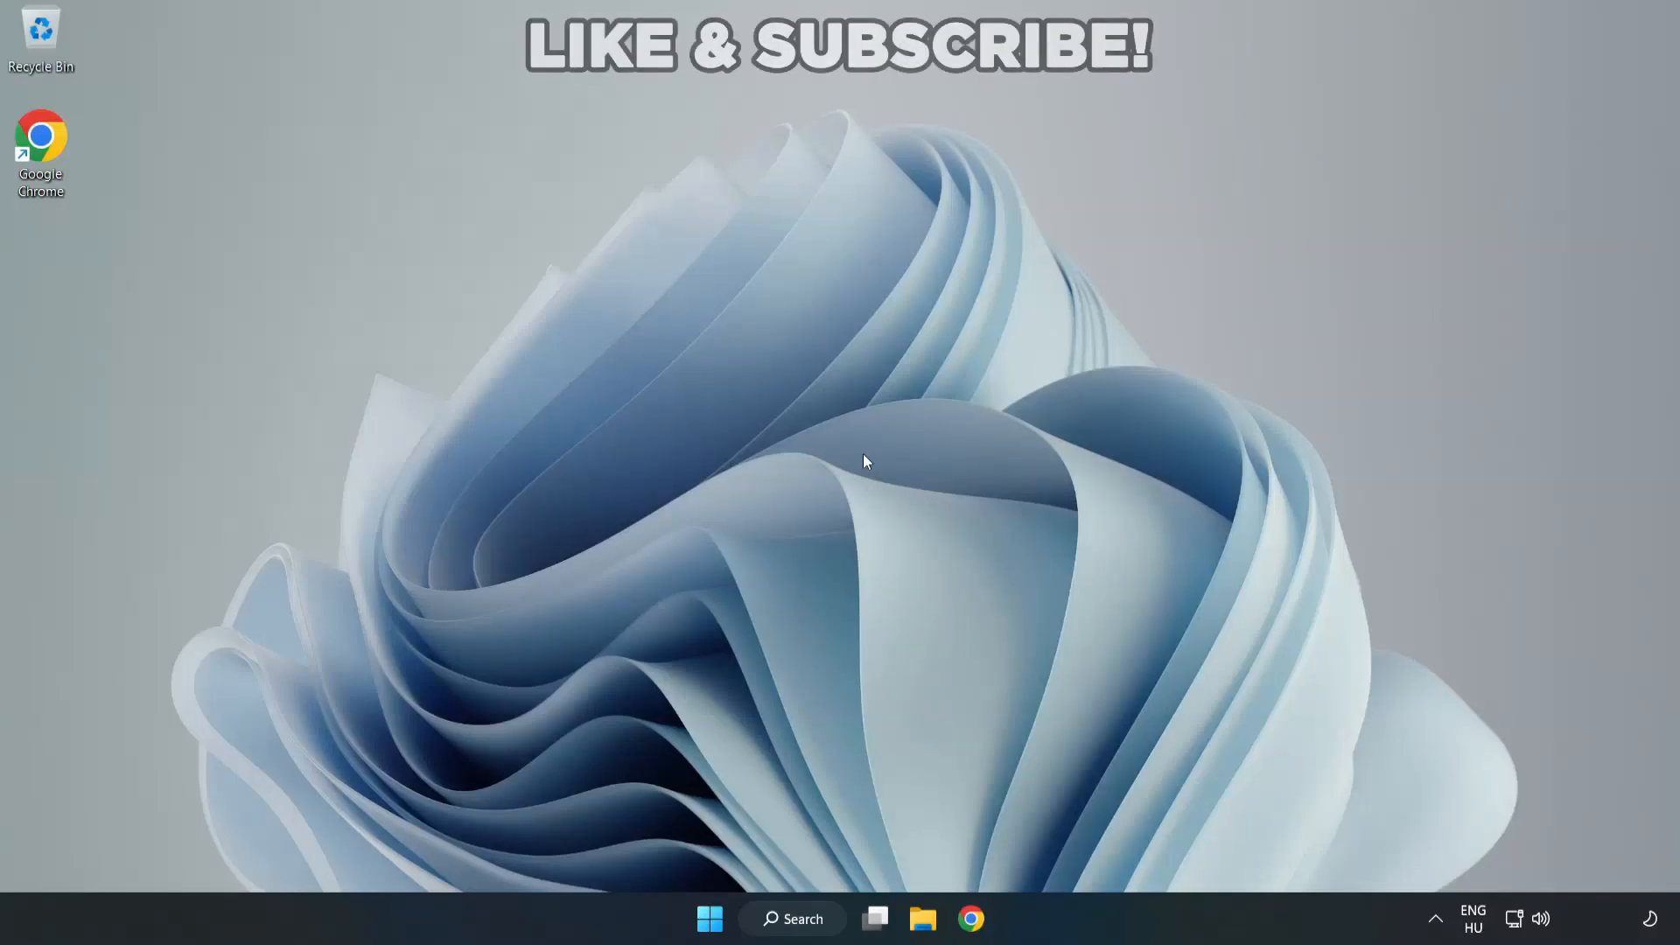
{"action": "mouse_move", "coordinate": [924, 469]}
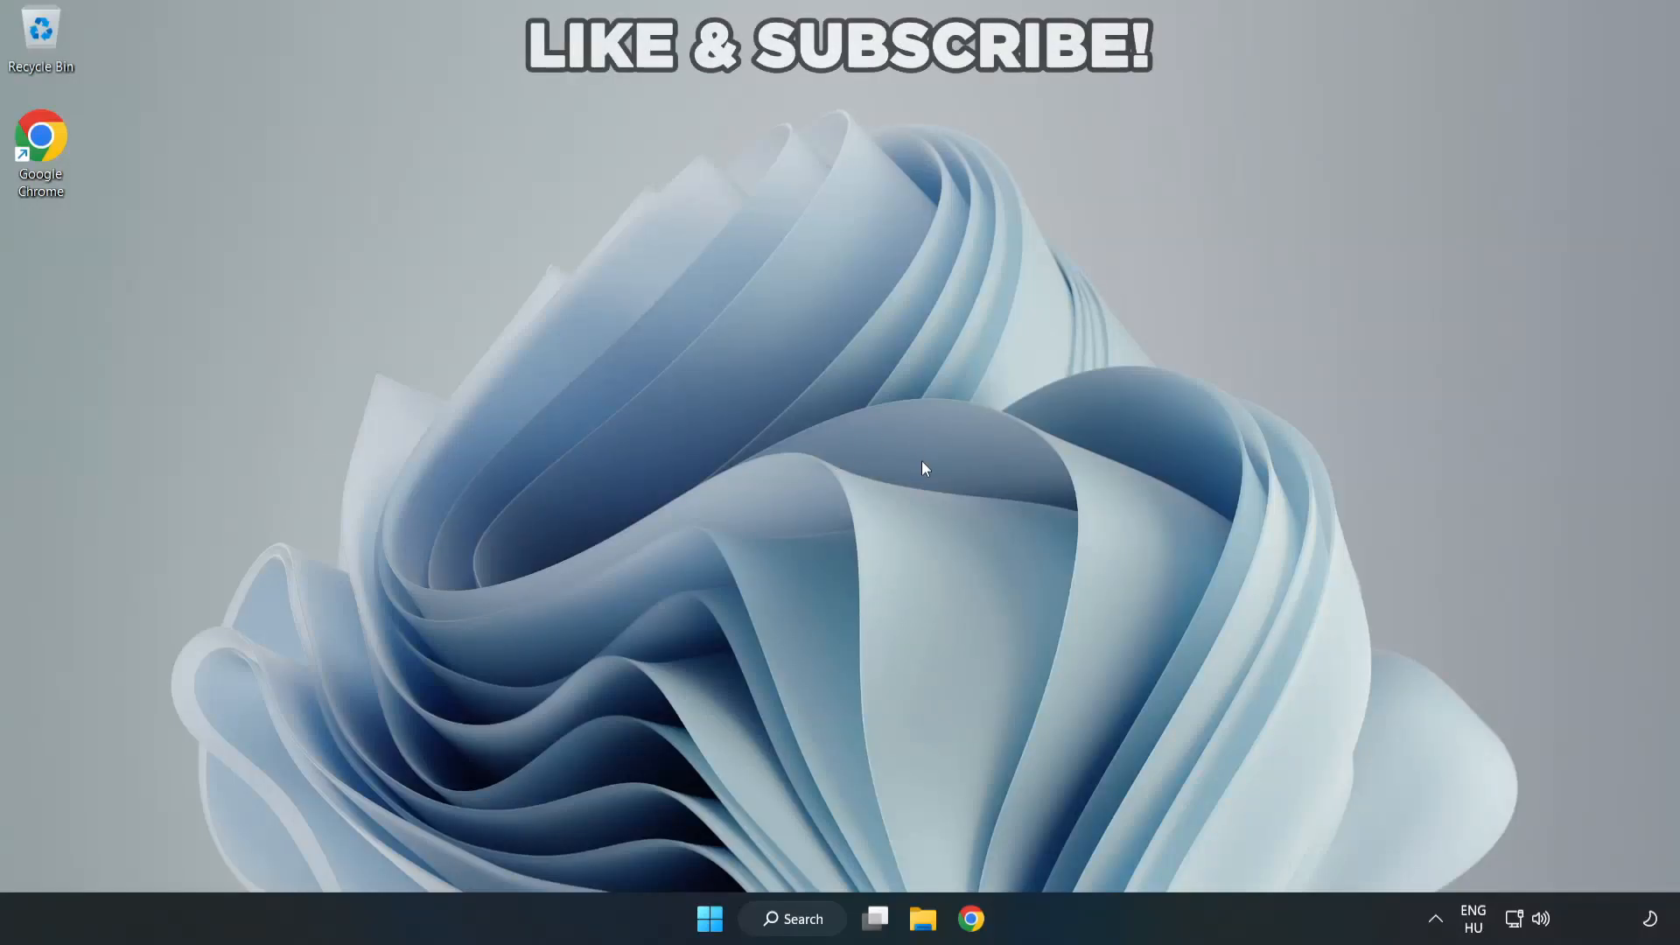
{"action": "mouse_move", "coordinate": [1543, 919]}
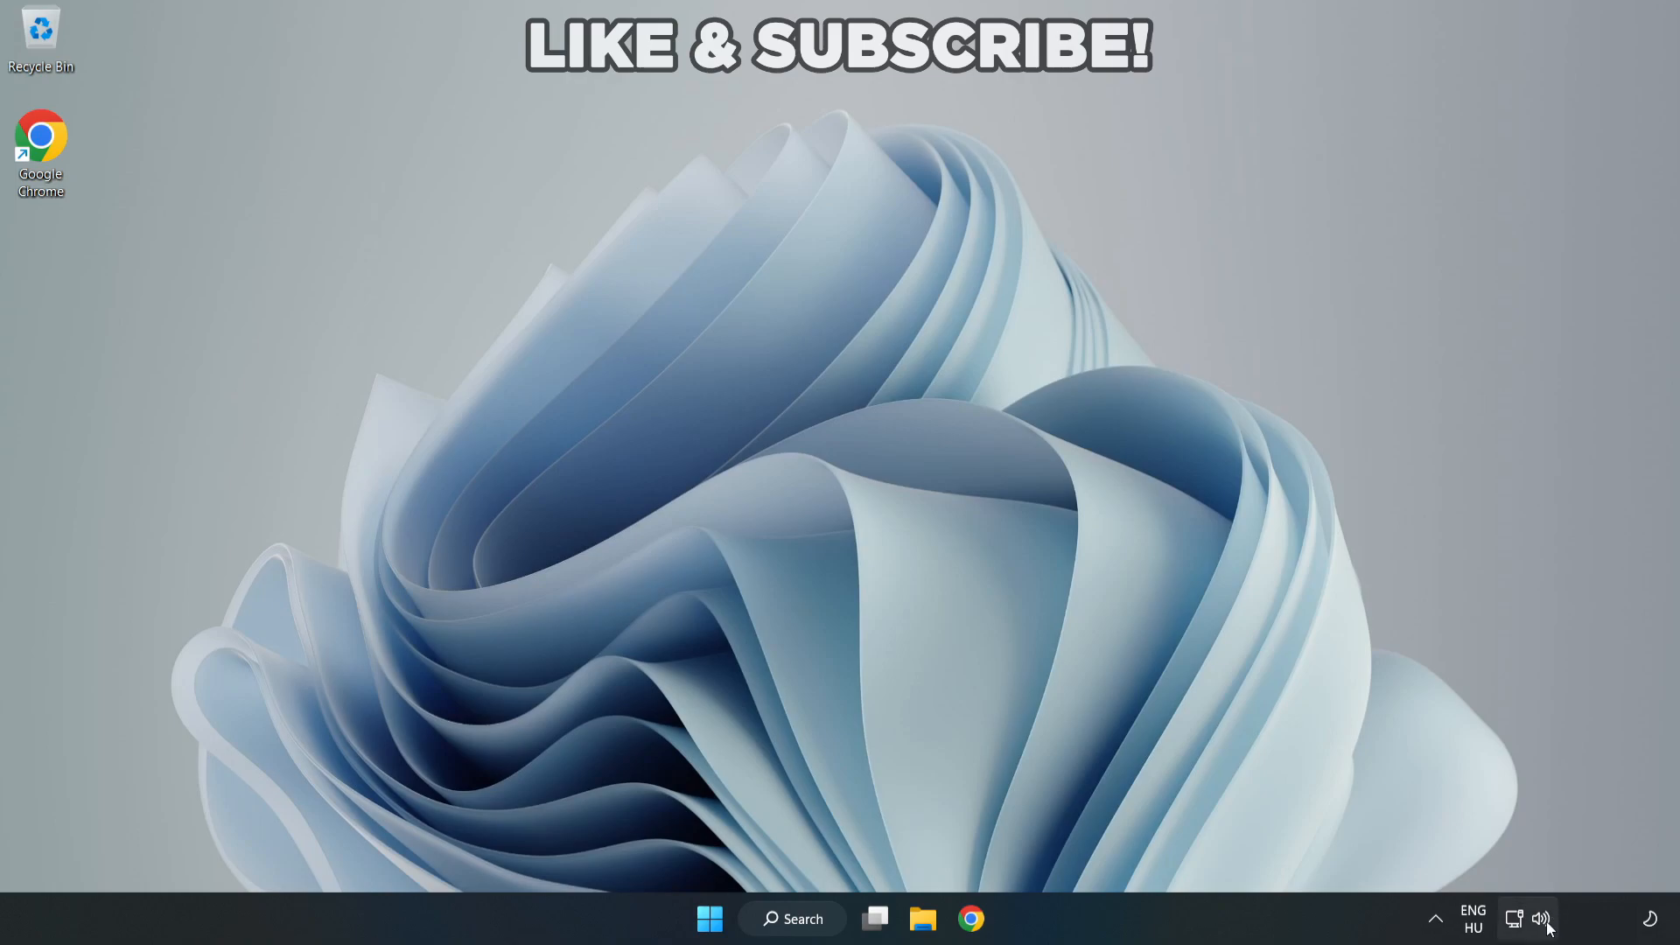
Step: Switch sound output to Speakers (High Definition Audio Device) from Quick Settings and dismiss the panel
{"action": "left_click", "coordinate": [1543, 919]}
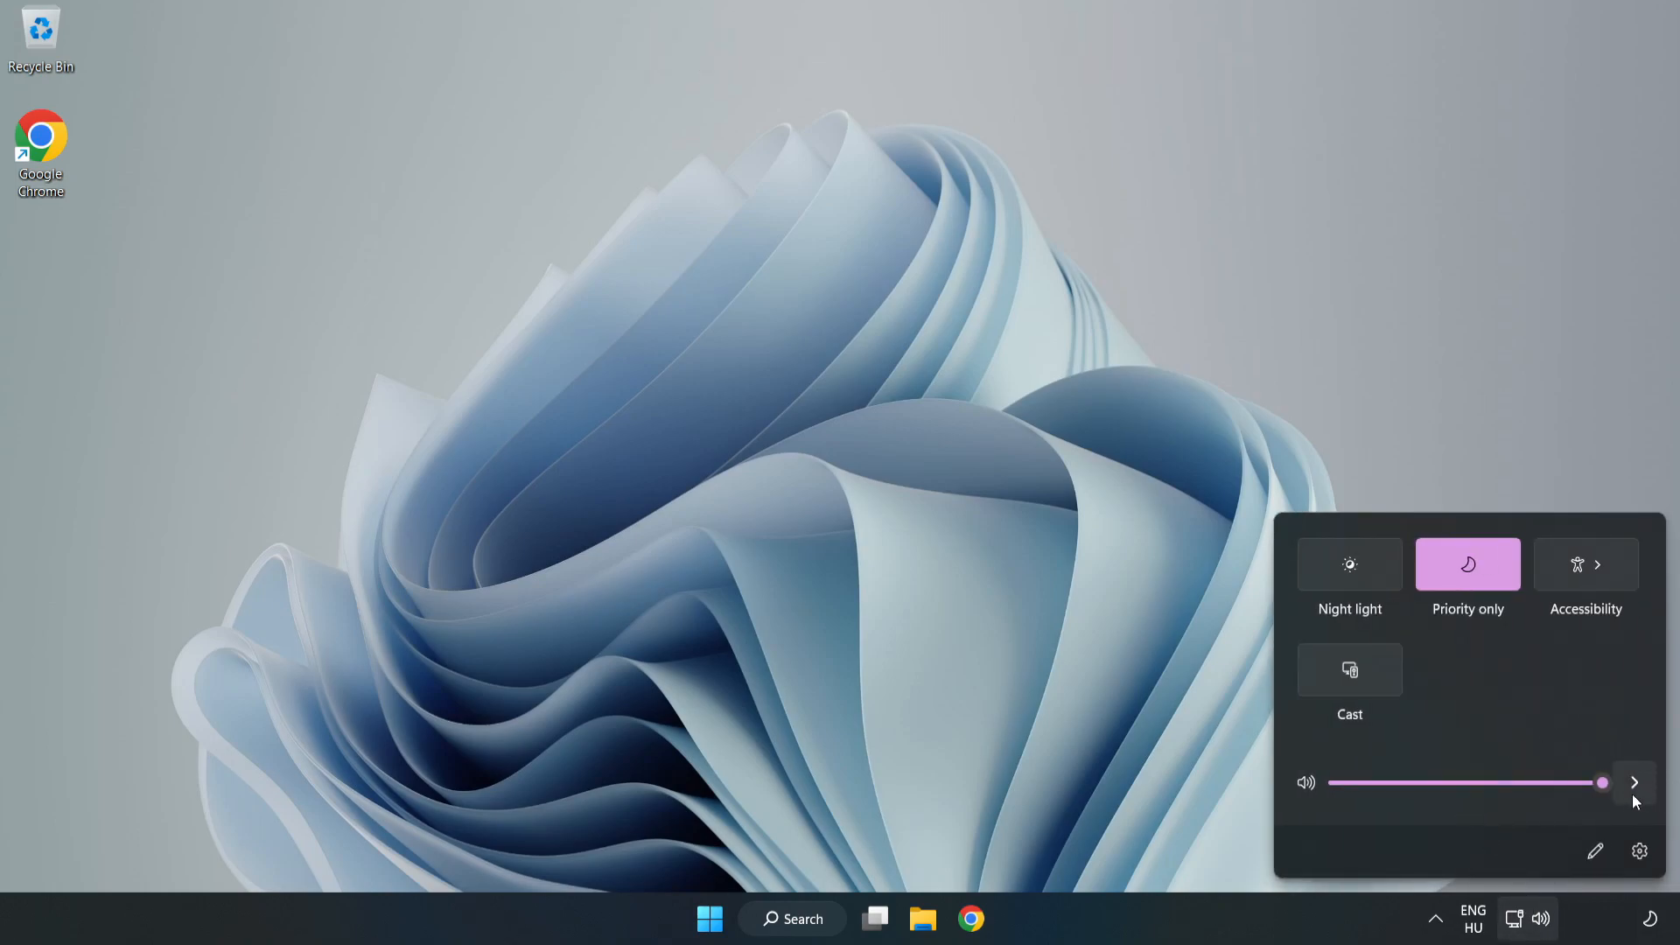
{"action": "mouse_move", "coordinate": [1633, 783]}
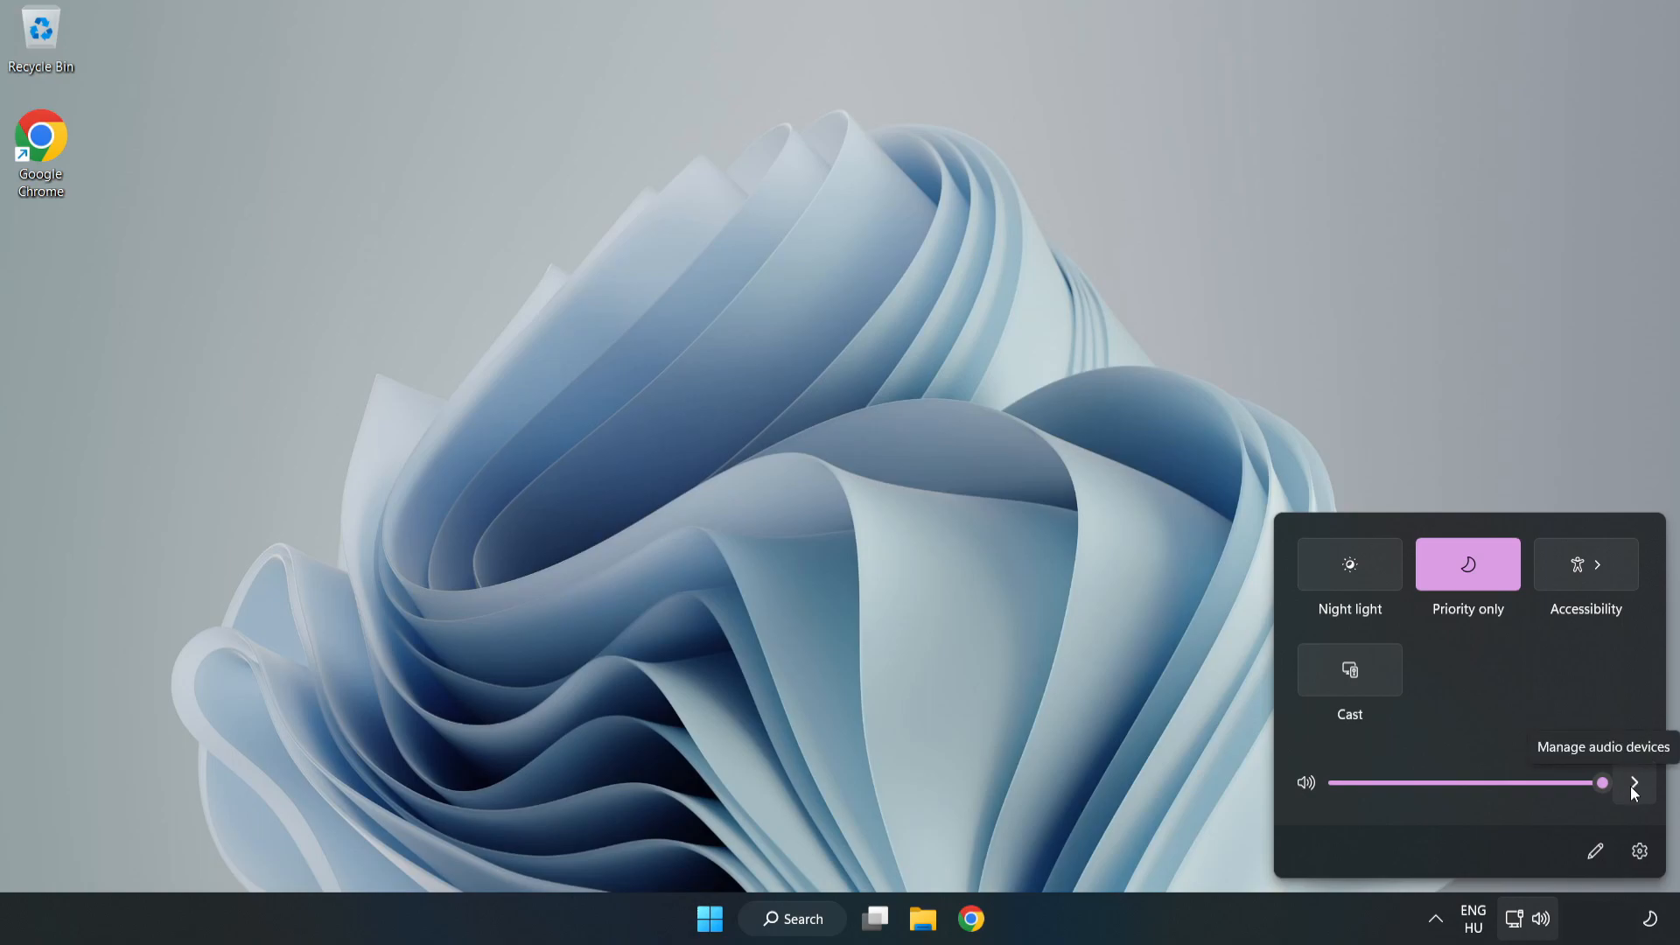
{"action": "left_click", "coordinate": [1632, 783]}
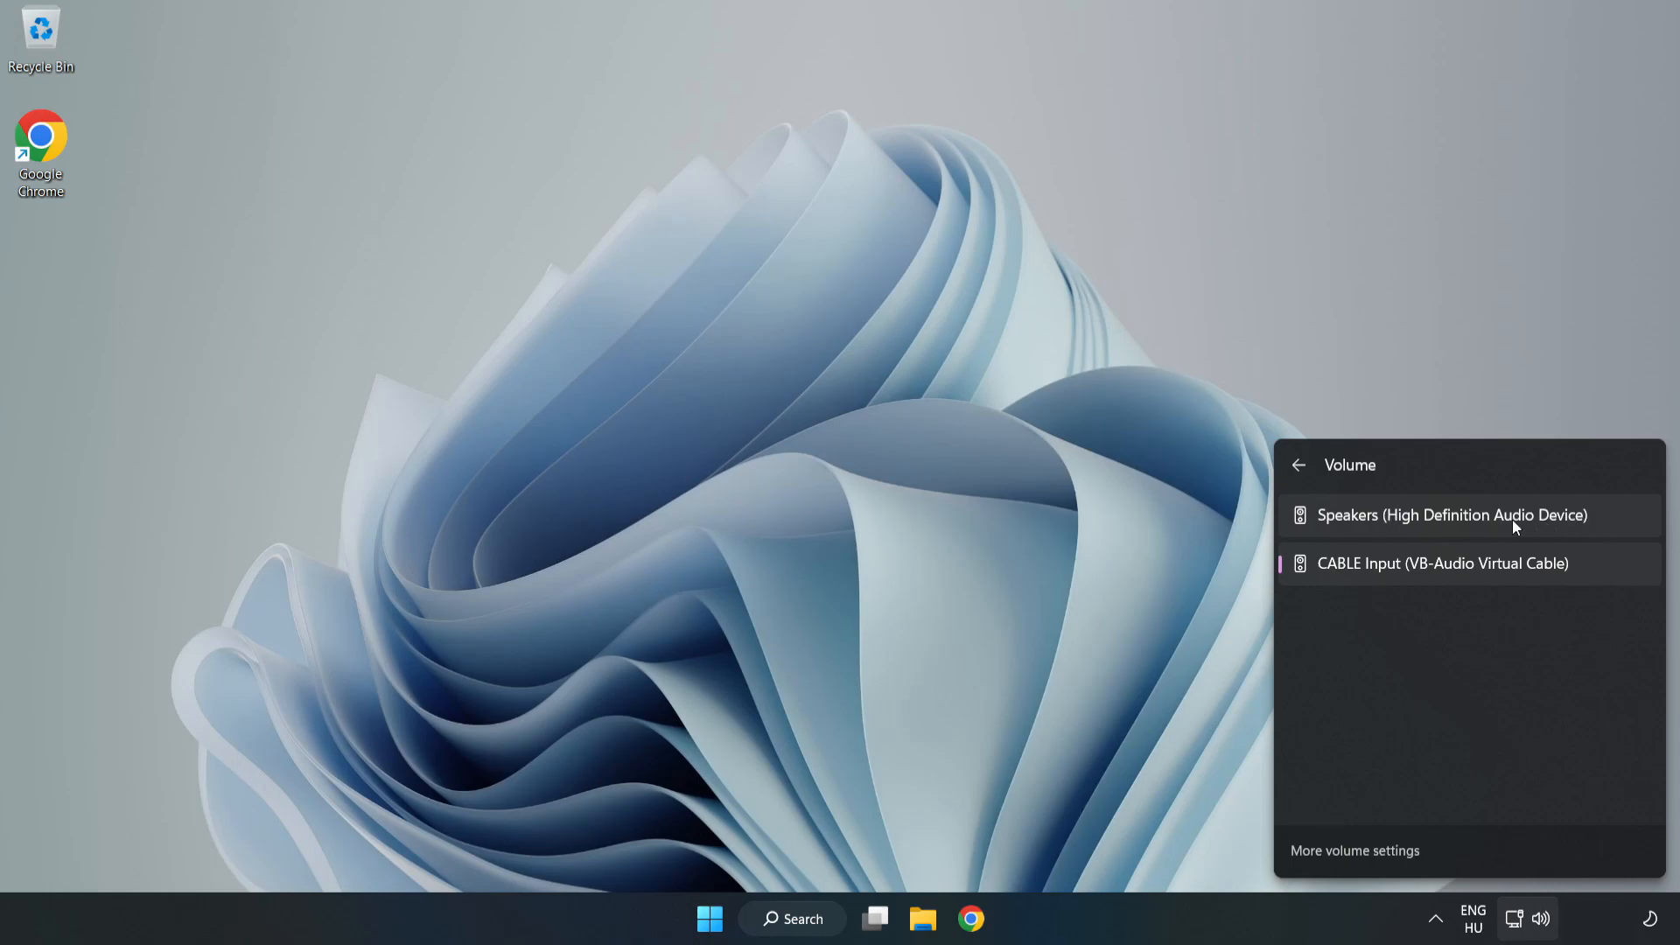
{"action": "left_click", "coordinate": [1452, 515]}
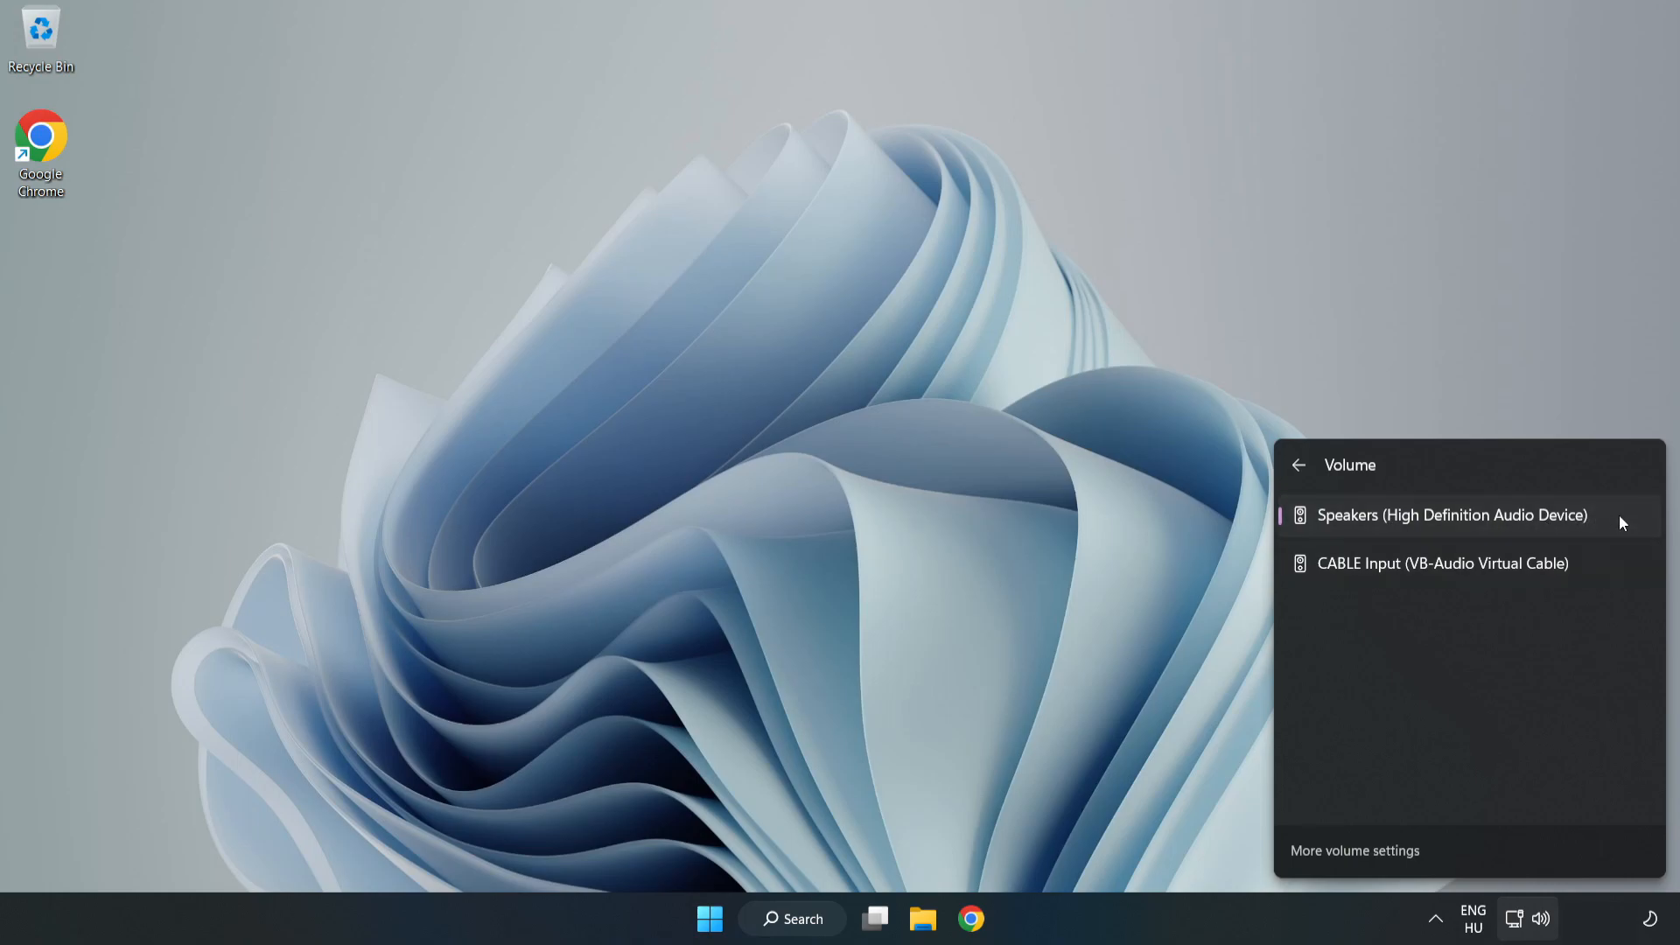
{"action": "mouse_move", "coordinate": [818, 456]}
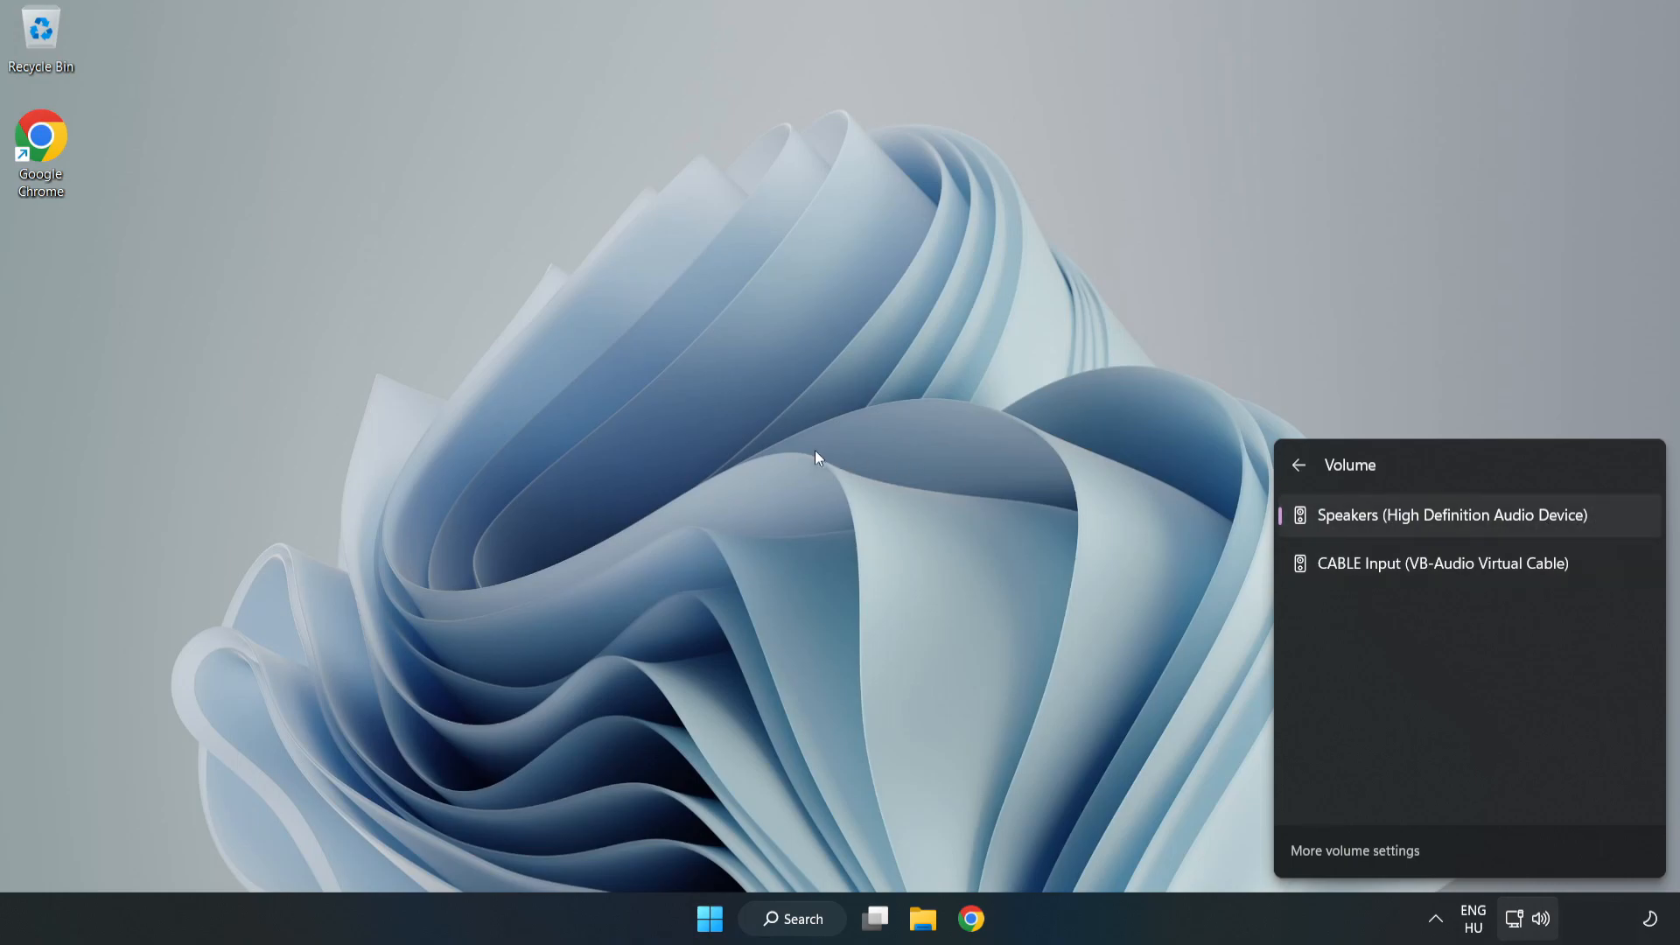
{"action": "left_click", "coordinate": [814, 458]}
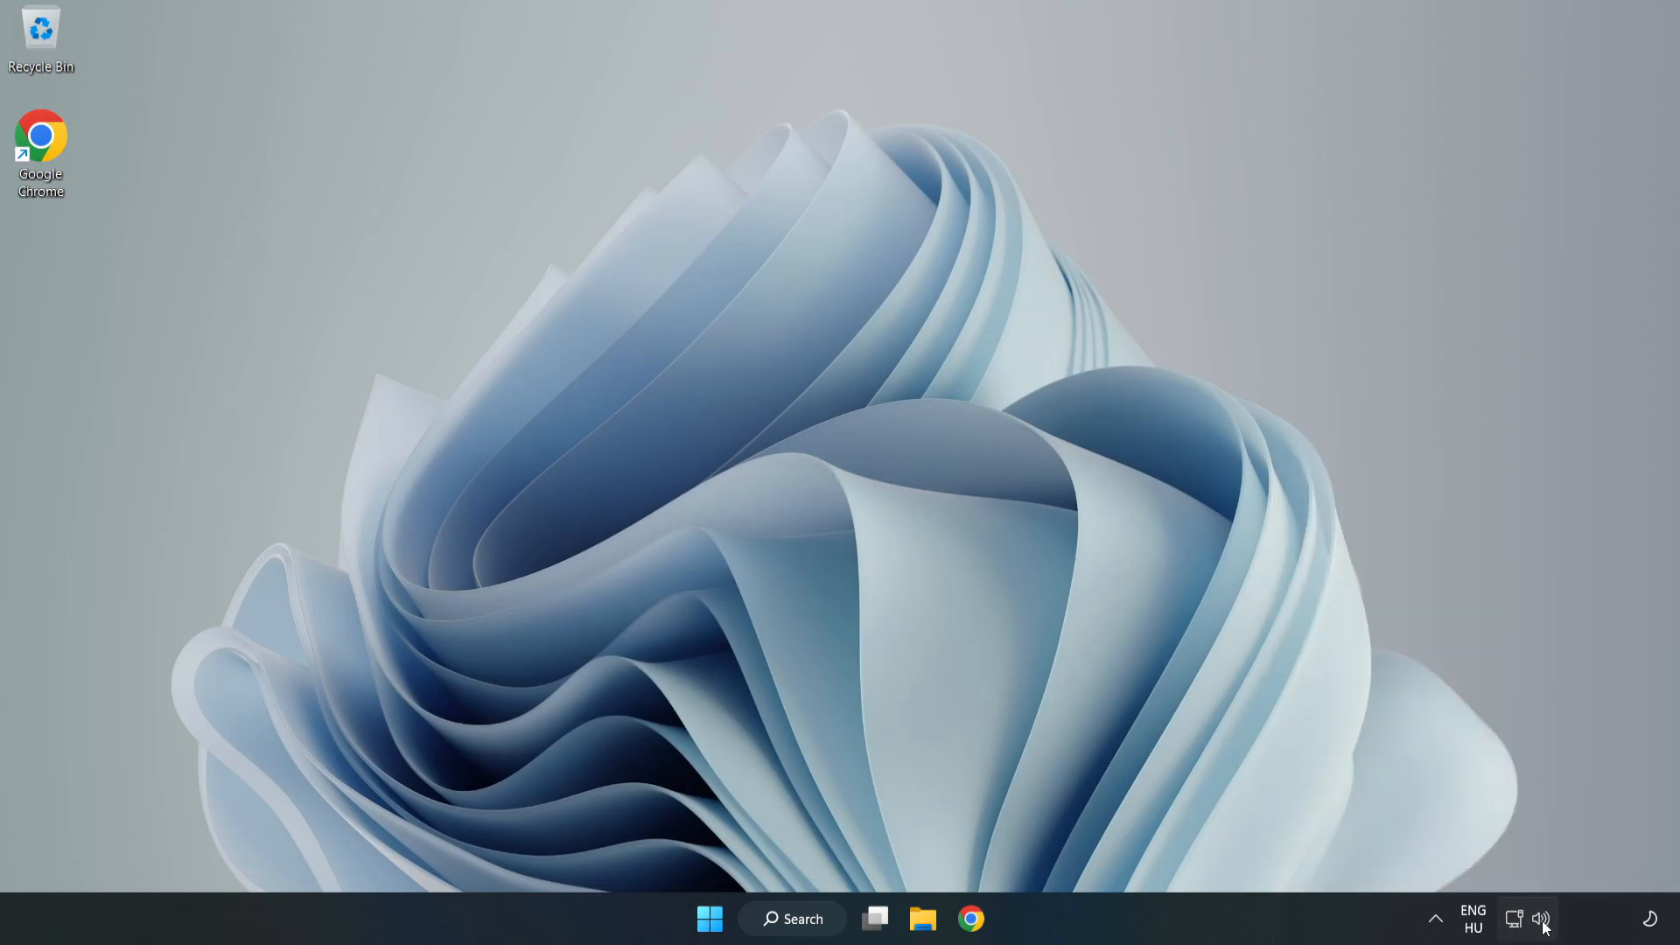
Step: Reset devices and app volumes to defaults in the Volume mixer, then close Settings
{"action": "right_click", "coordinate": [1540, 919]}
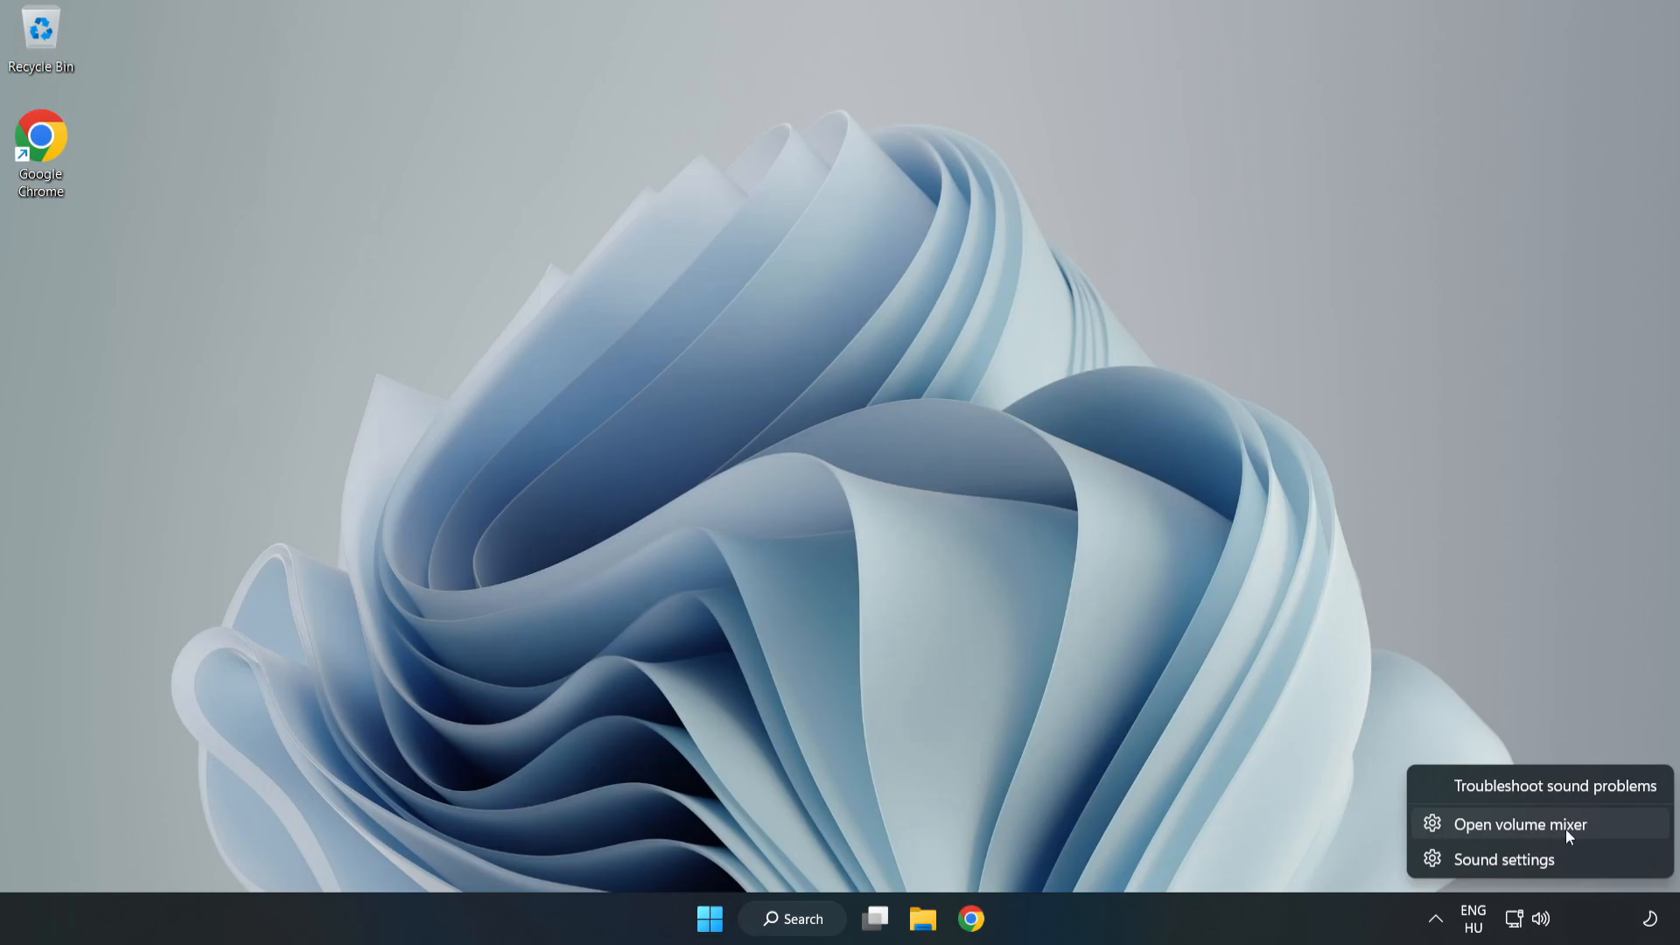
{"action": "left_click", "coordinate": [1519, 824]}
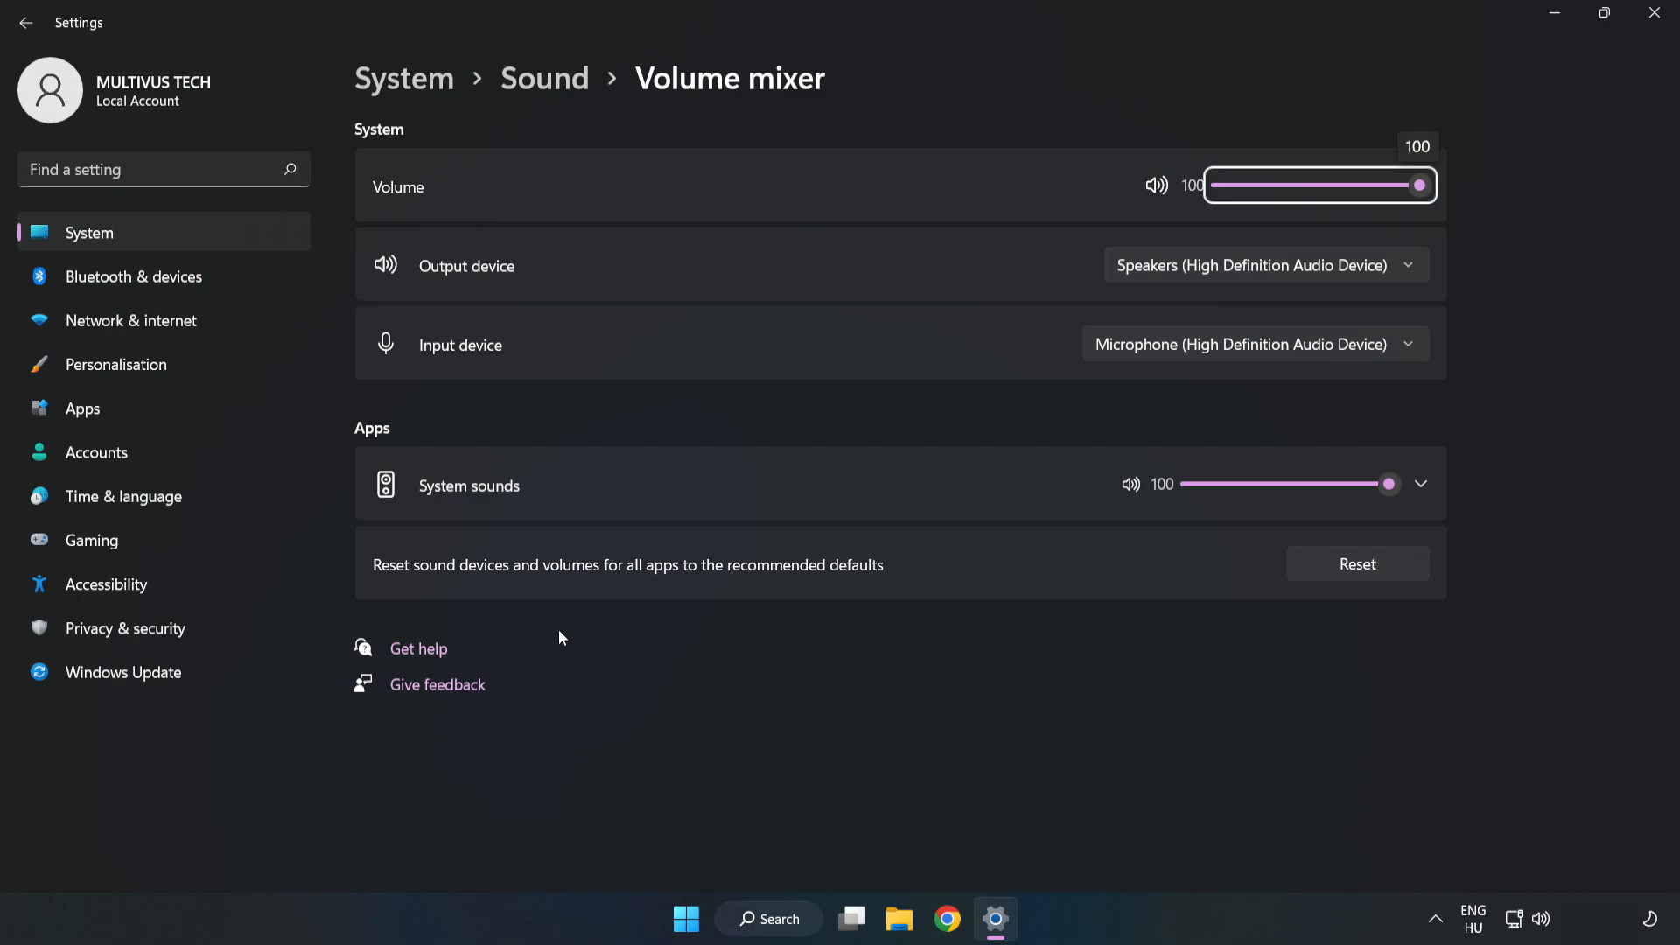
{"action": "mouse_move", "coordinate": [966, 569]}
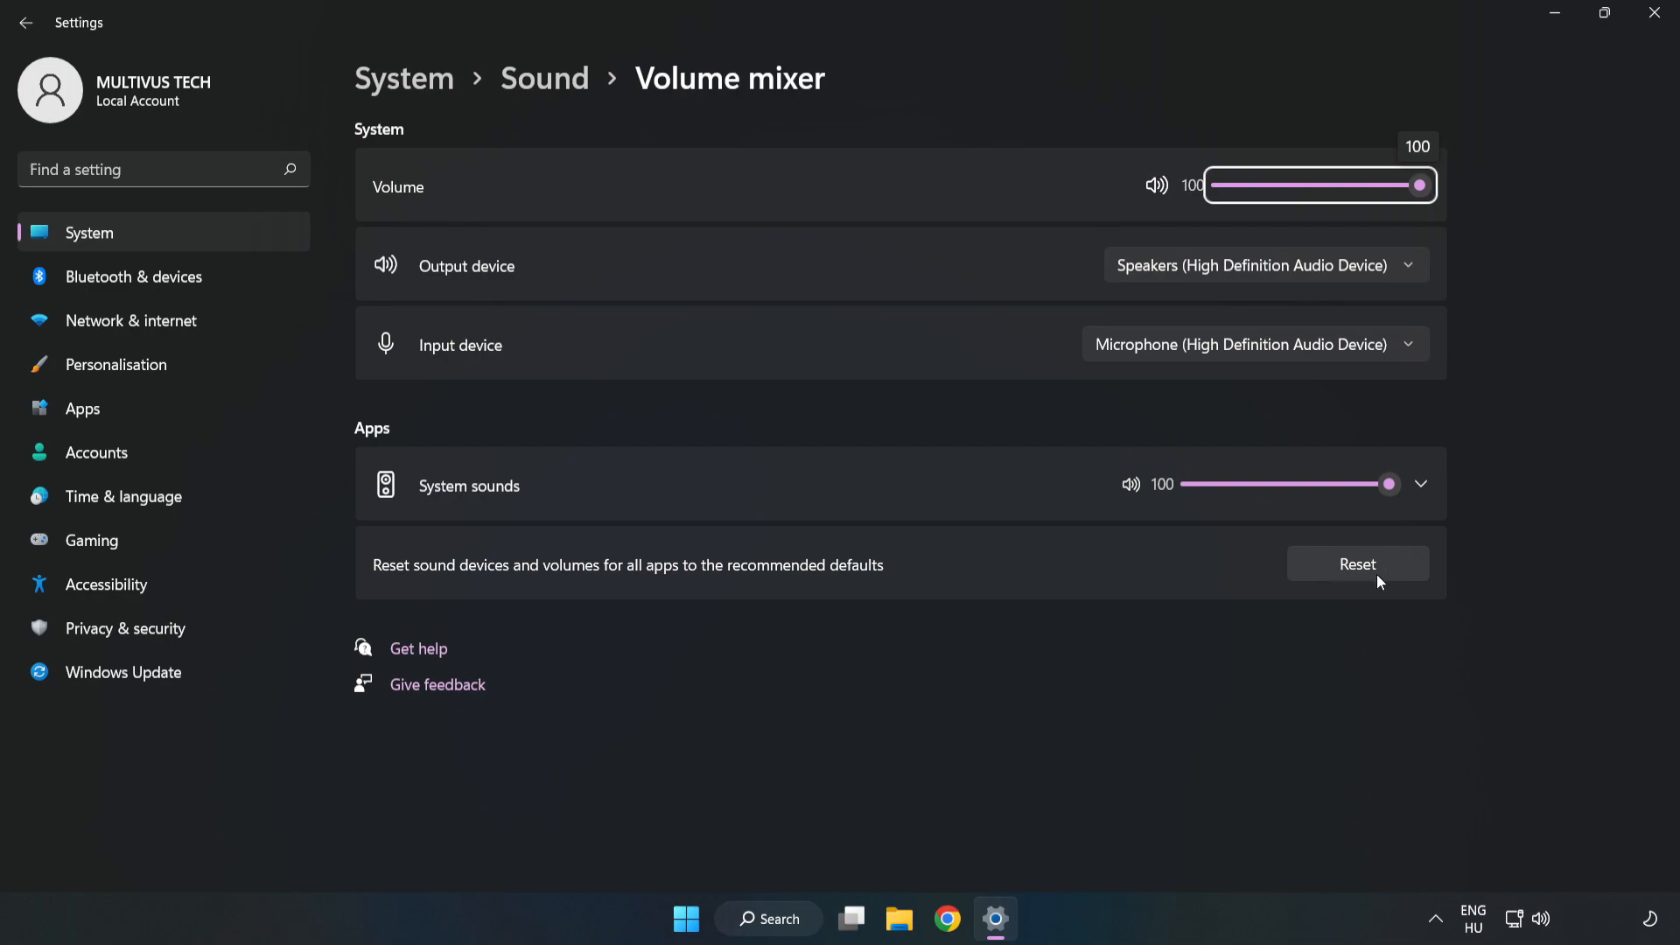
{"action": "left_click", "coordinate": [1356, 563]}
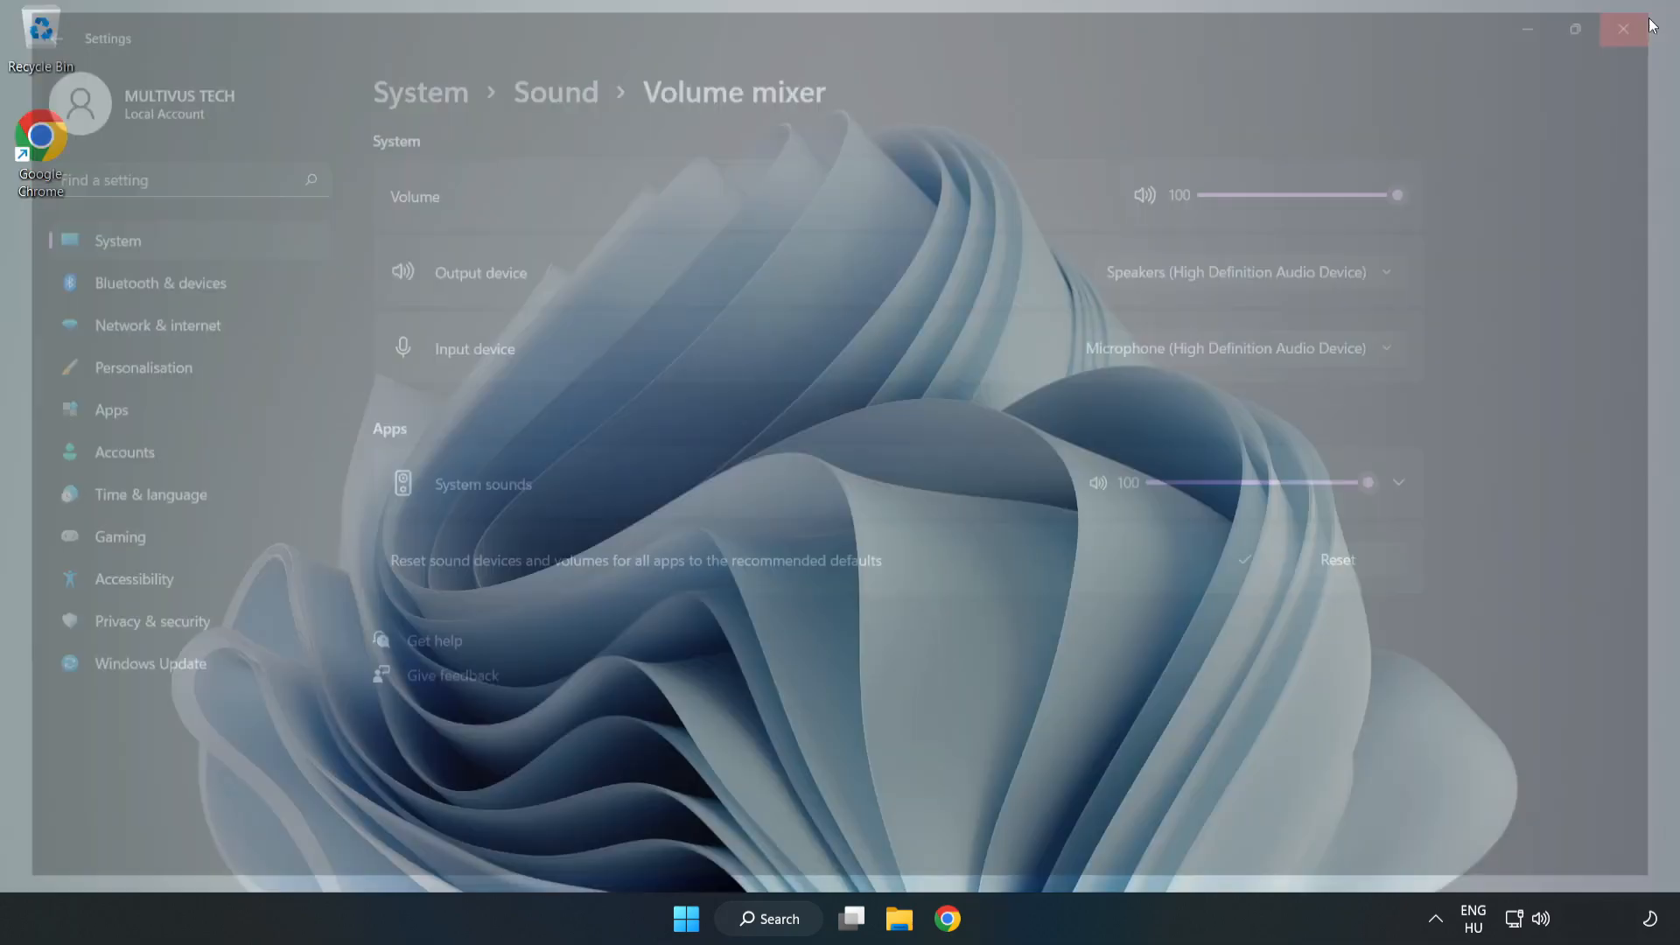
{"action": "left_click", "coordinate": [1623, 30]}
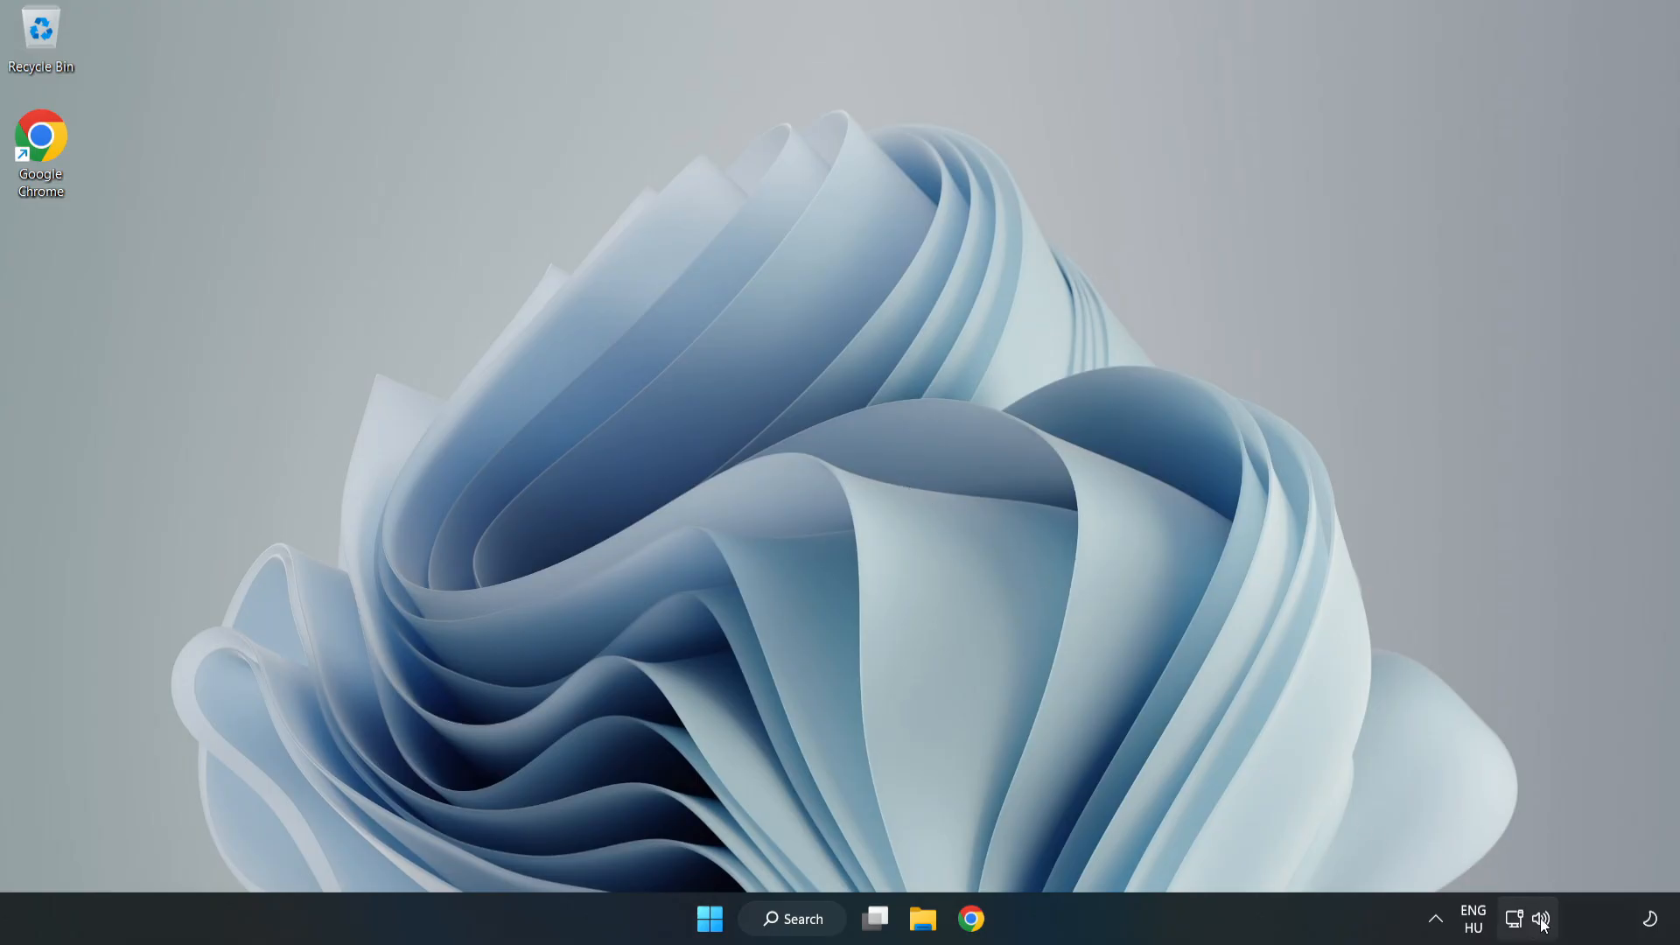
Step: Bring up the System > Sound page and scroll to its Advanced section
{"action": "right_click", "coordinate": [1540, 919]}
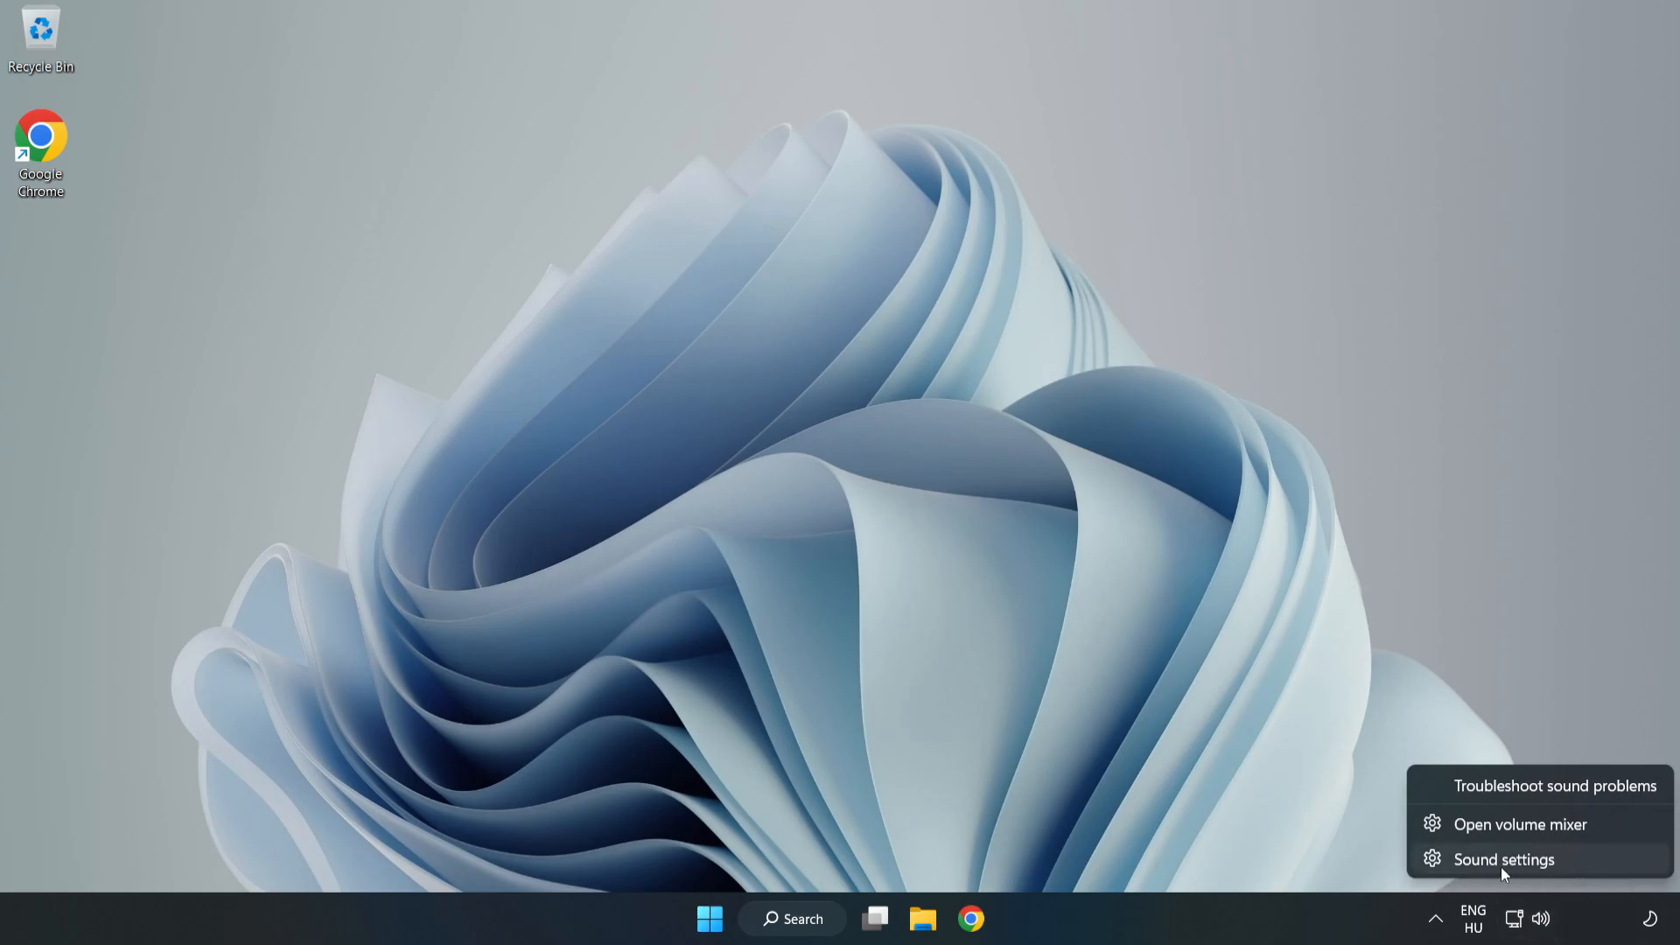
{"action": "left_click", "coordinate": [1501, 859]}
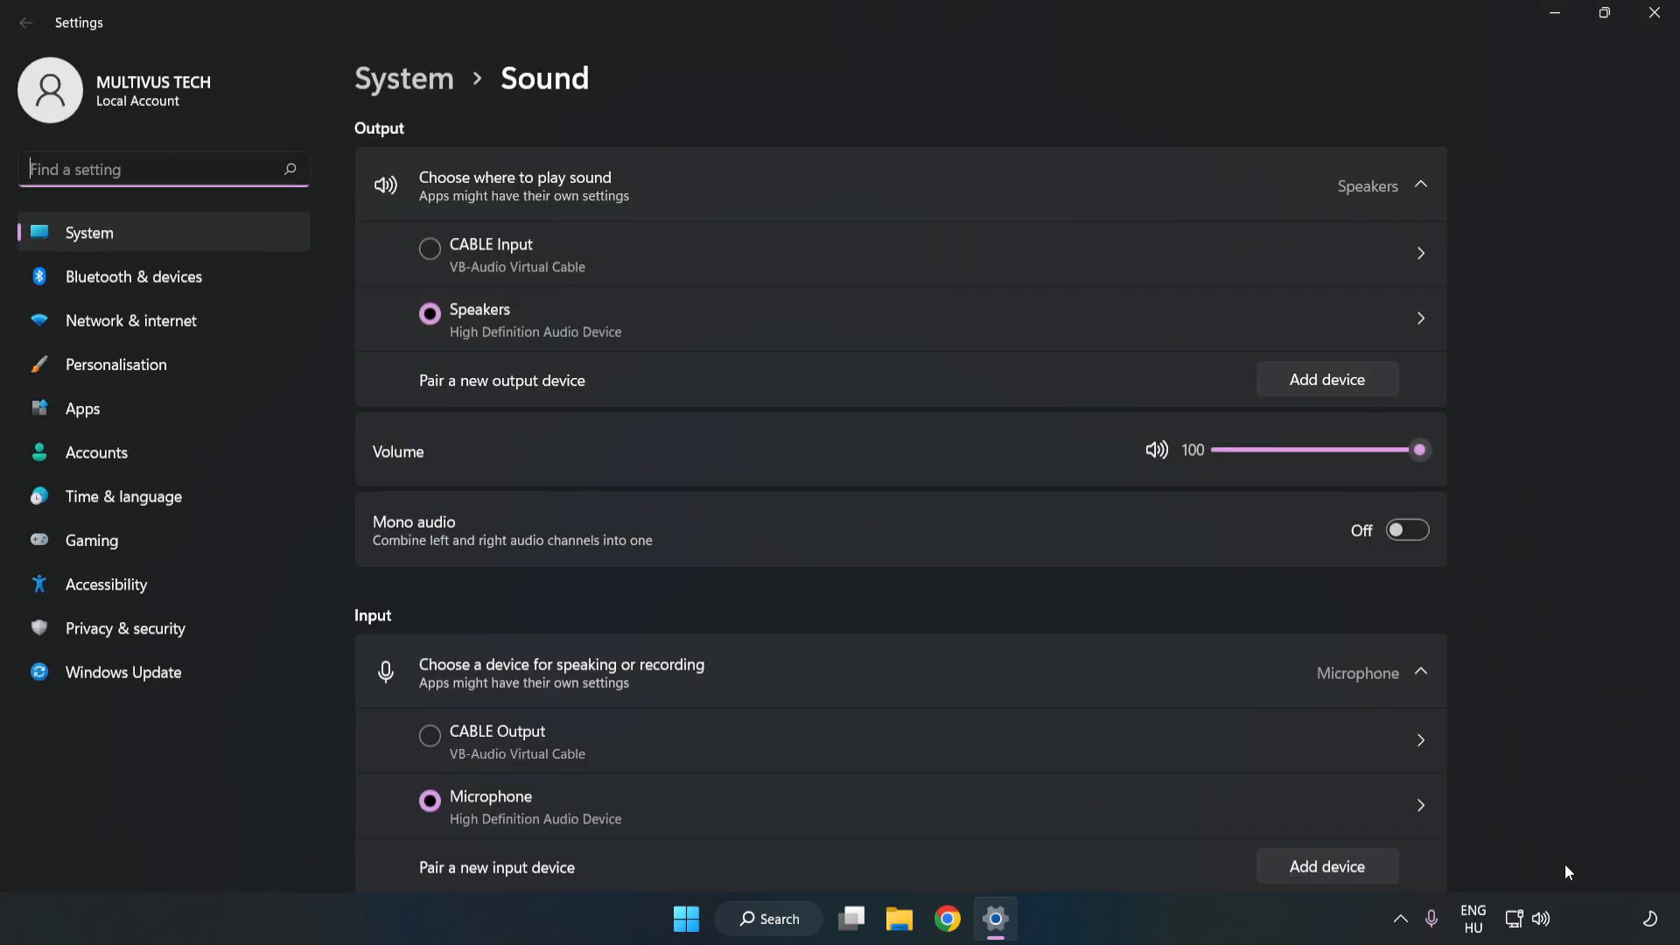
{"action": "mouse_move", "coordinate": [1491, 483]}
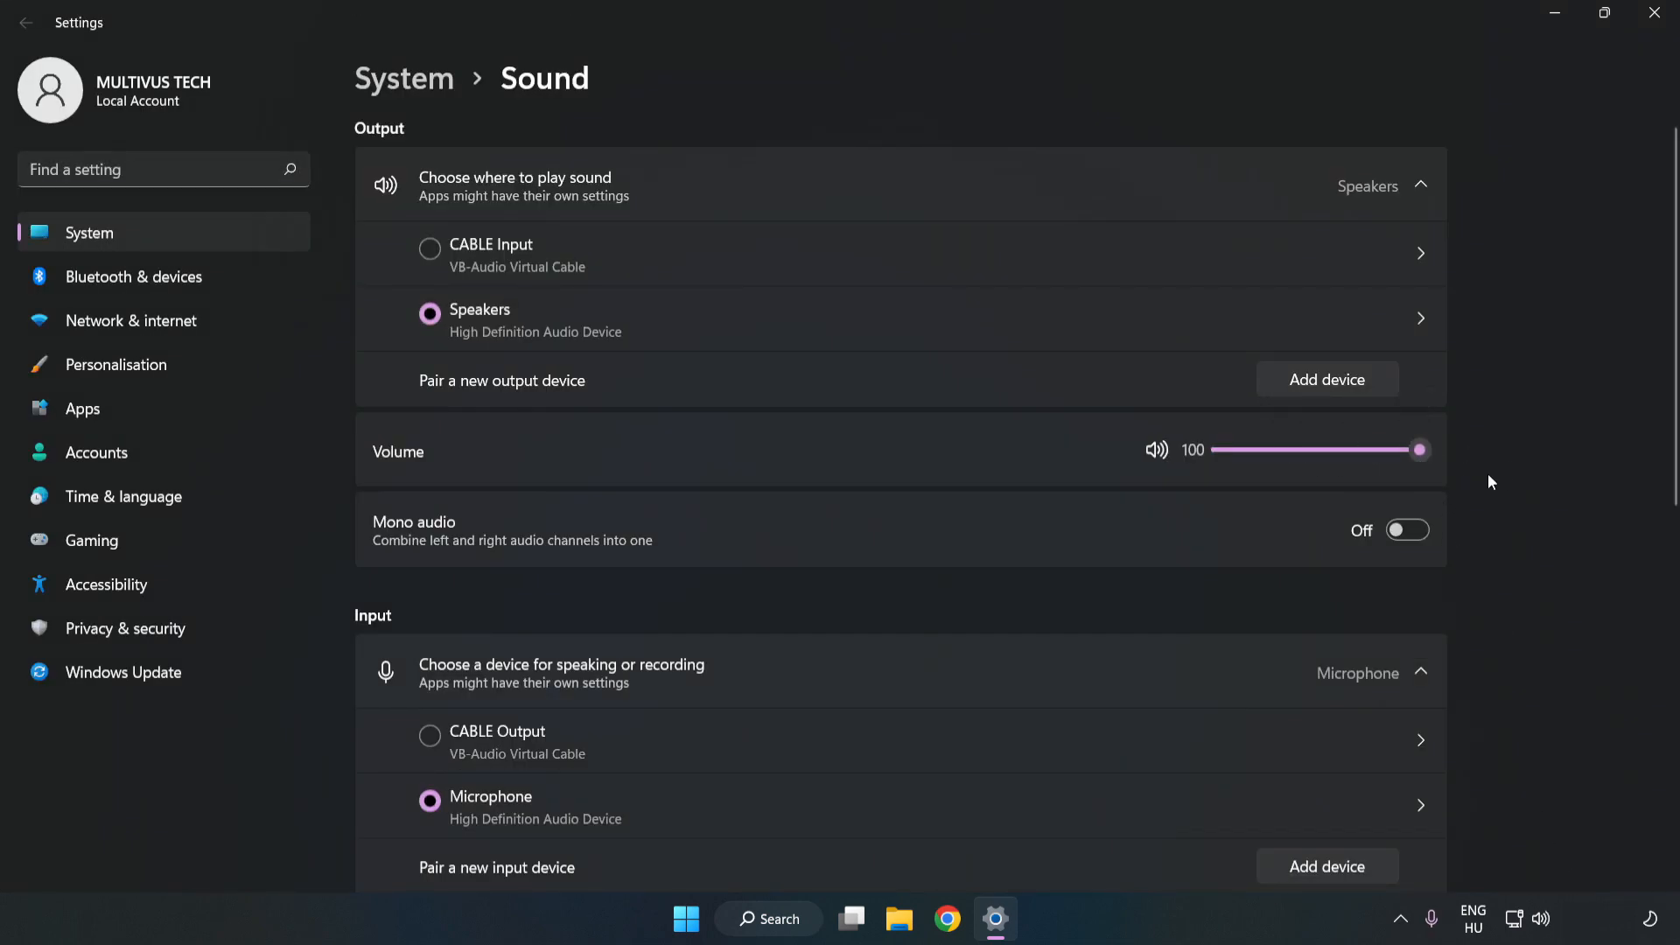
{"action": "scroll", "scroll_direction": "down", "scroll_amount": 3}
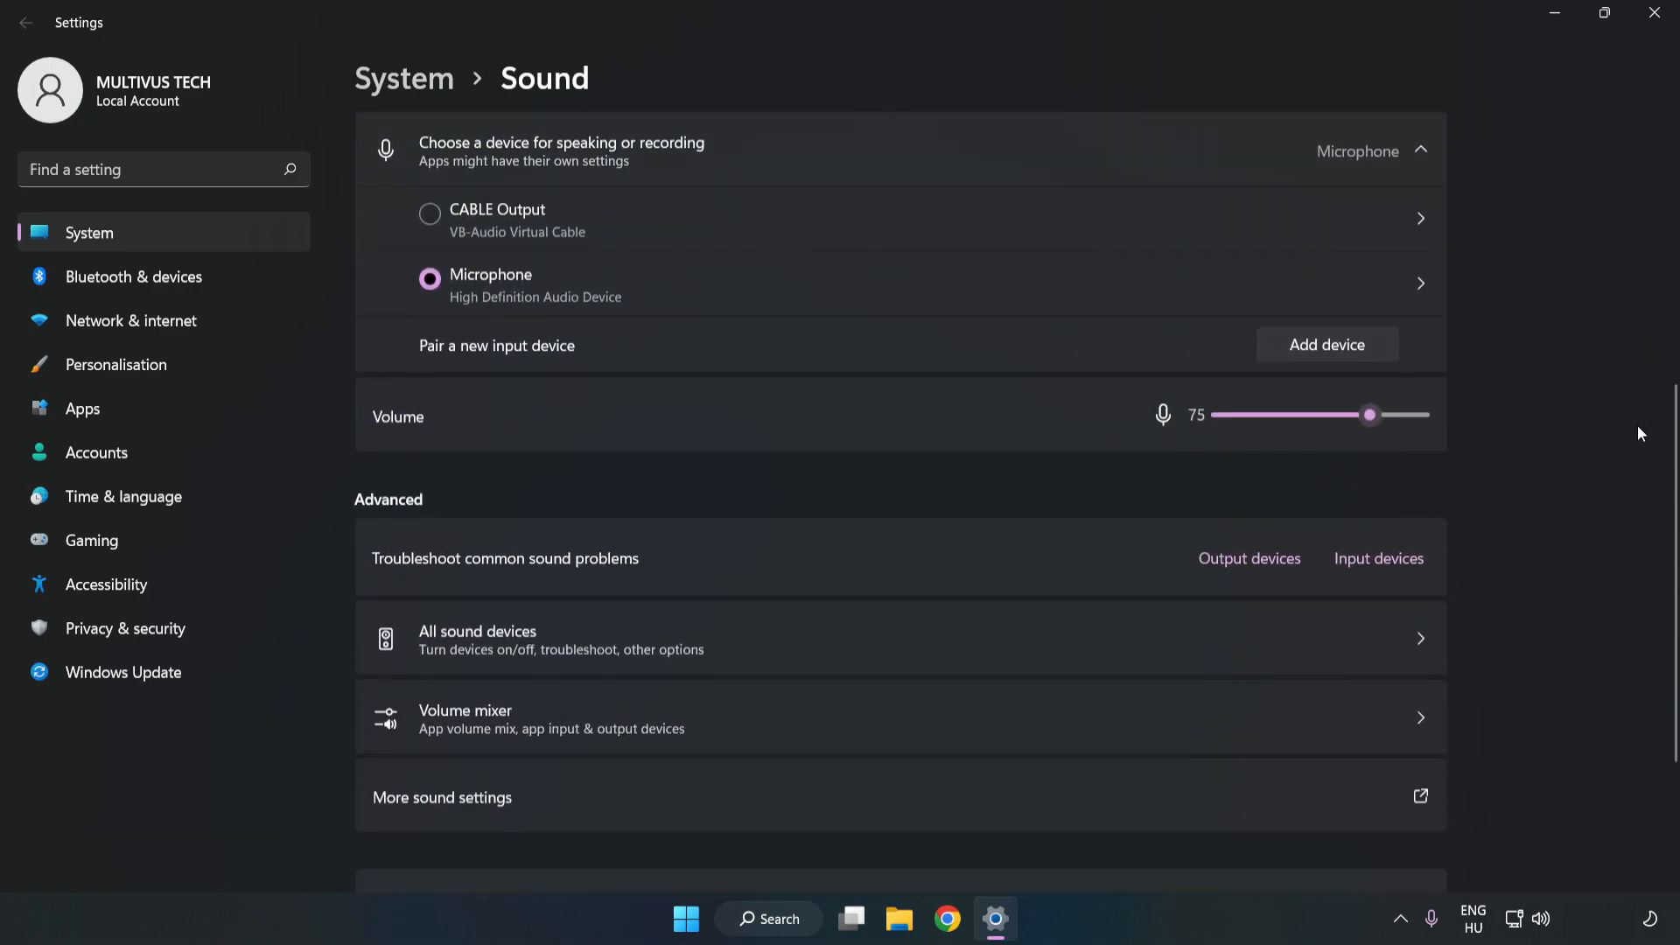
{"action": "scroll", "scroll_direction": "down", "scroll_amount": 3}
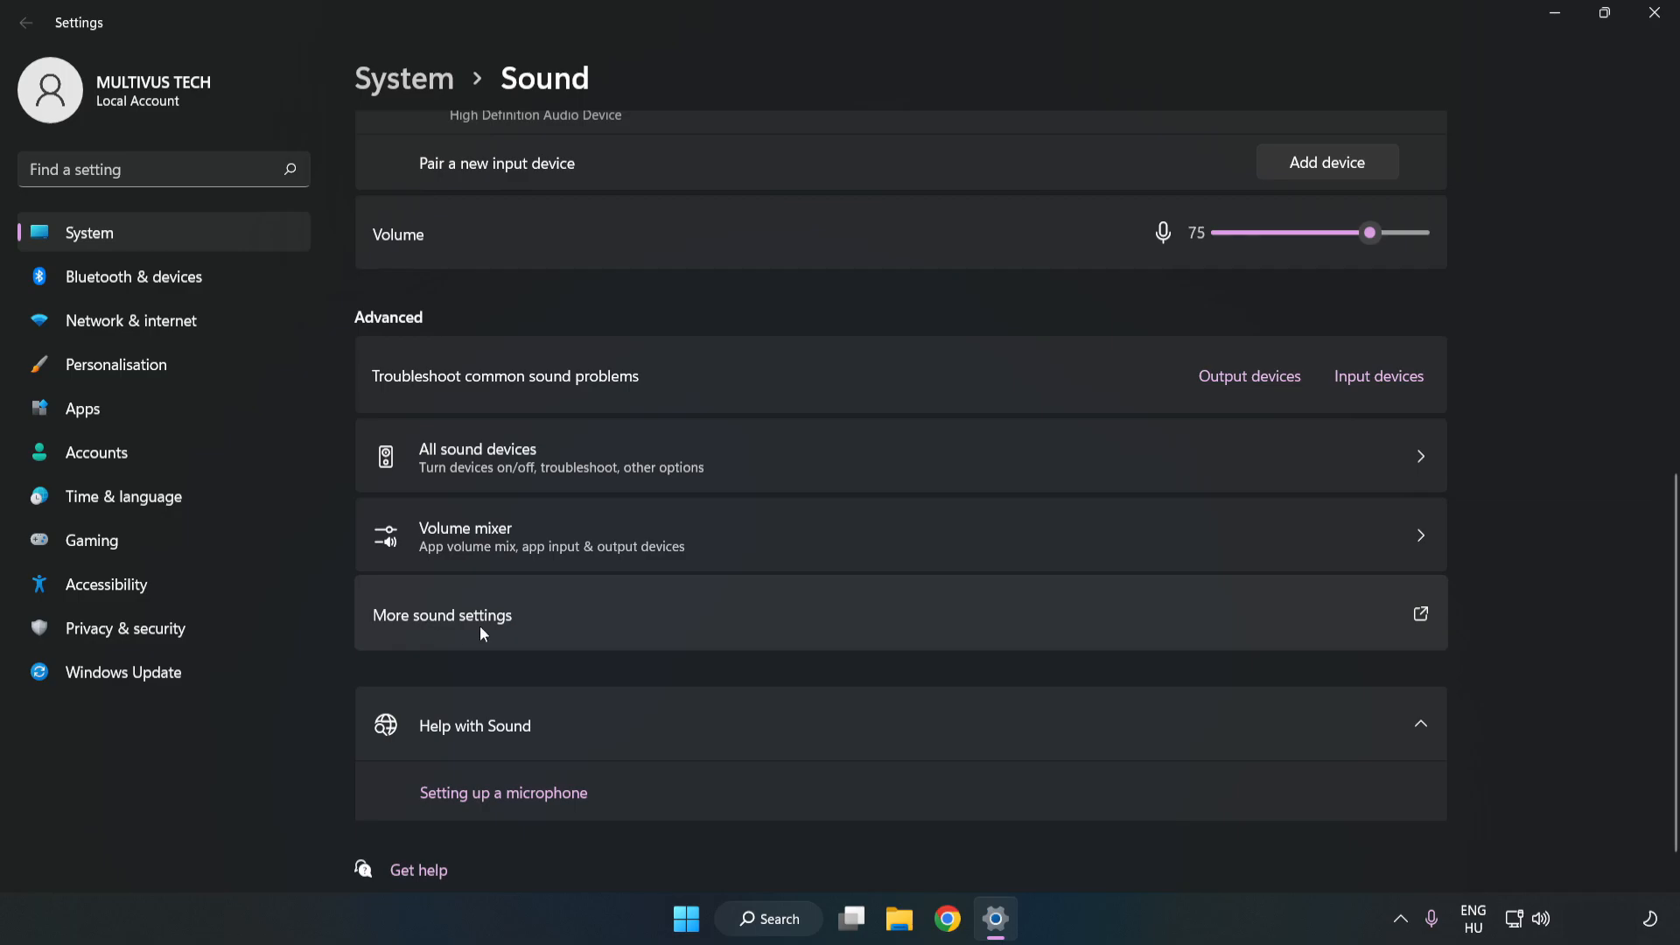
Step: Disable the CABLE Input playback device in More sound settings and select Speakers
{"action": "left_click", "coordinate": [441, 614]}
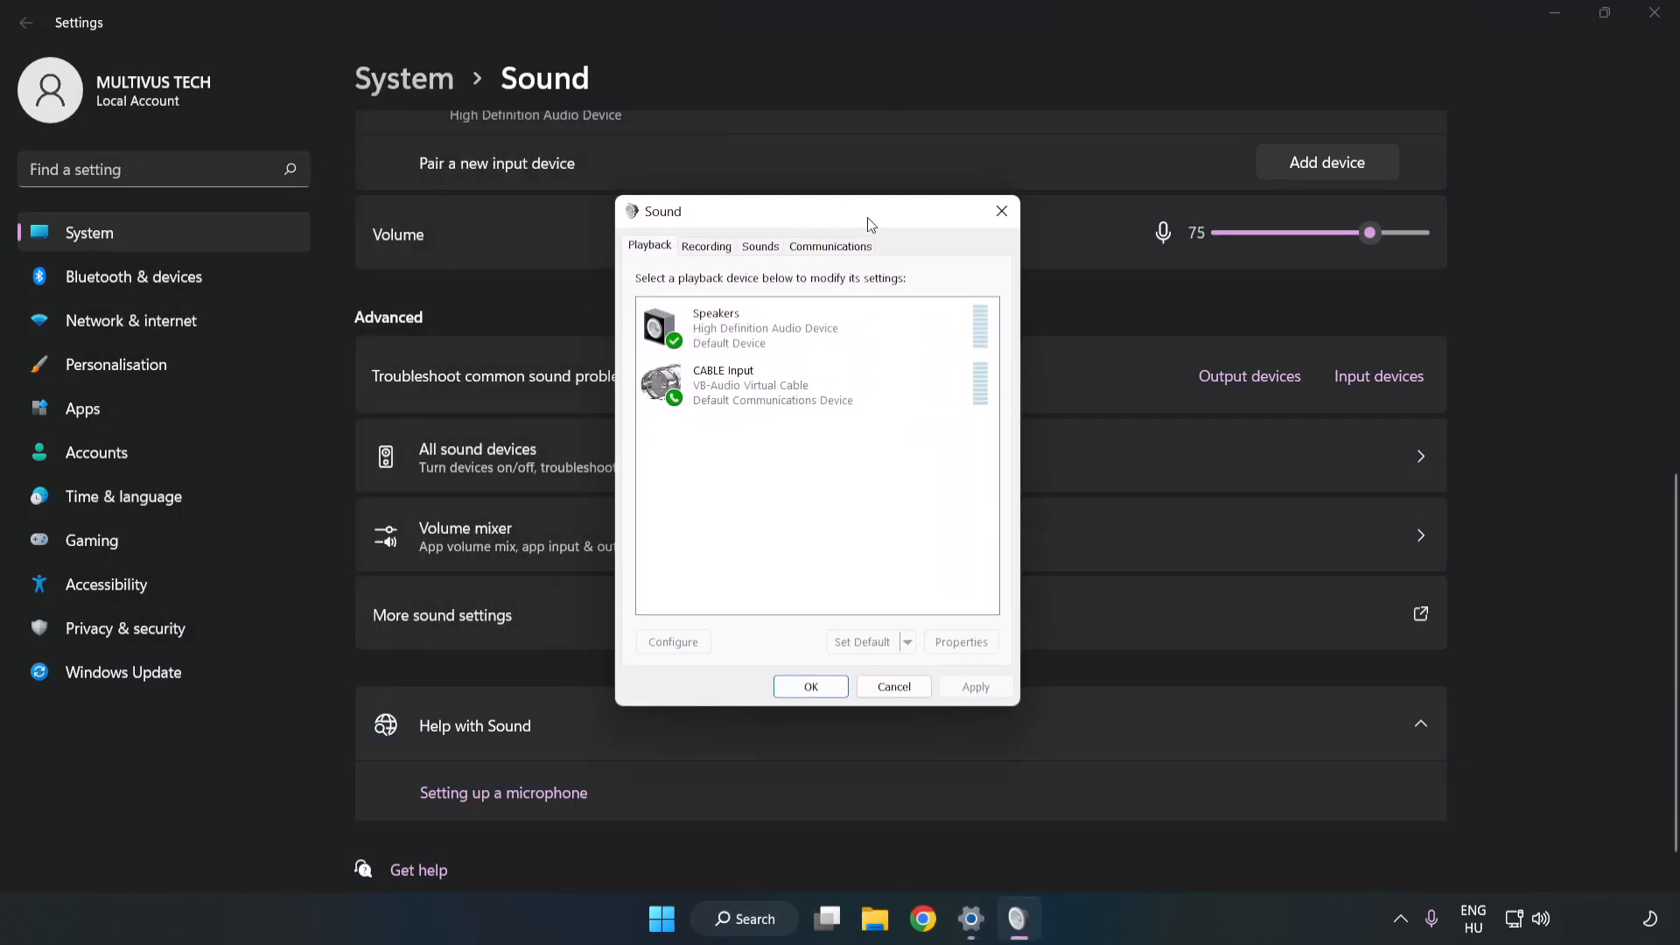
{"action": "left_click", "coordinate": [814, 385]}
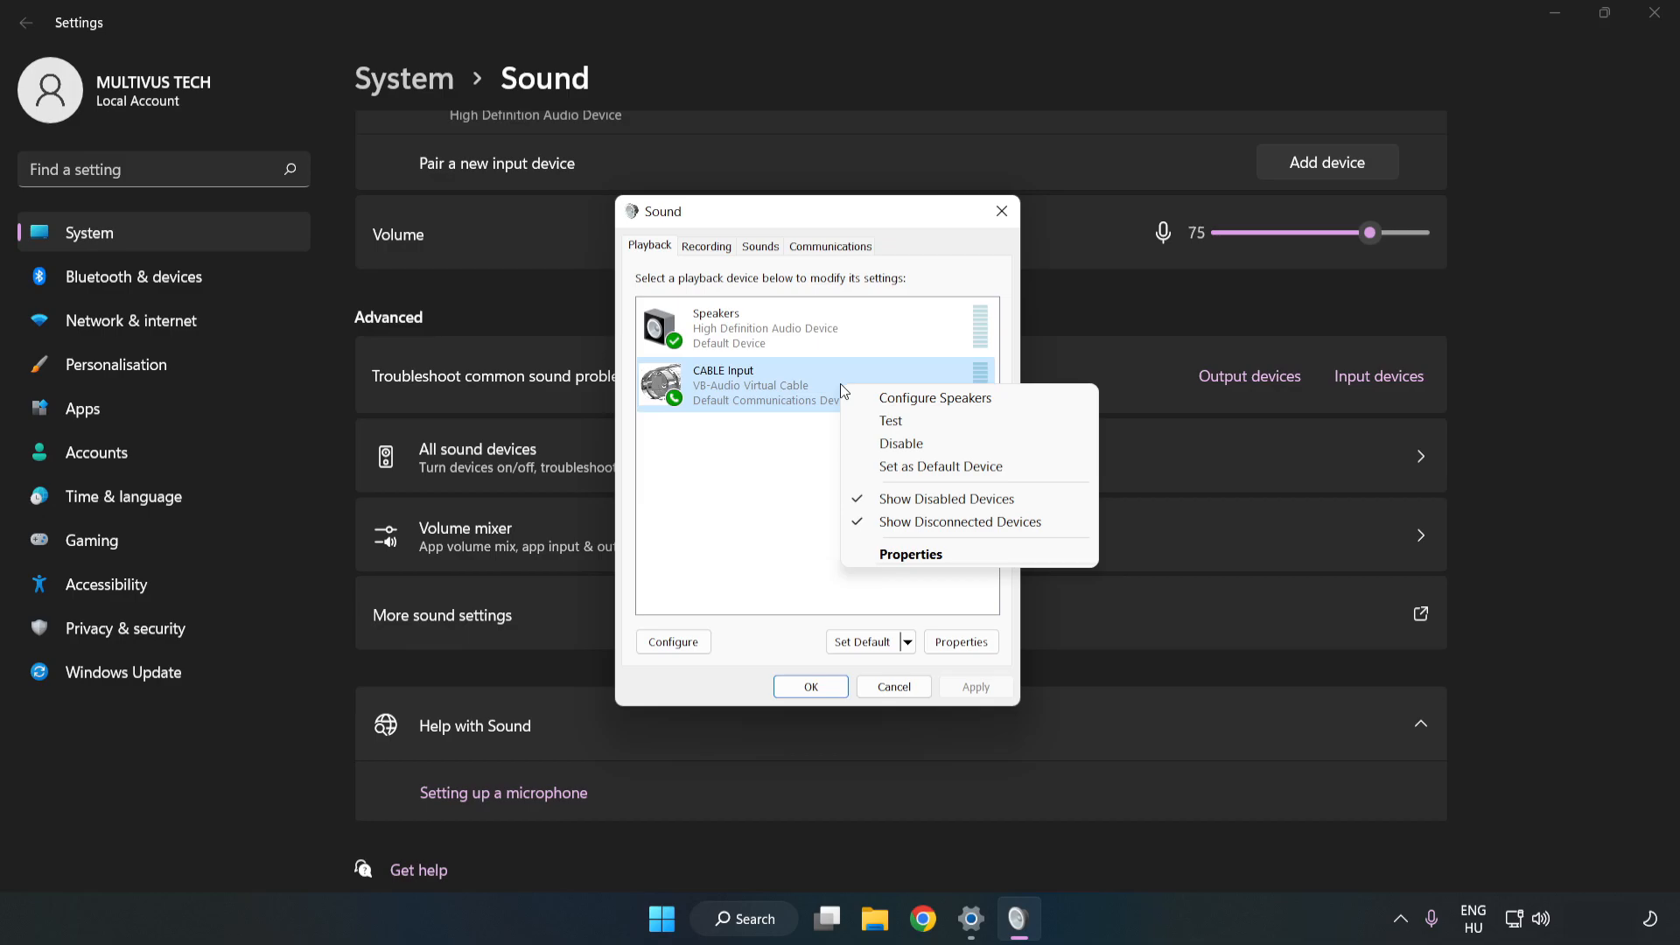
{"action": "mouse_move", "coordinate": [934, 443]}
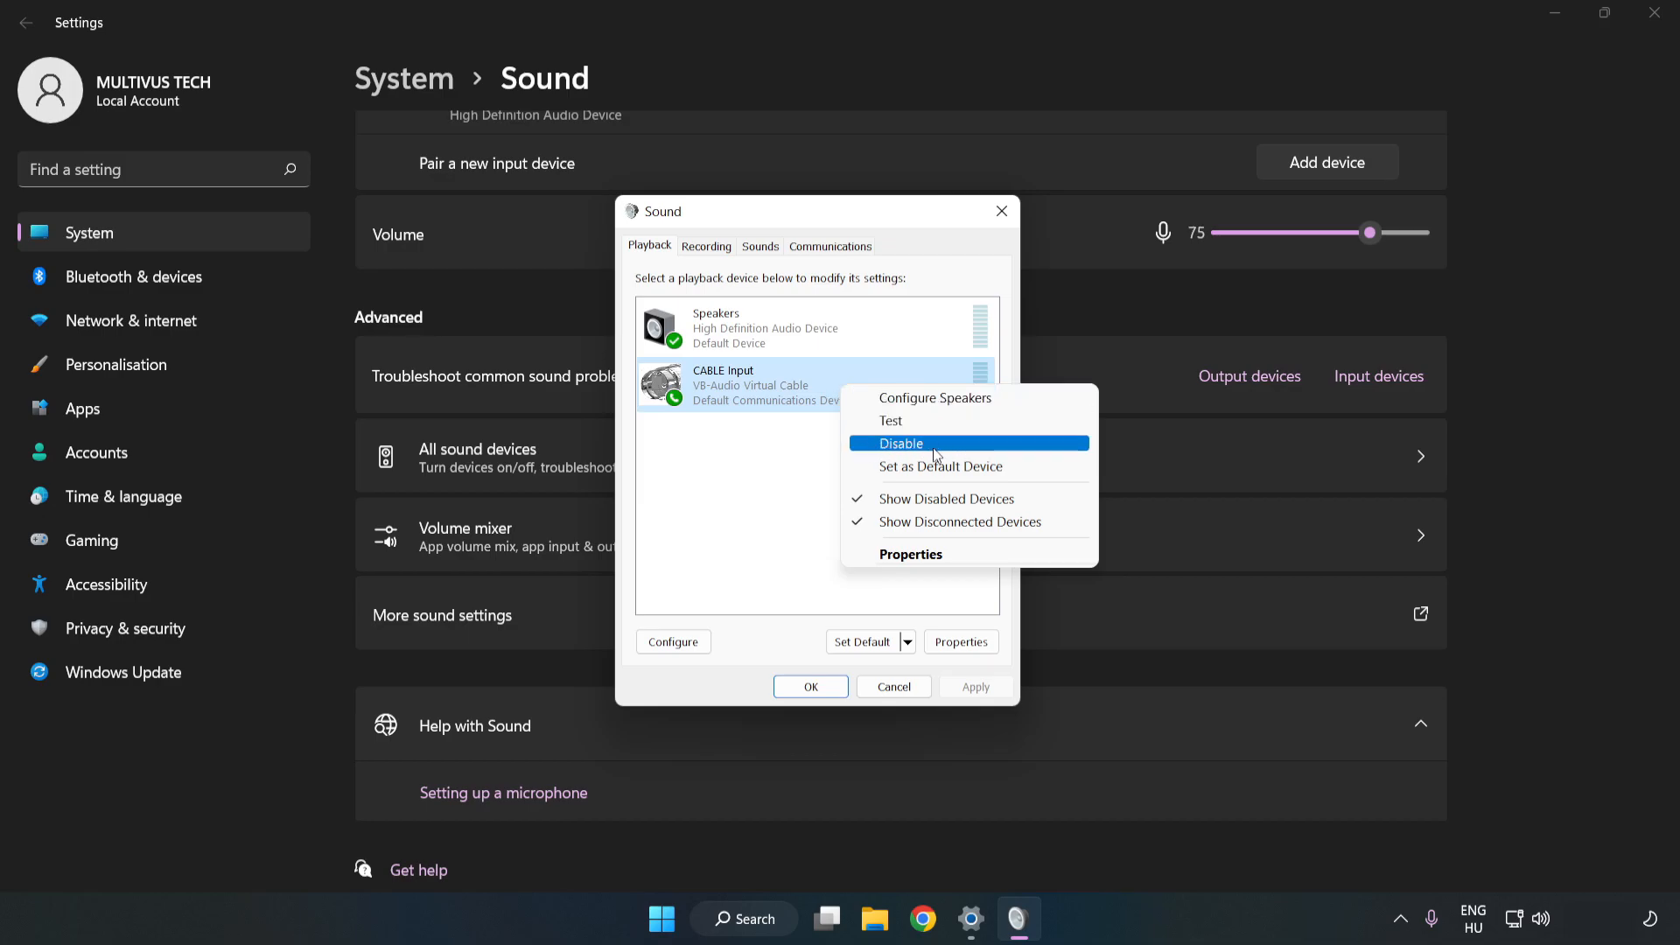
{"action": "left_click", "coordinate": [903, 442]}
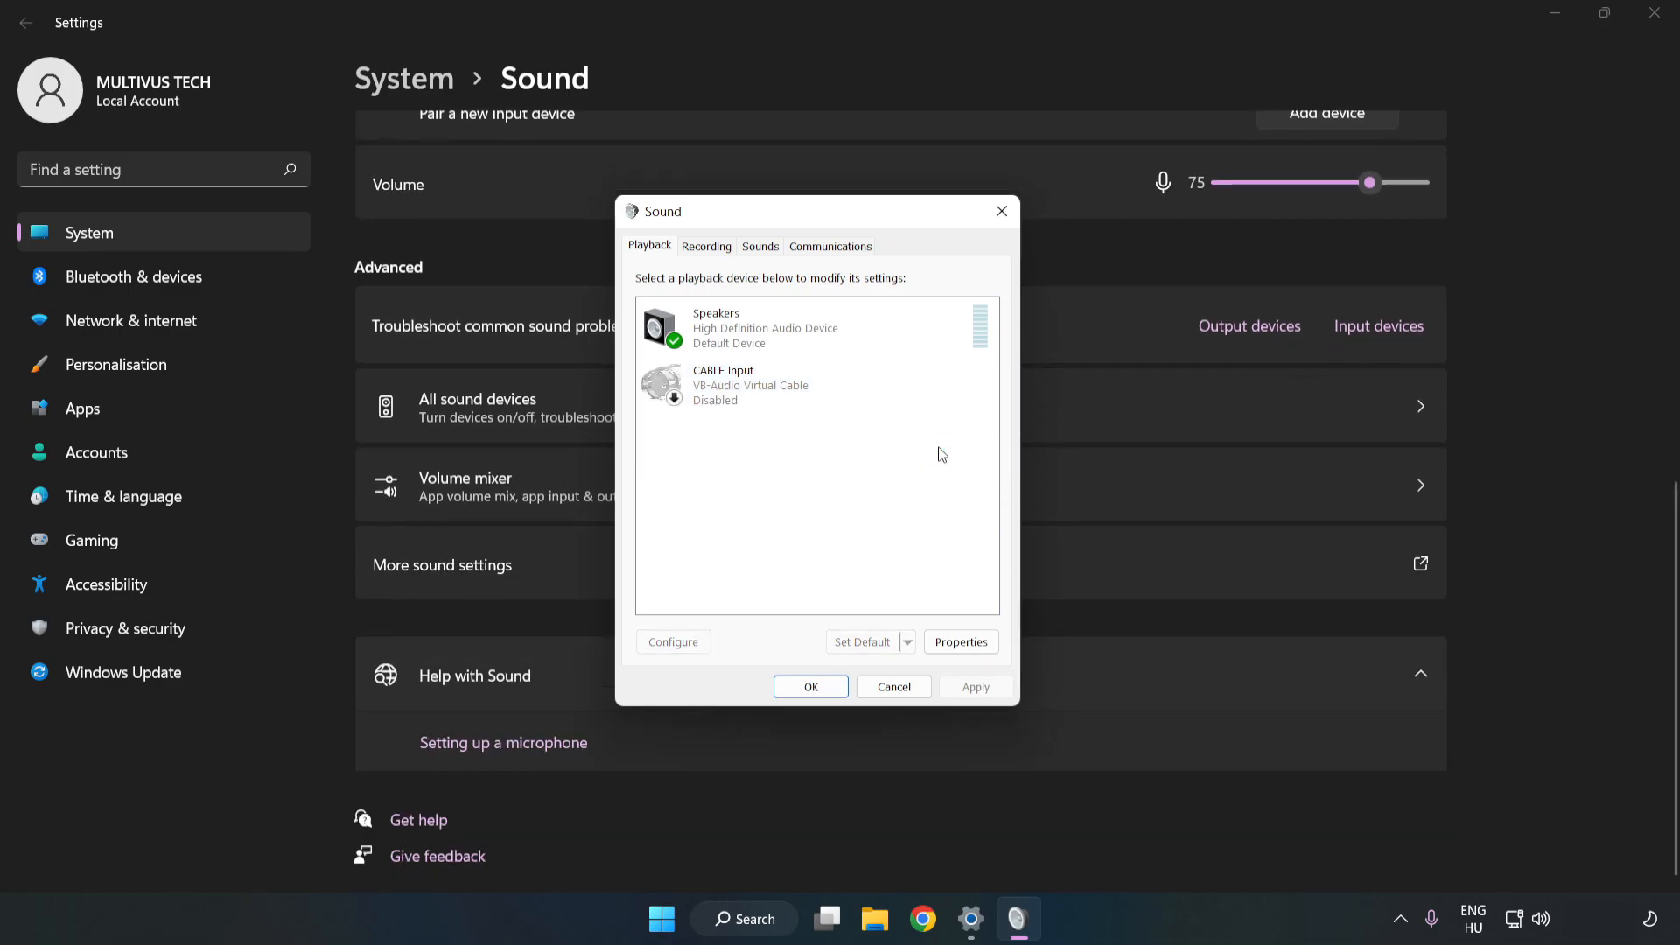
{"action": "left_click", "coordinate": [750, 329]}
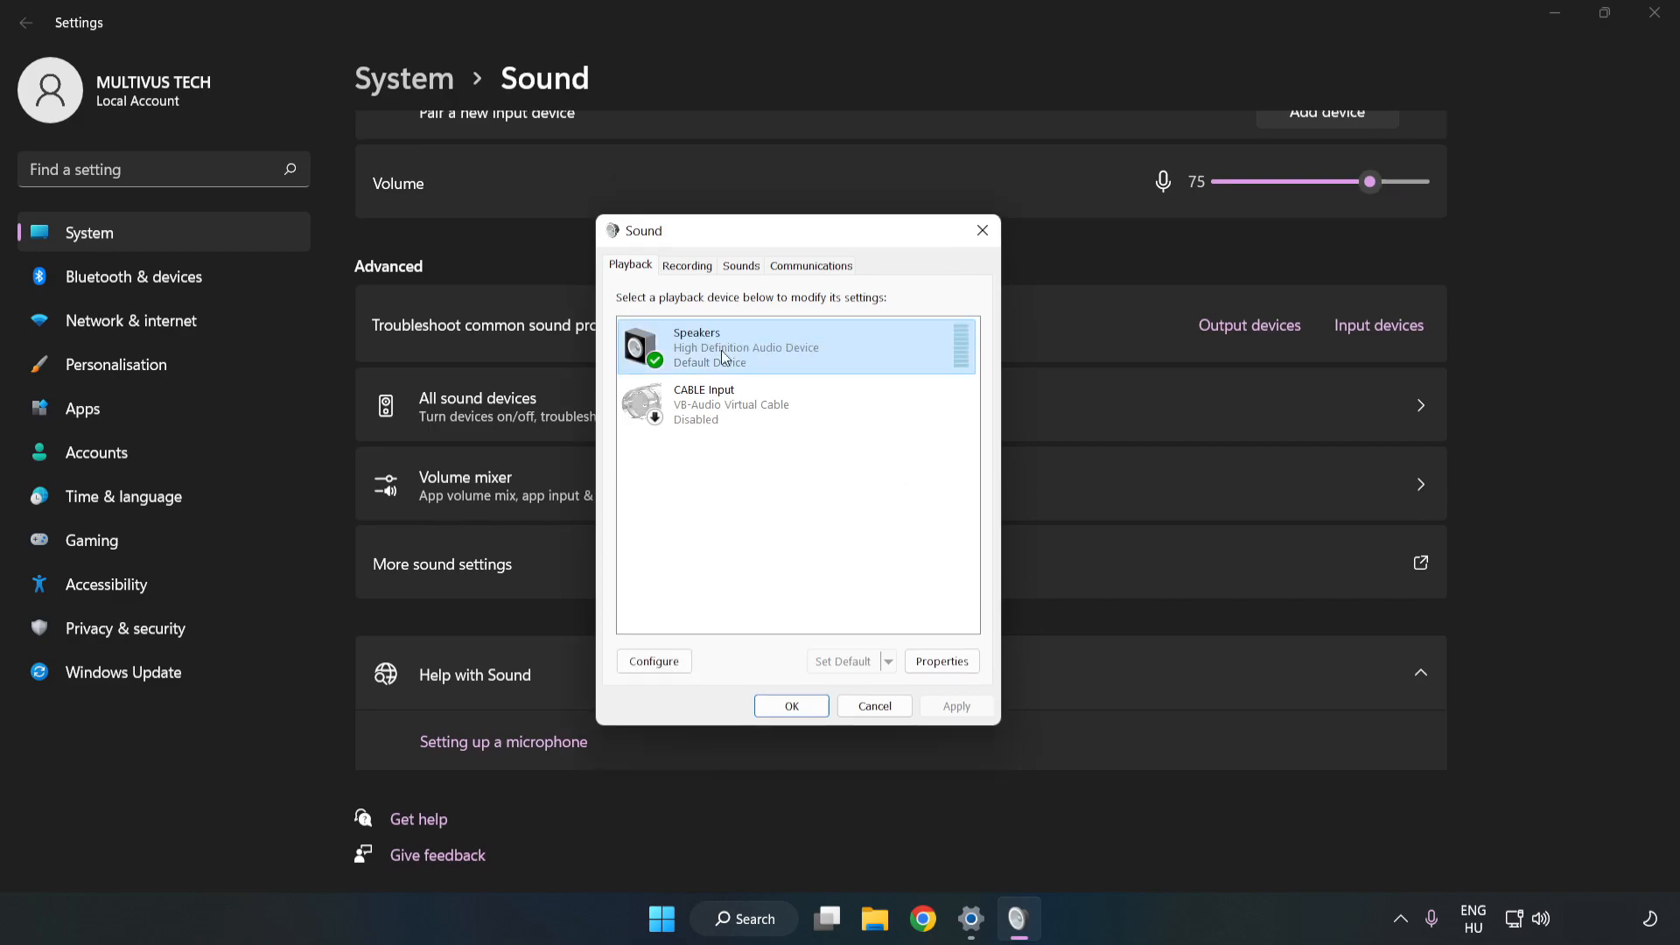
Step: Configure Speakers as 7.1 Surround, keeping all optional speakers through the wizard
{"action": "right_click", "coordinate": [723, 347]}
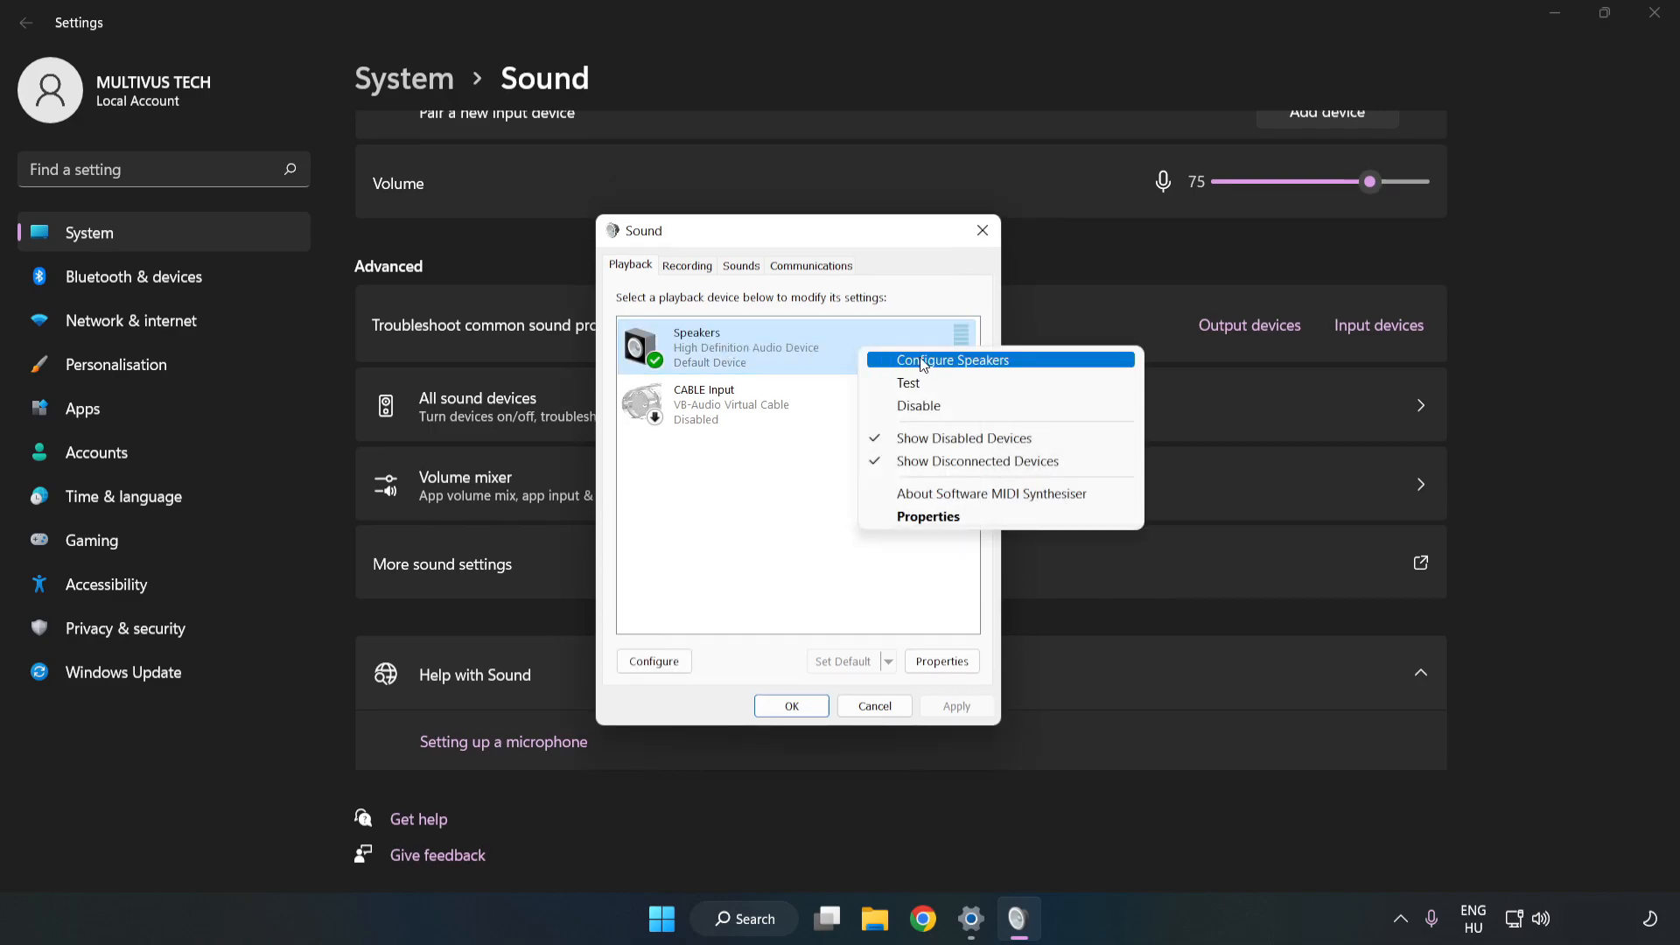
{"action": "mouse_move", "coordinate": [958, 367]}
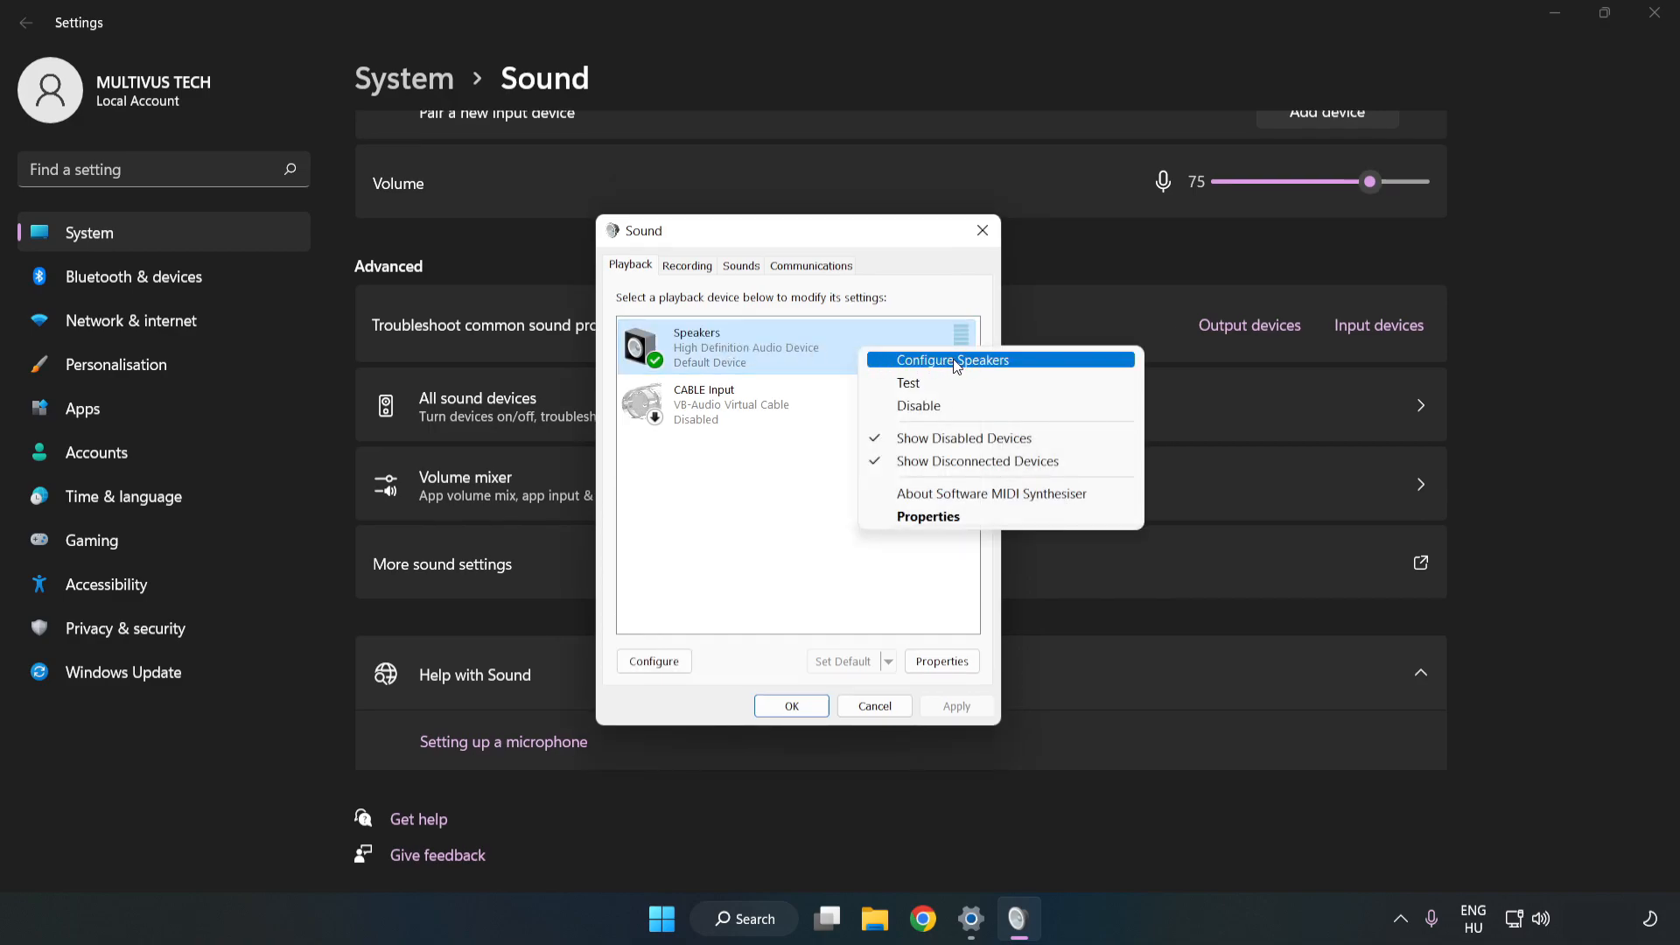
{"action": "left_click", "coordinate": [952, 359]}
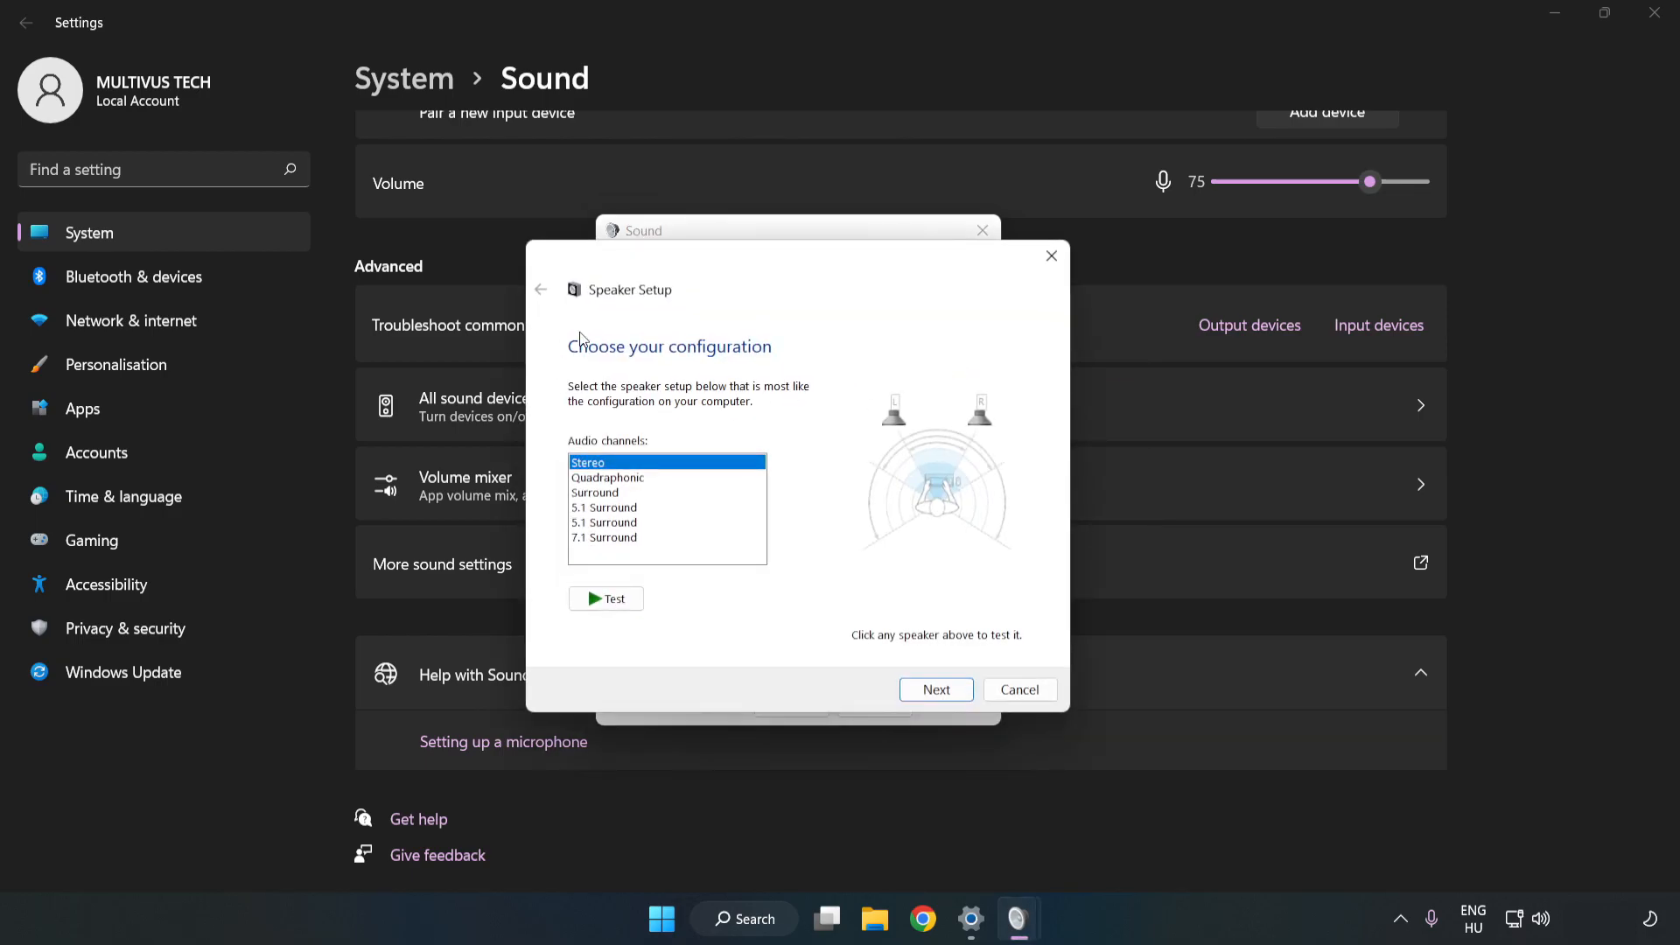
{"action": "left_click", "coordinate": [604, 537]}
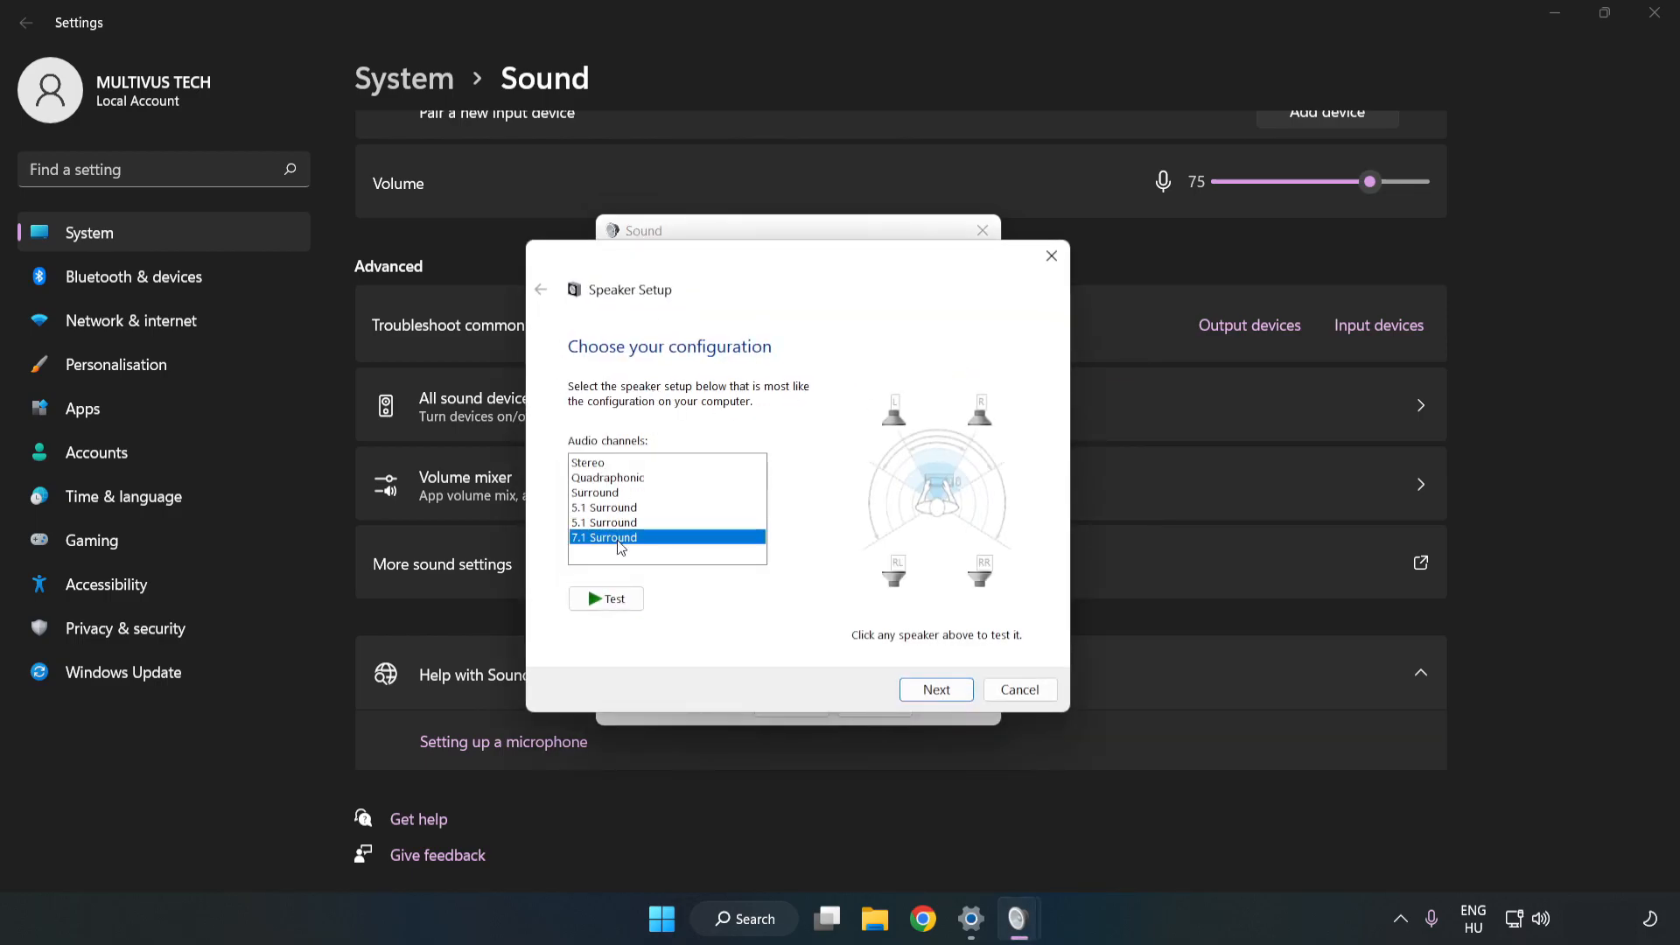
{"action": "left_click", "coordinate": [933, 689]}
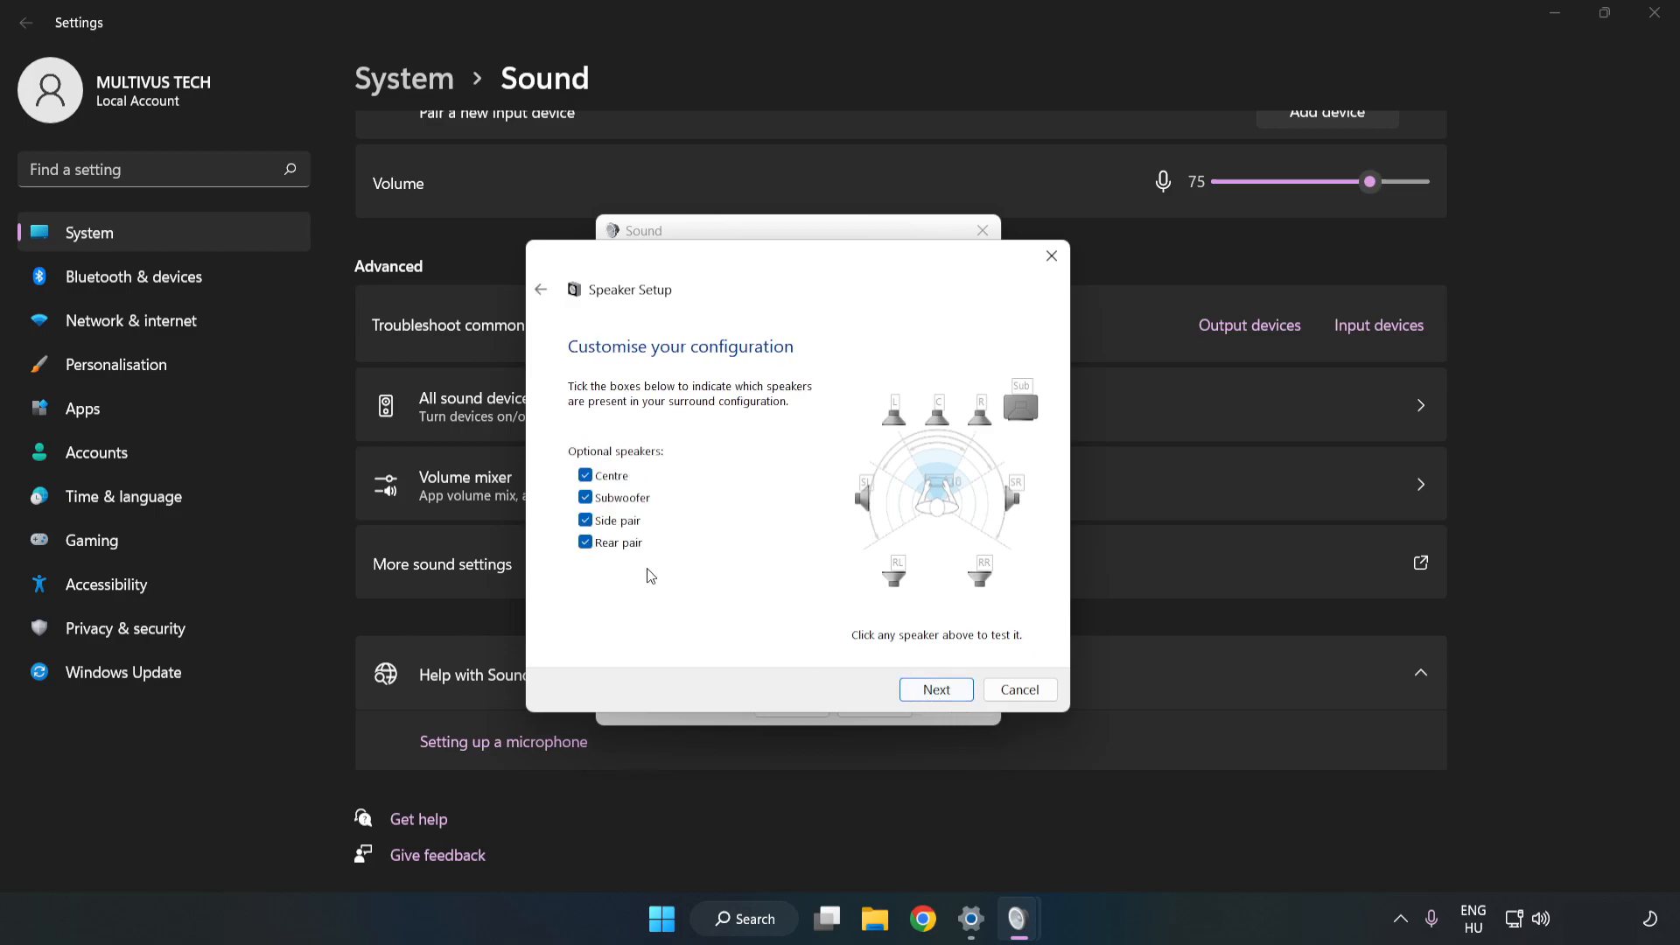
{"action": "left_click", "coordinate": [935, 689]}
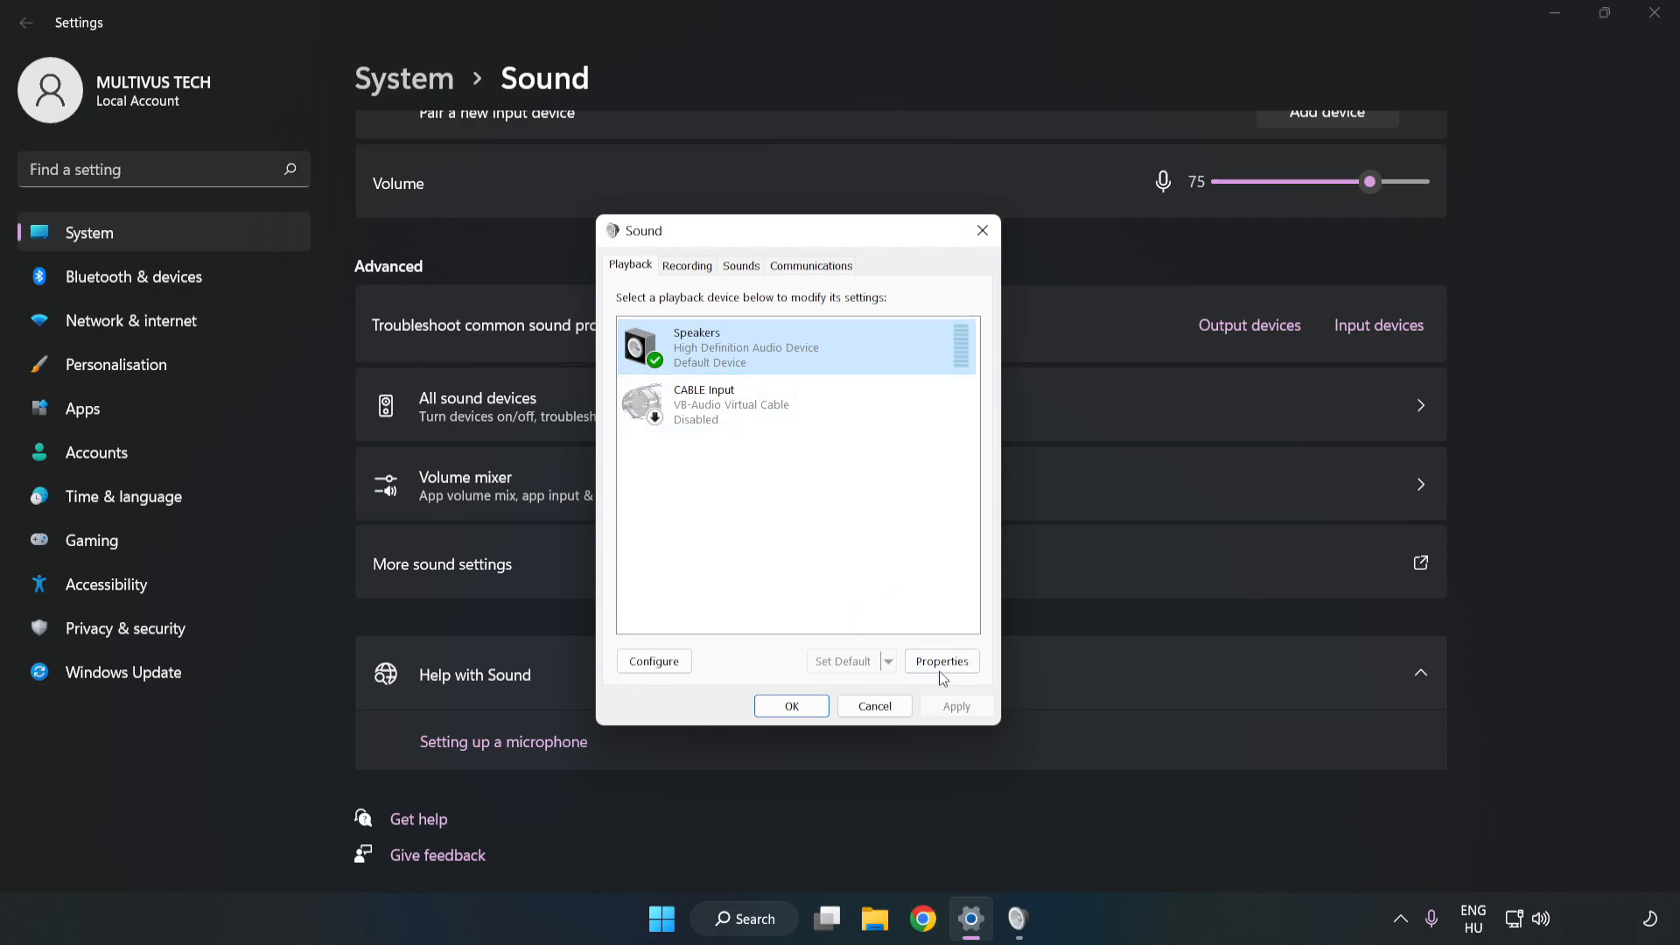
Step: In Speakers Properties, tick Disable all enhancements and move to the Advanced format settings
{"action": "left_click", "coordinate": [940, 661]}
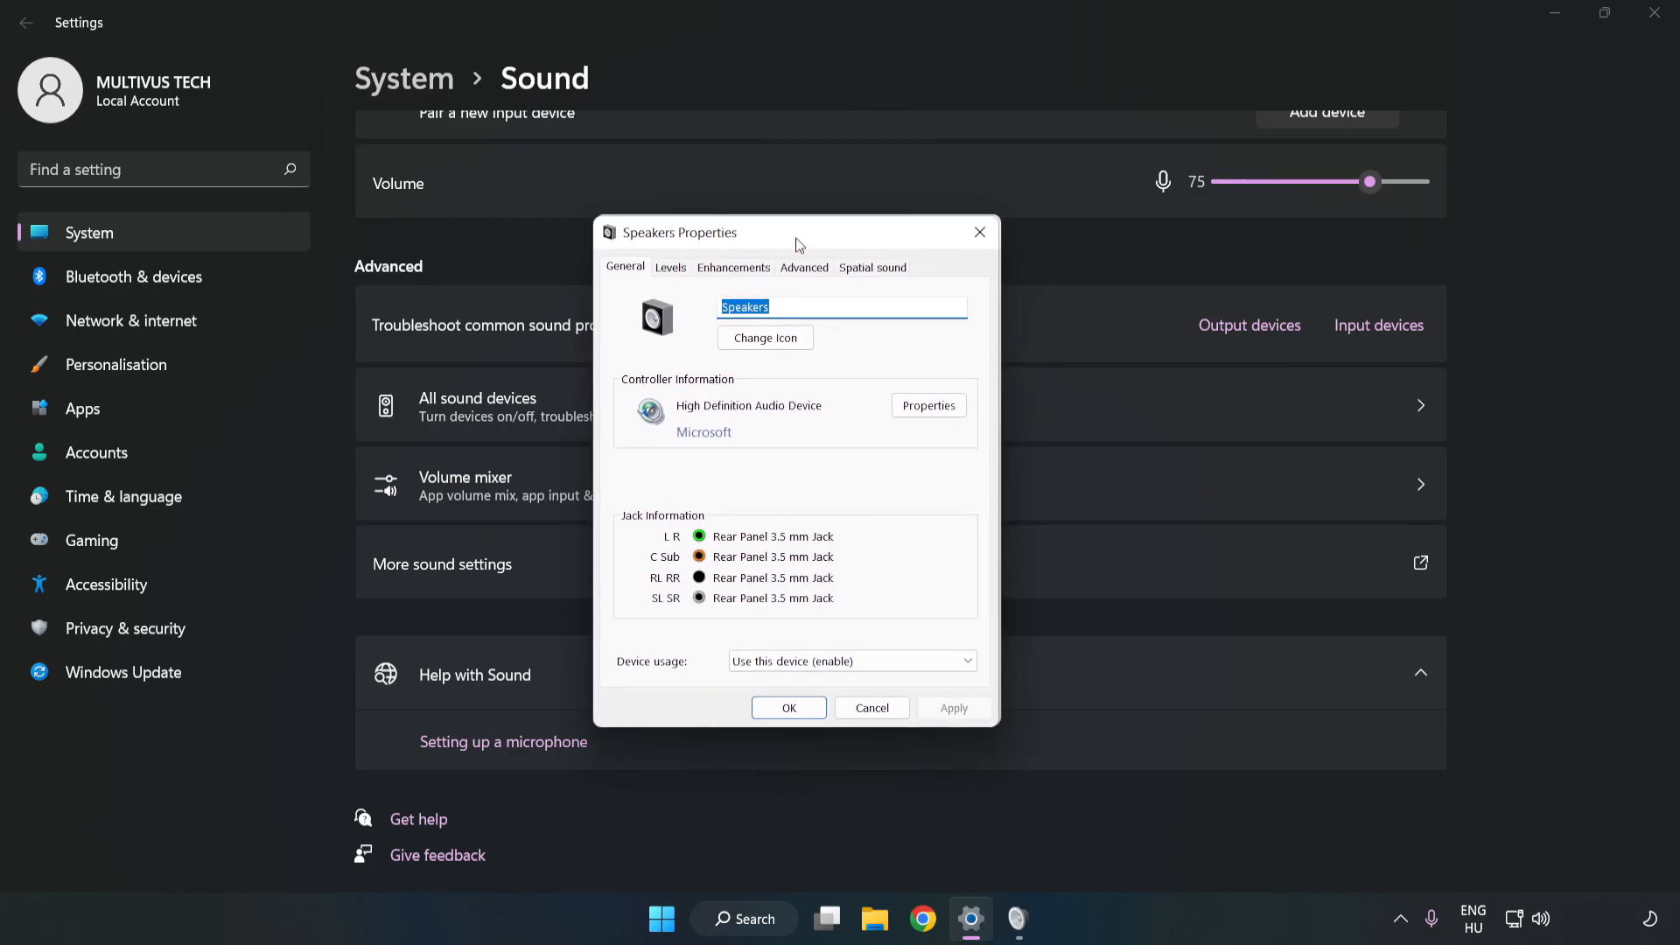
{"action": "left_click", "coordinate": [733, 266]}
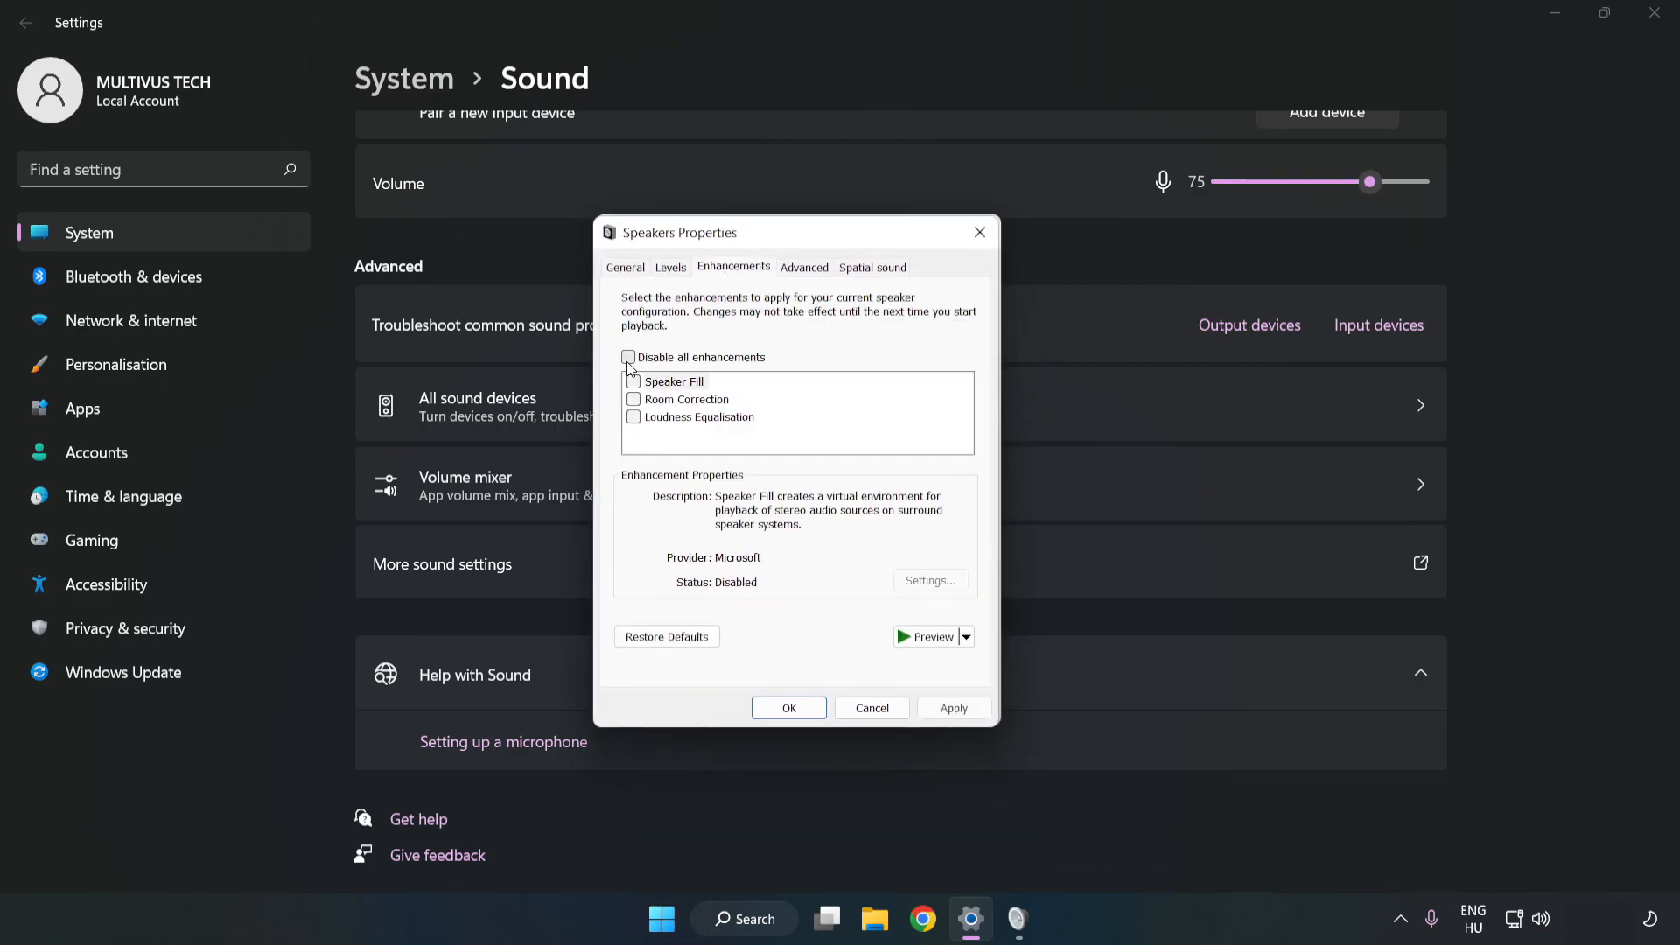
{"action": "left_click", "coordinate": [629, 357]}
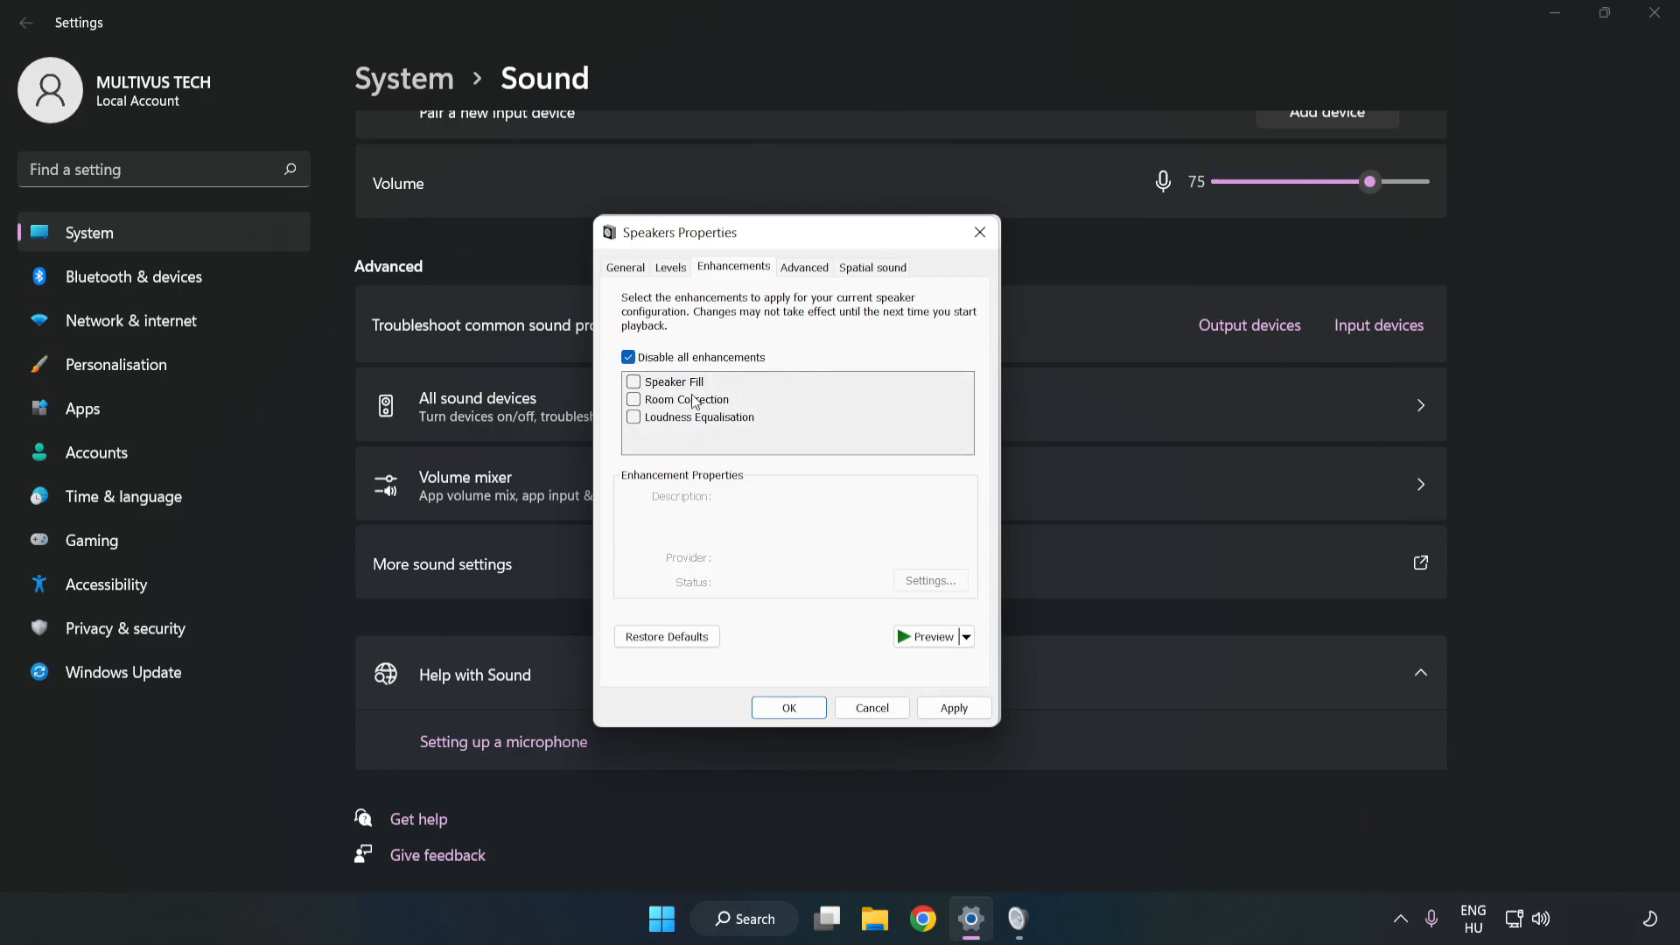
{"action": "mouse_move", "coordinate": [802, 308]}
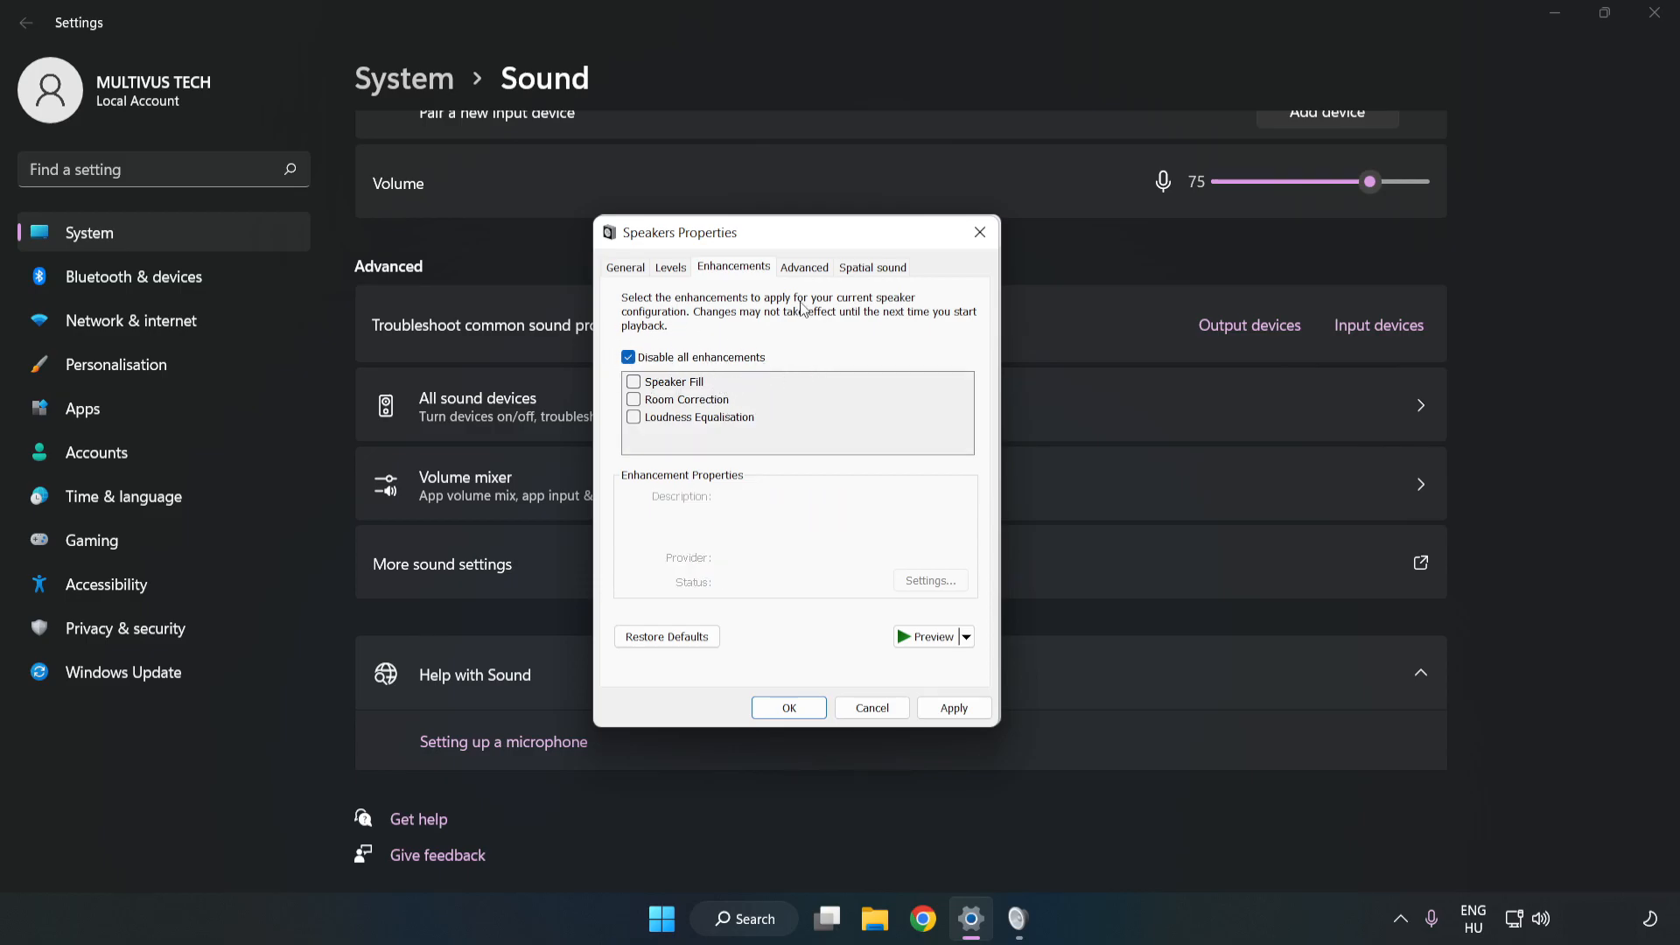
{"action": "left_click", "coordinate": [804, 266]}
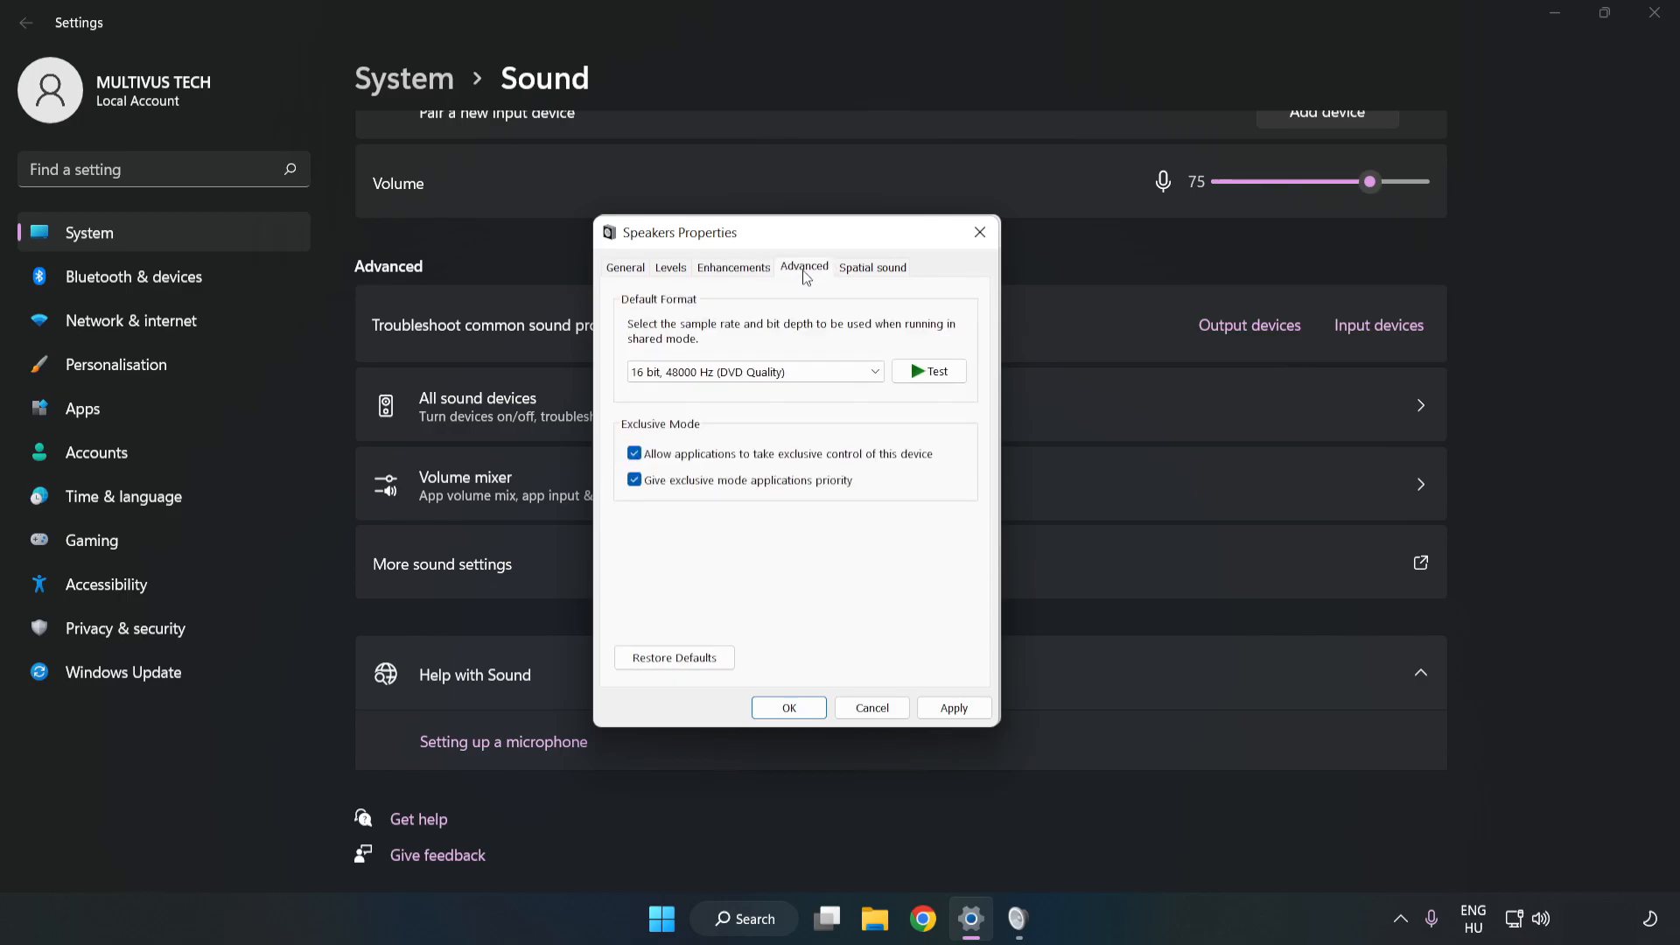
Step: Apply 16 bit, 48000 Hz (DVD Quality) as the default format and close the sound dialogs and Settings
{"action": "left_click", "coordinate": [755, 371]}
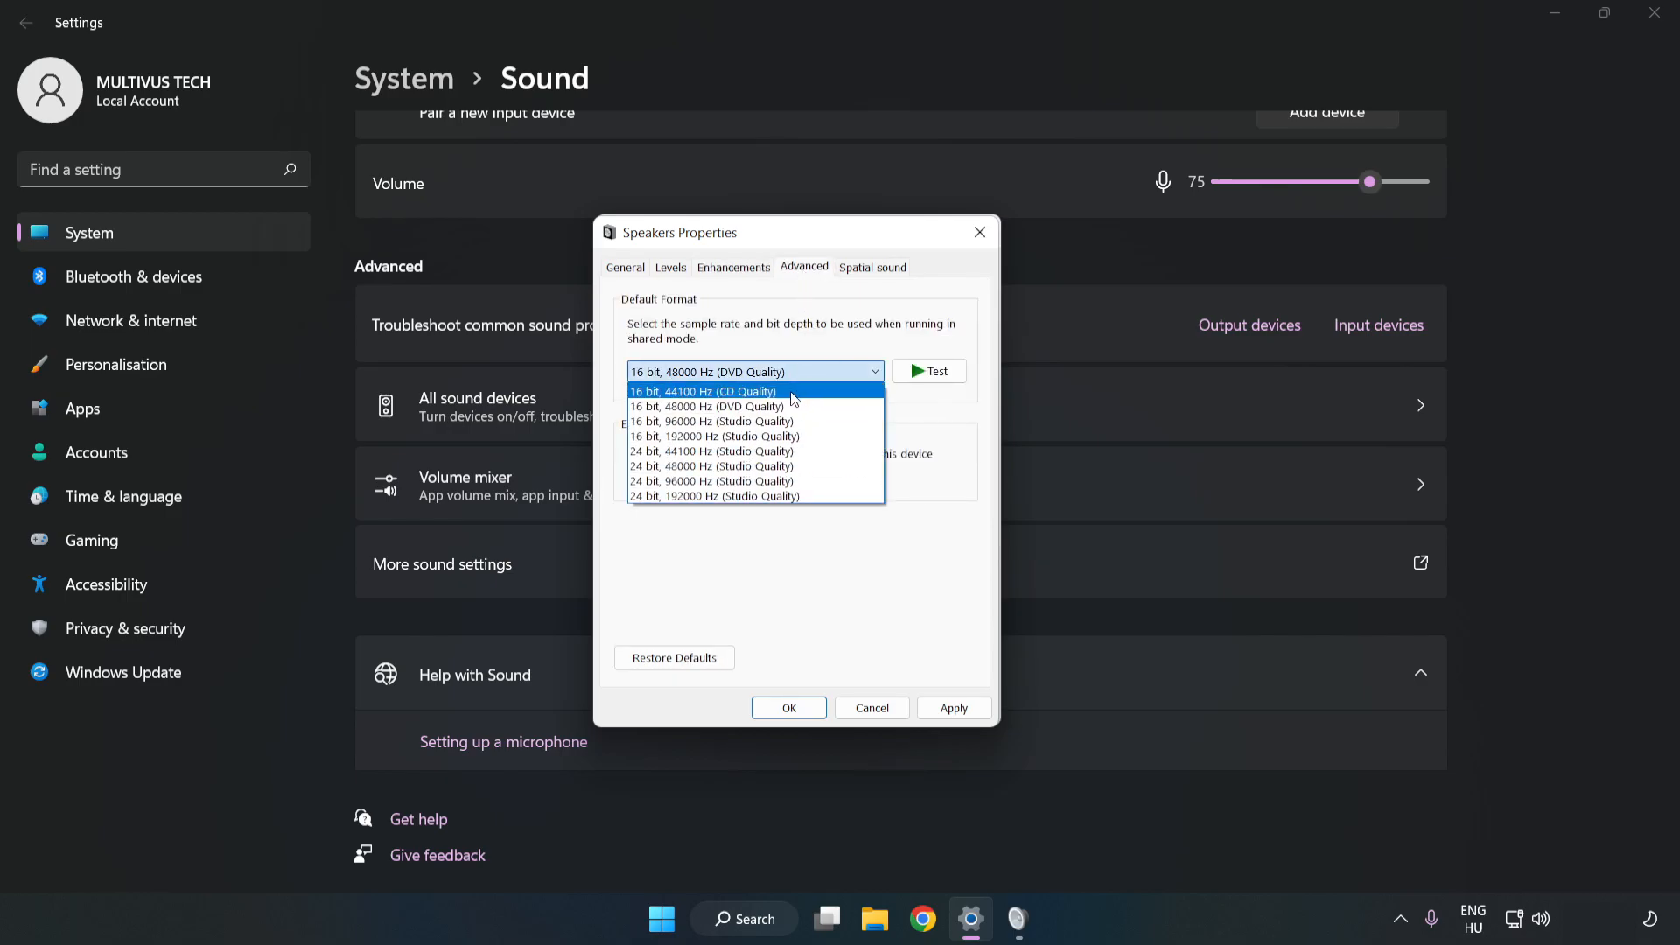
{"action": "left_click", "coordinate": [710, 406]}
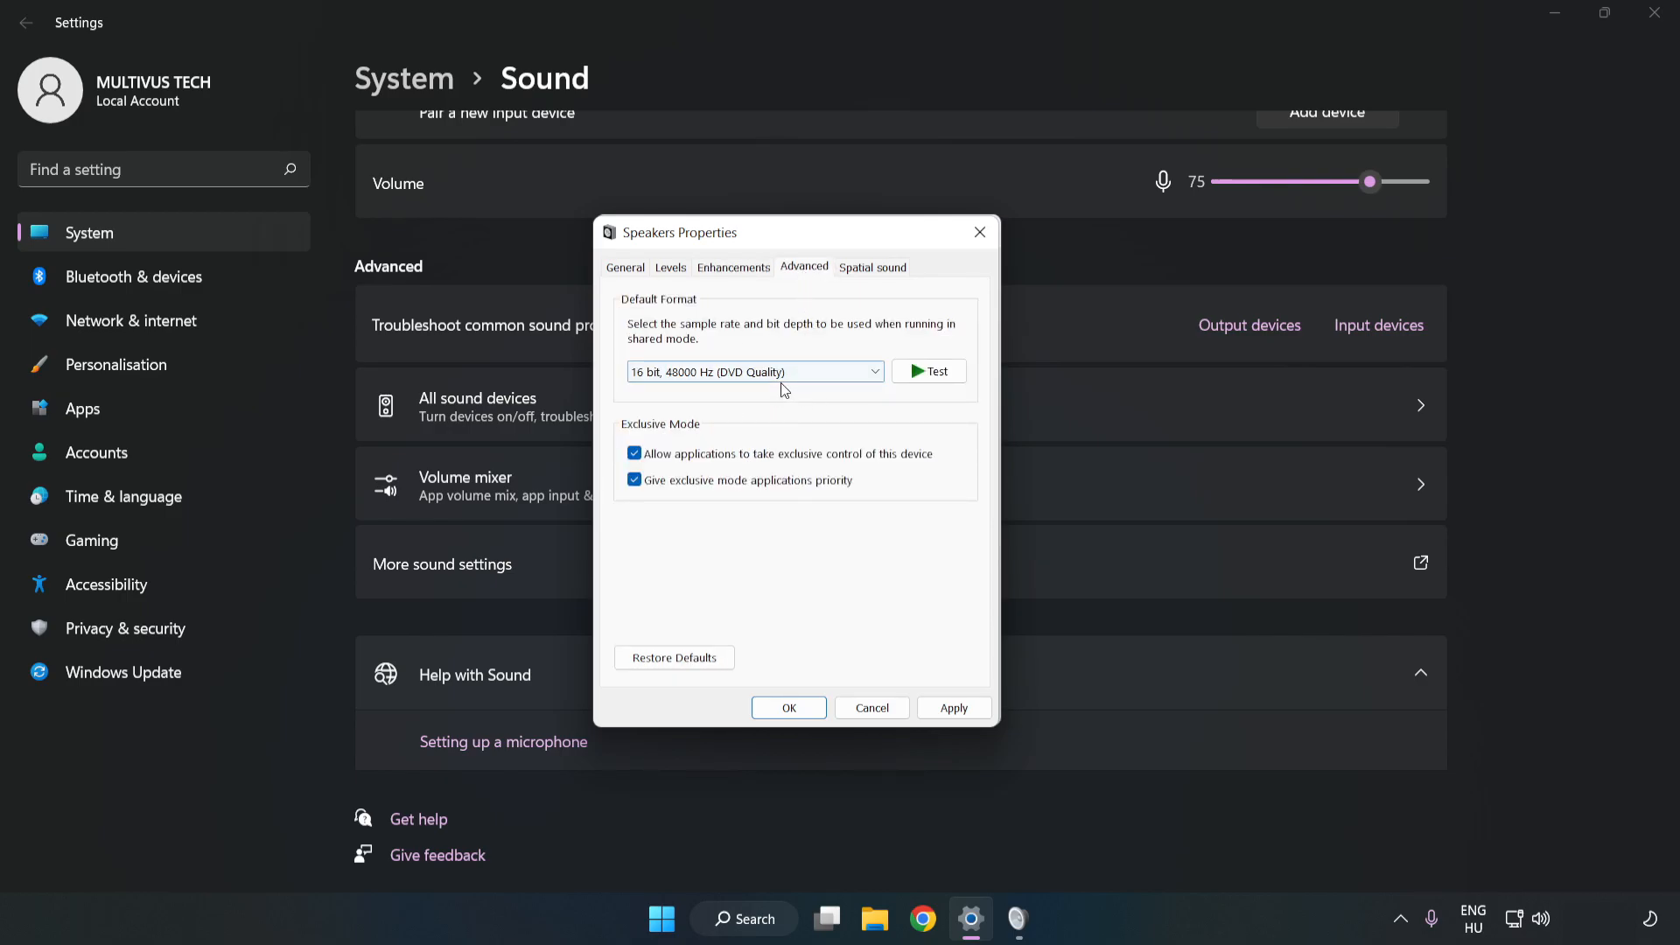
{"action": "left_click", "coordinate": [952, 707]}
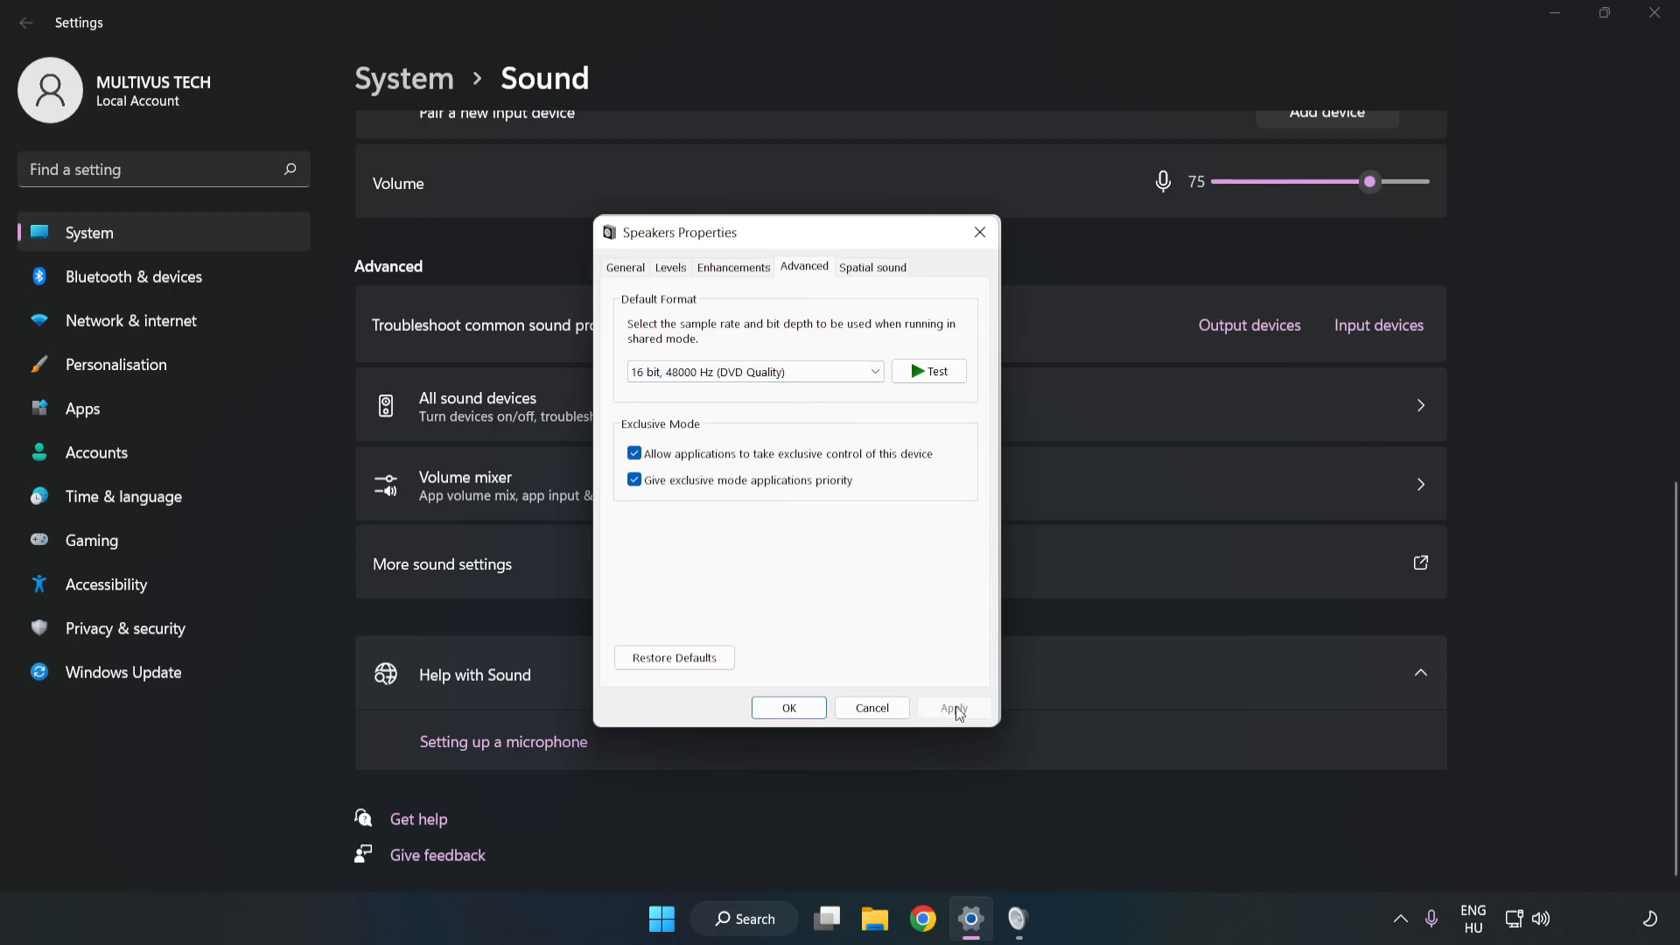
{"action": "left_click", "coordinate": [788, 707]}
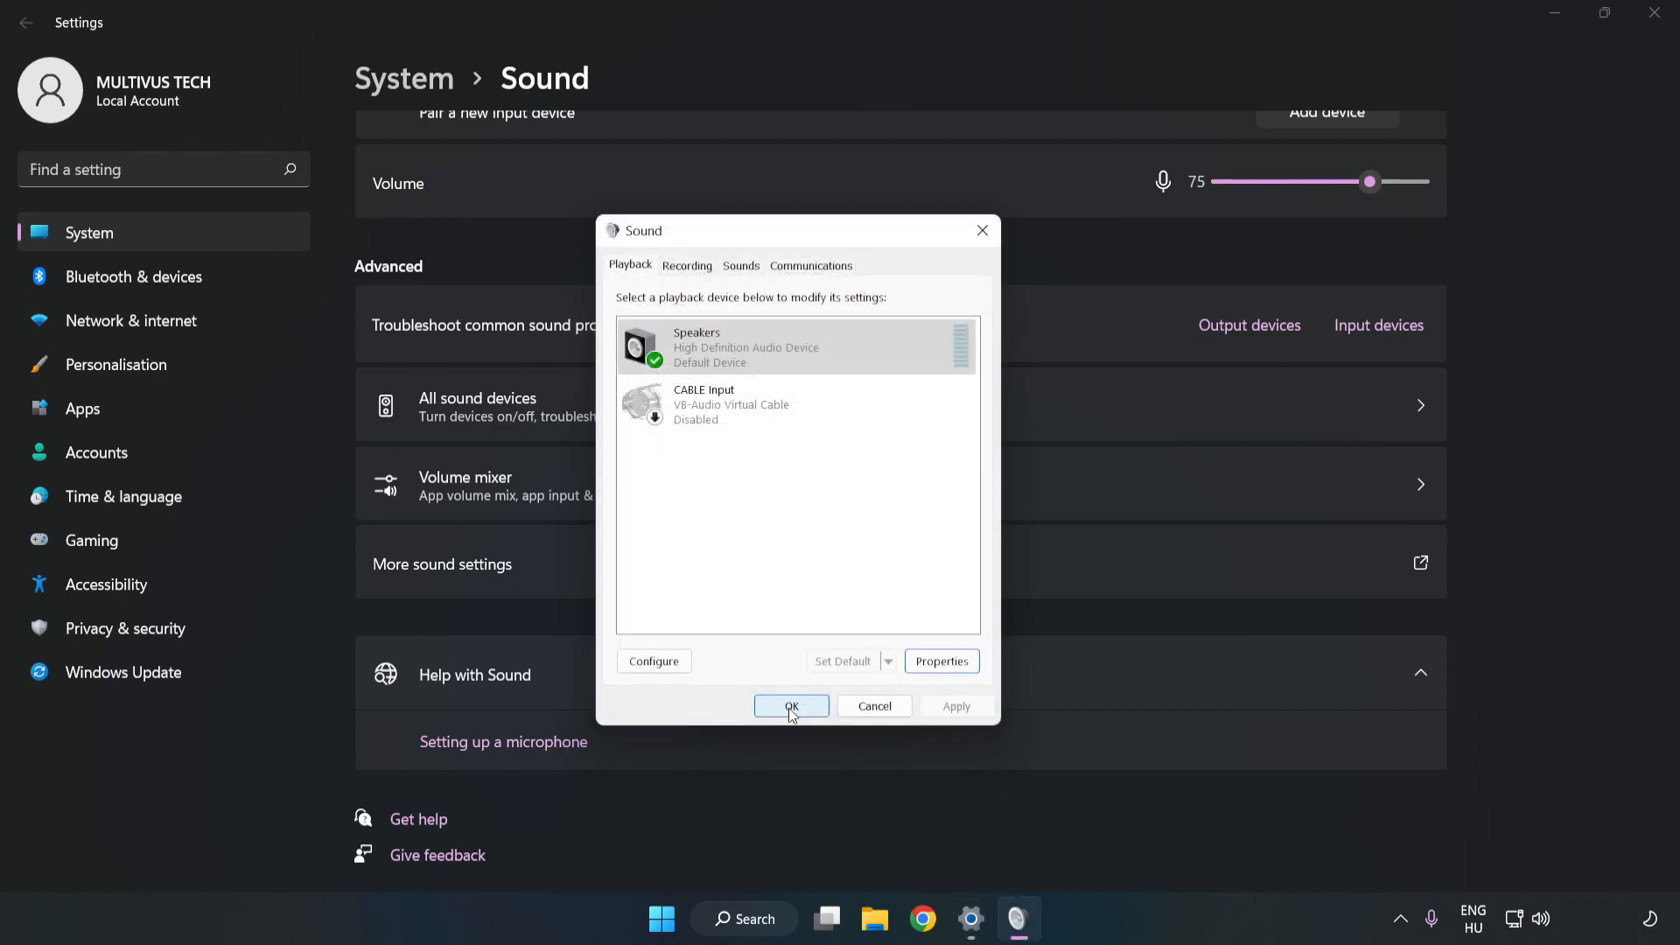
{"action": "left_click", "coordinate": [791, 705]}
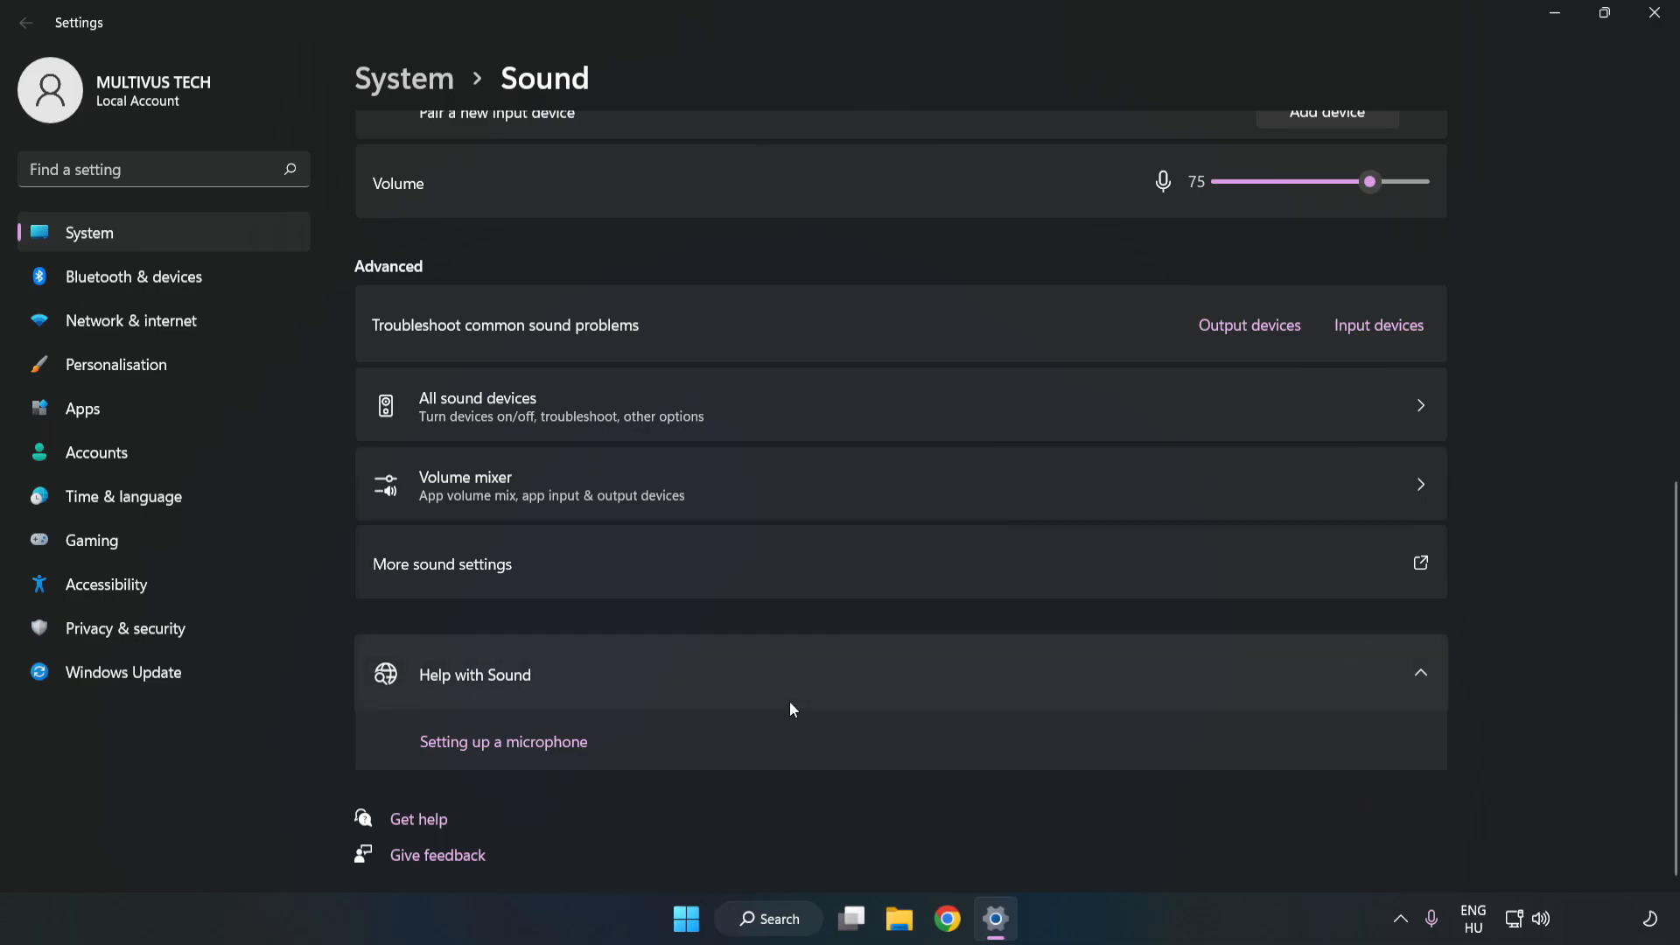
{"action": "mouse_move", "coordinate": [1653, 19]}
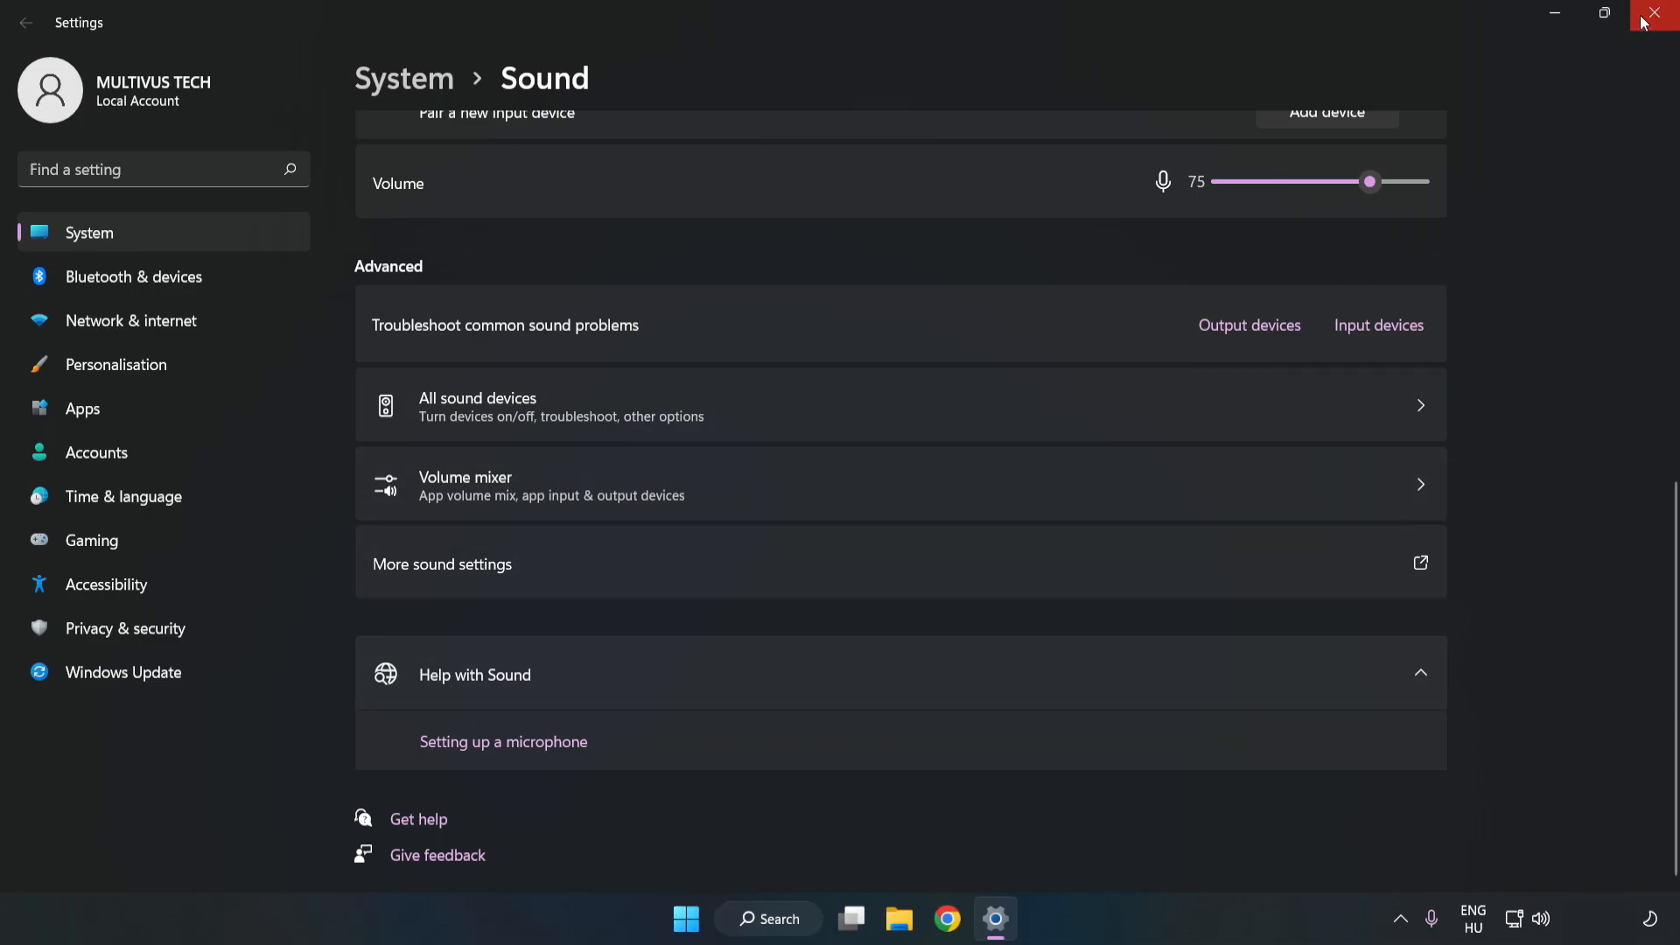
{"action": "left_click", "coordinate": [1654, 12]}
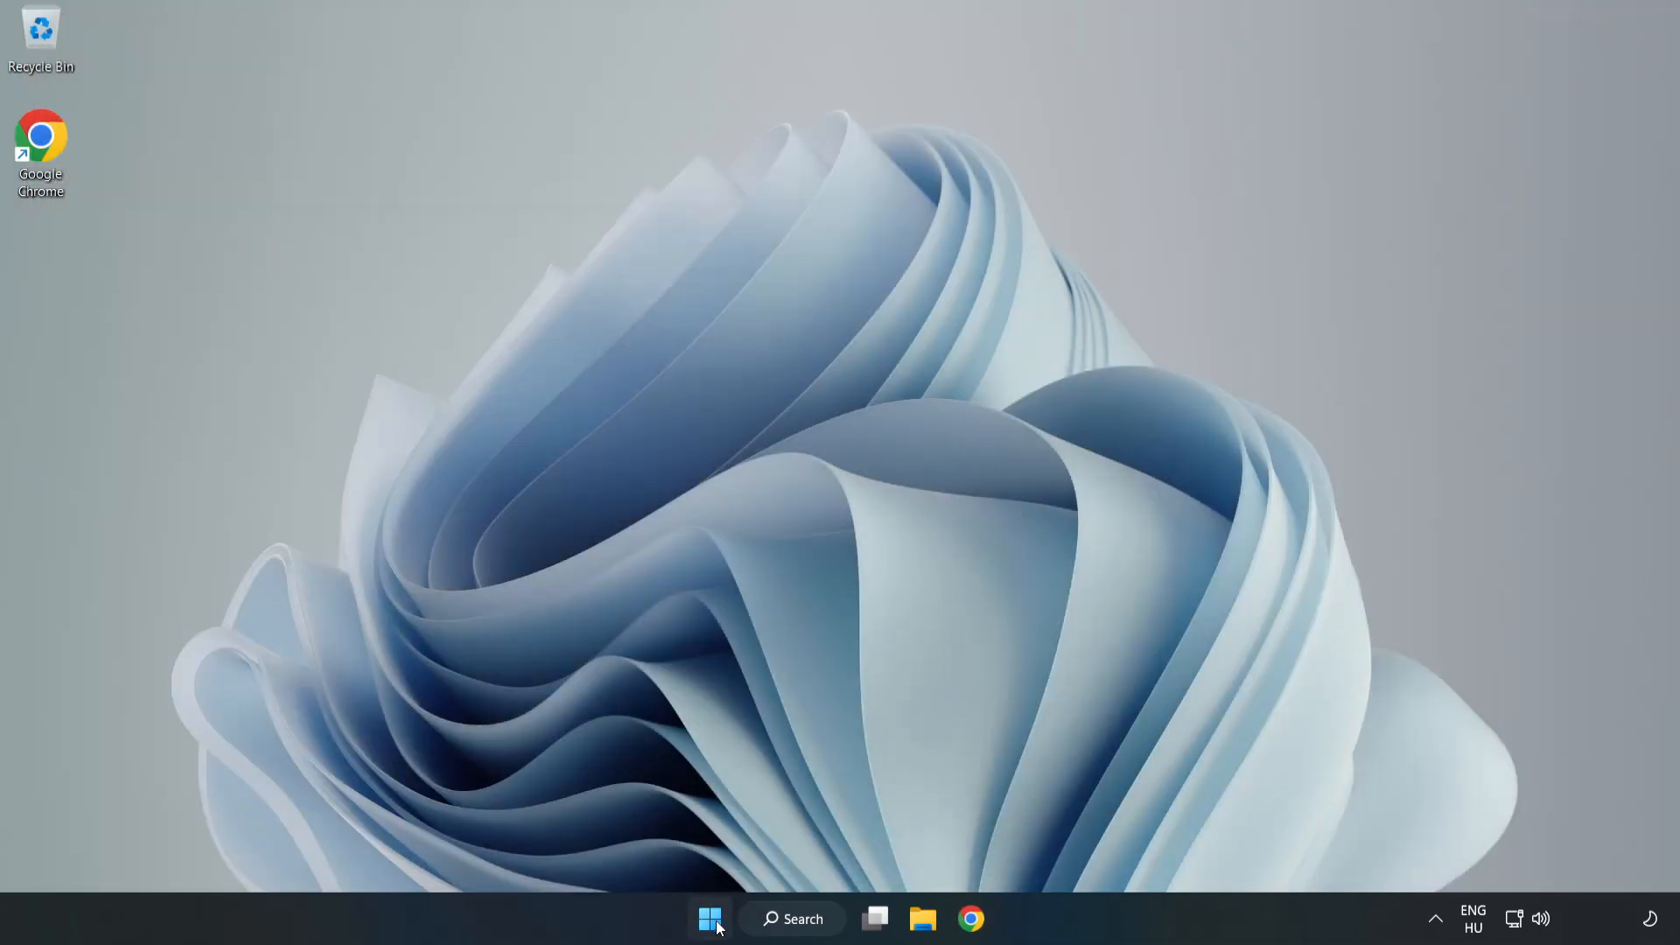
Step: Search the taskbar for device manager to launch Device Manager
{"action": "left_click", "coordinate": [709, 919]}
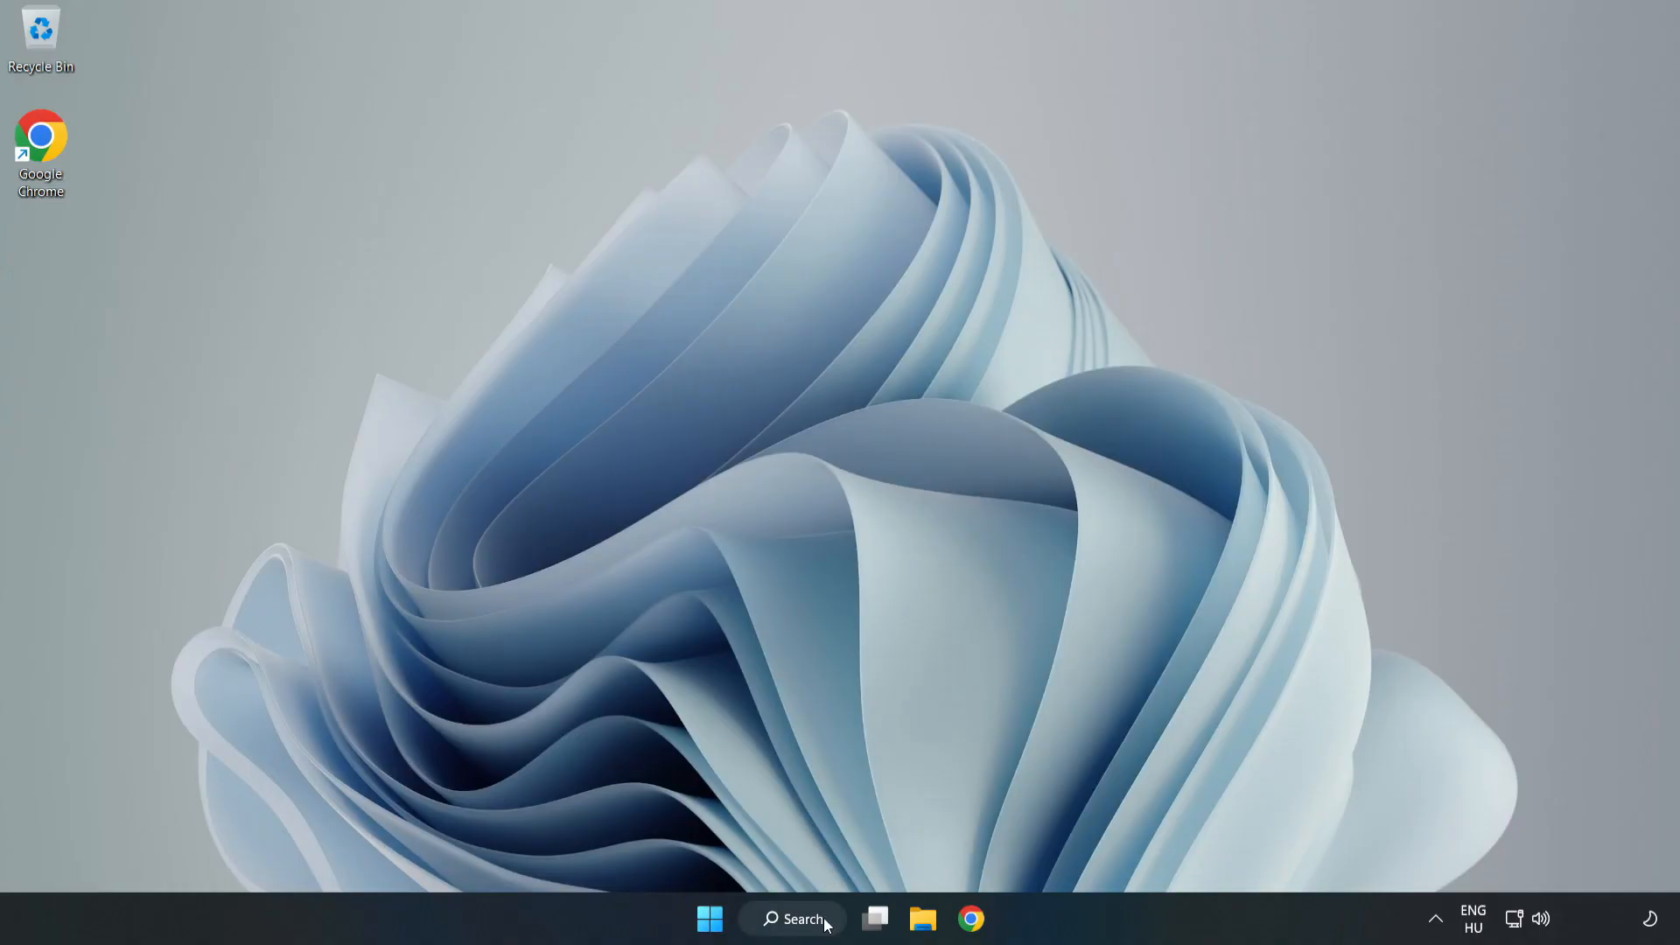
{"action": "left_click", "coordinate": [791, 918]}
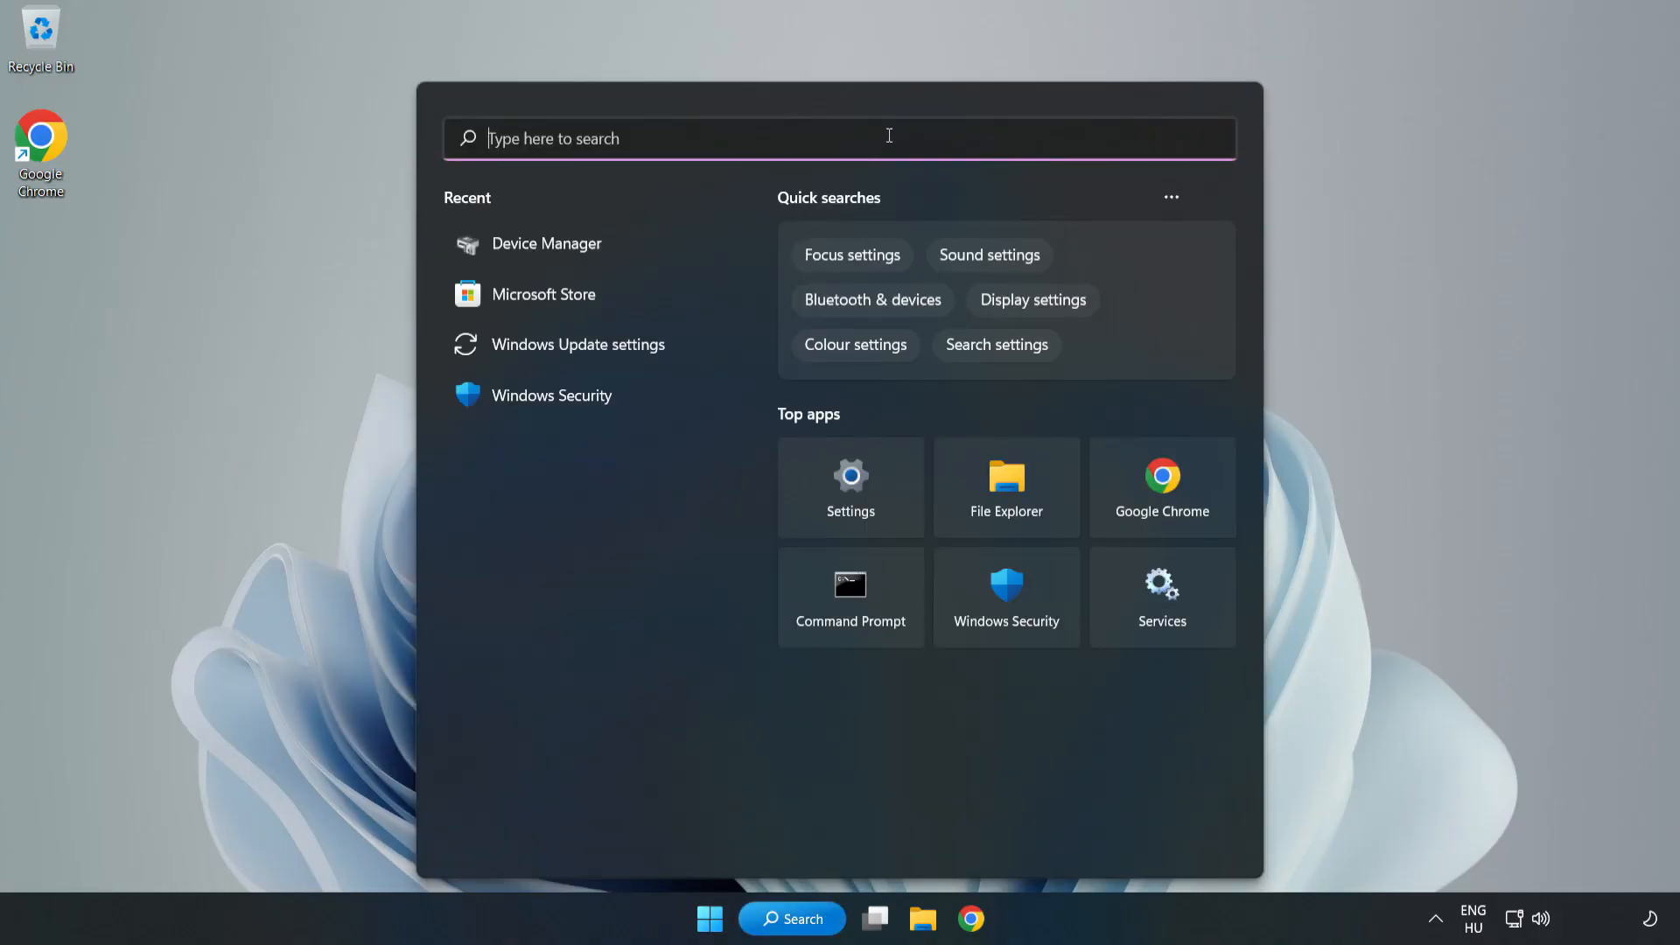
{"action": "type", "text": "device mag"}
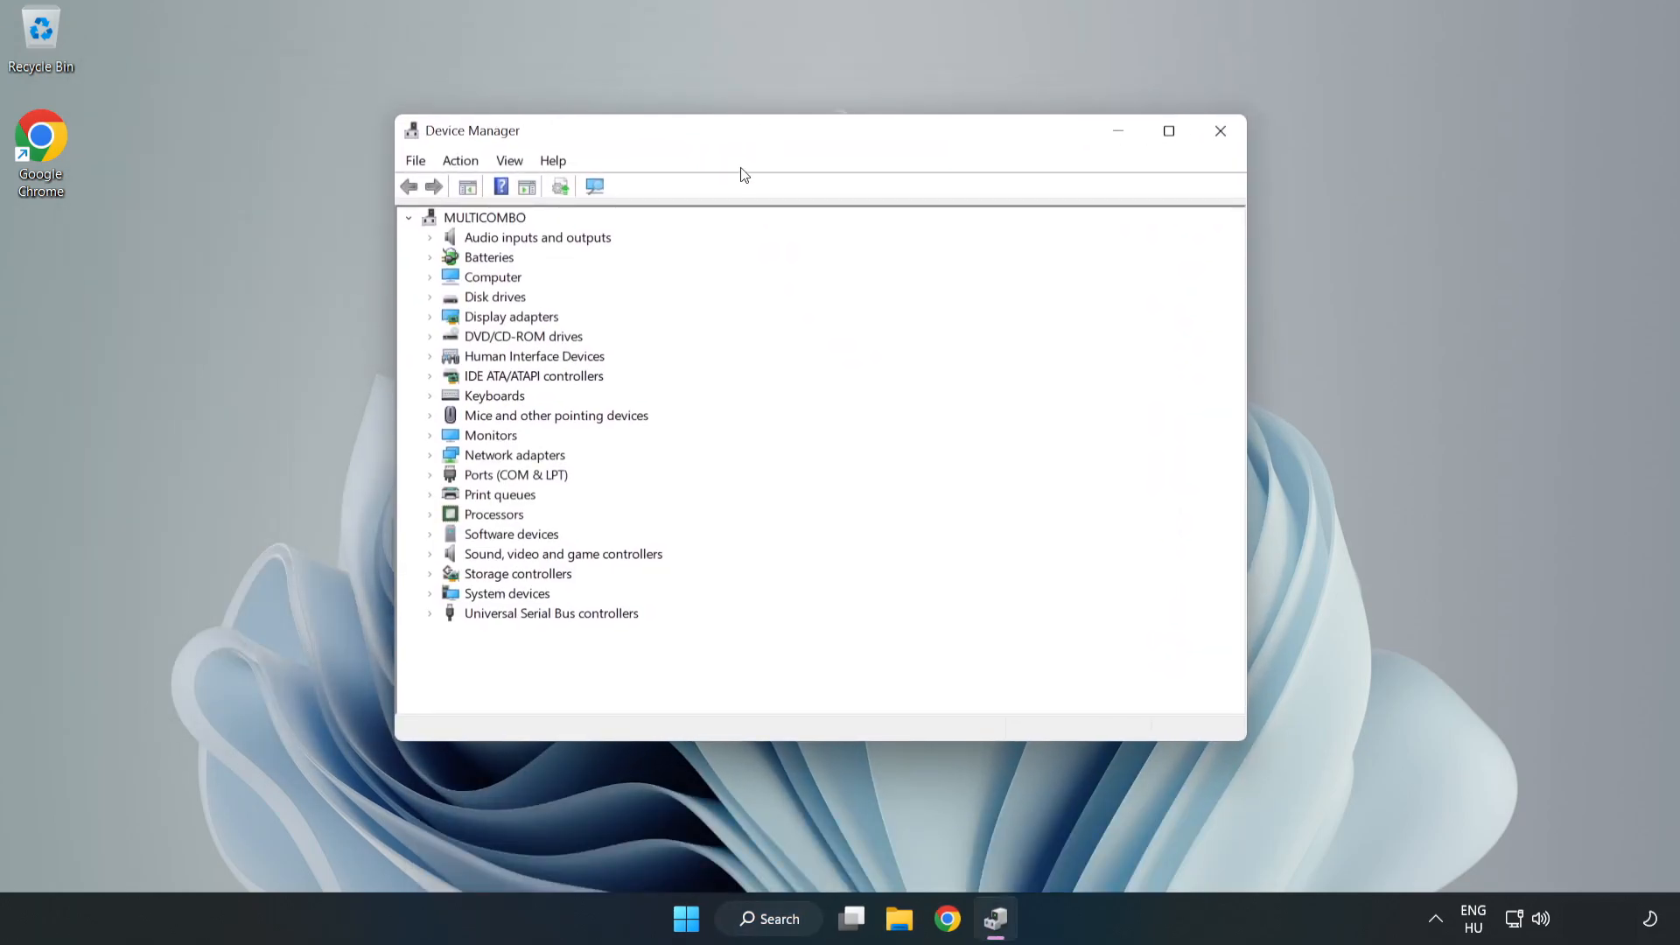
Step: Start Update driver for High Definition Audio Device under Sound, video and game controllers
{"action": "left_click", "coordinate": [562, 554]}
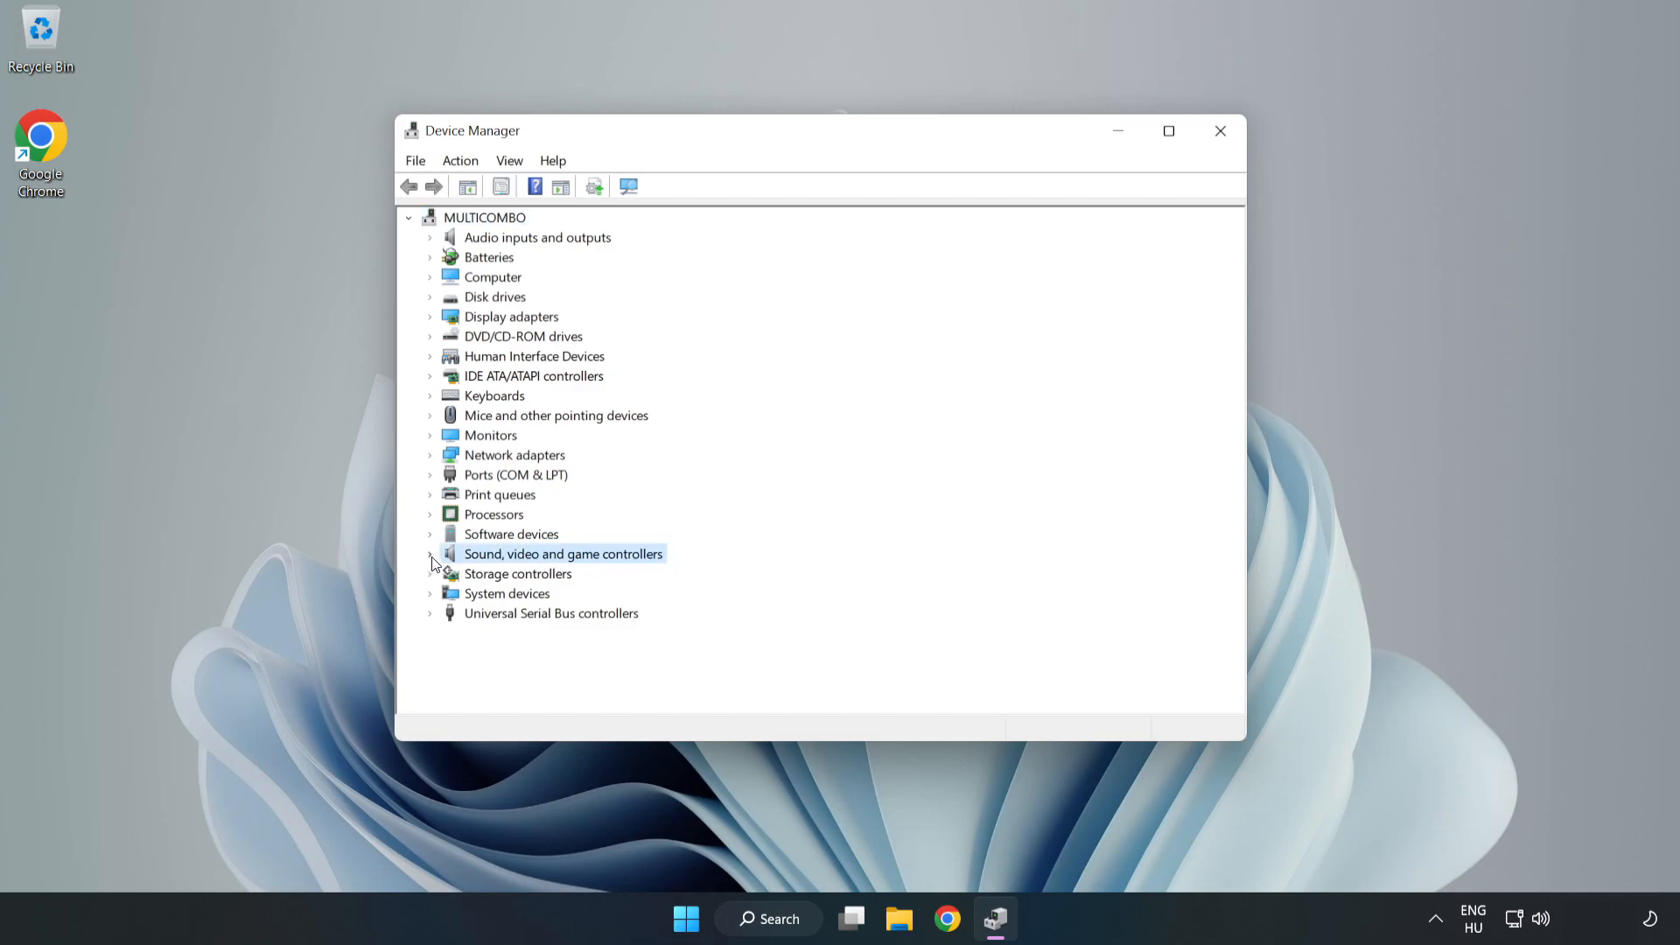
{"action": "left_click", "coordinate": [430, 555]}
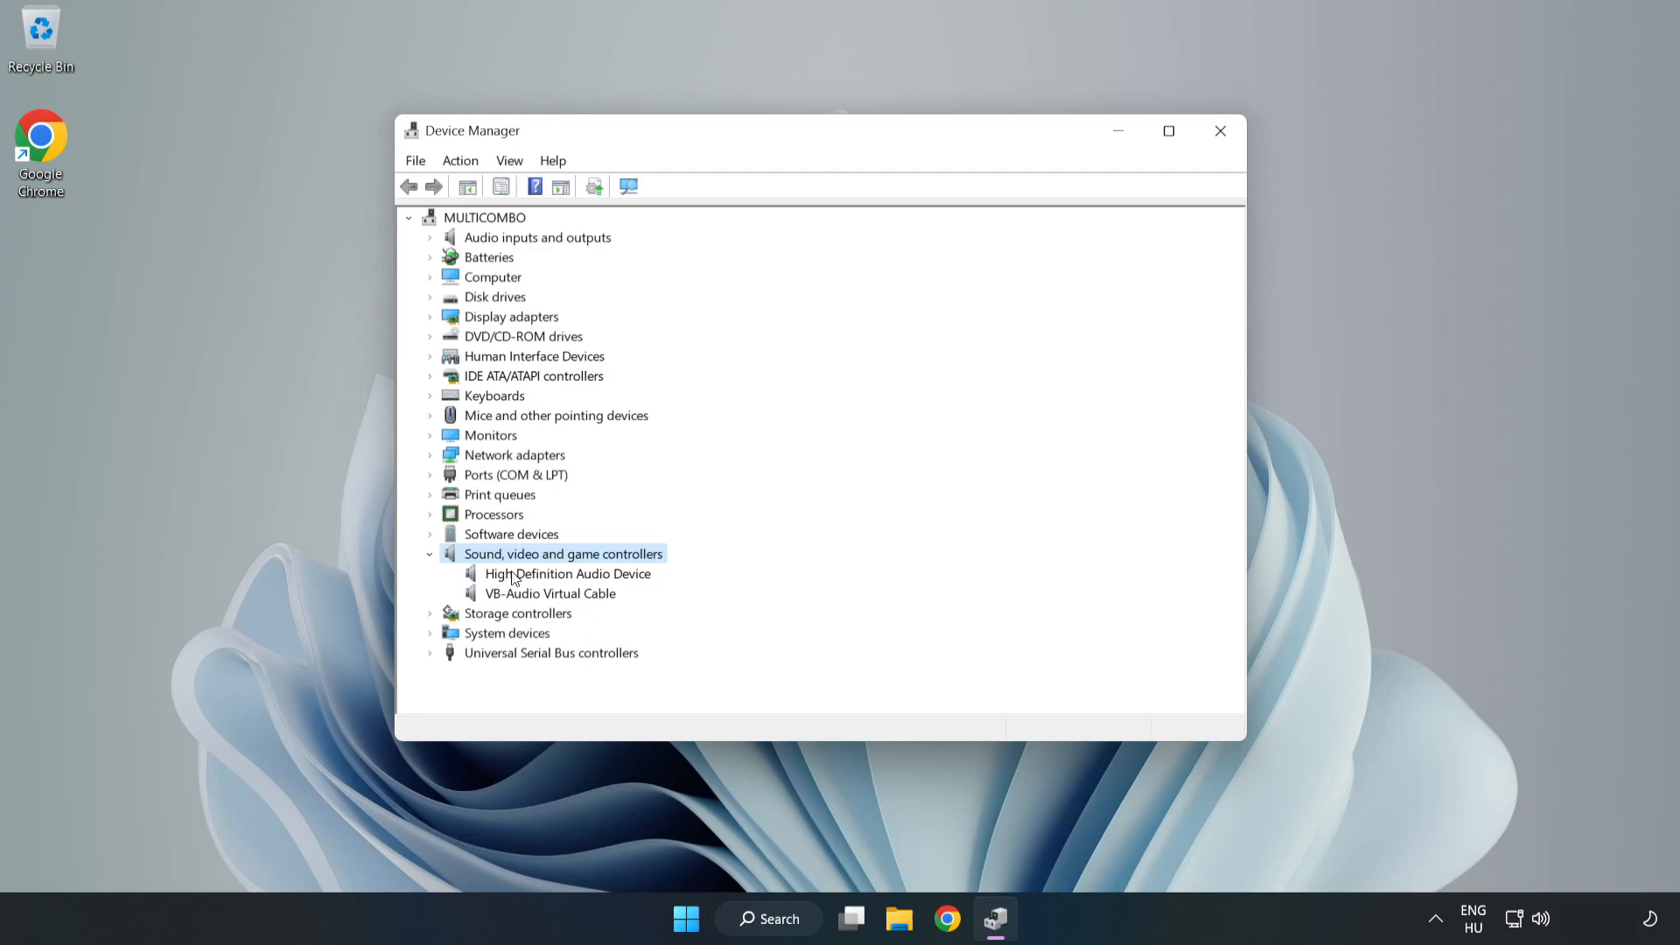
{"action": "left_click", "coordinate": [567, 574]}
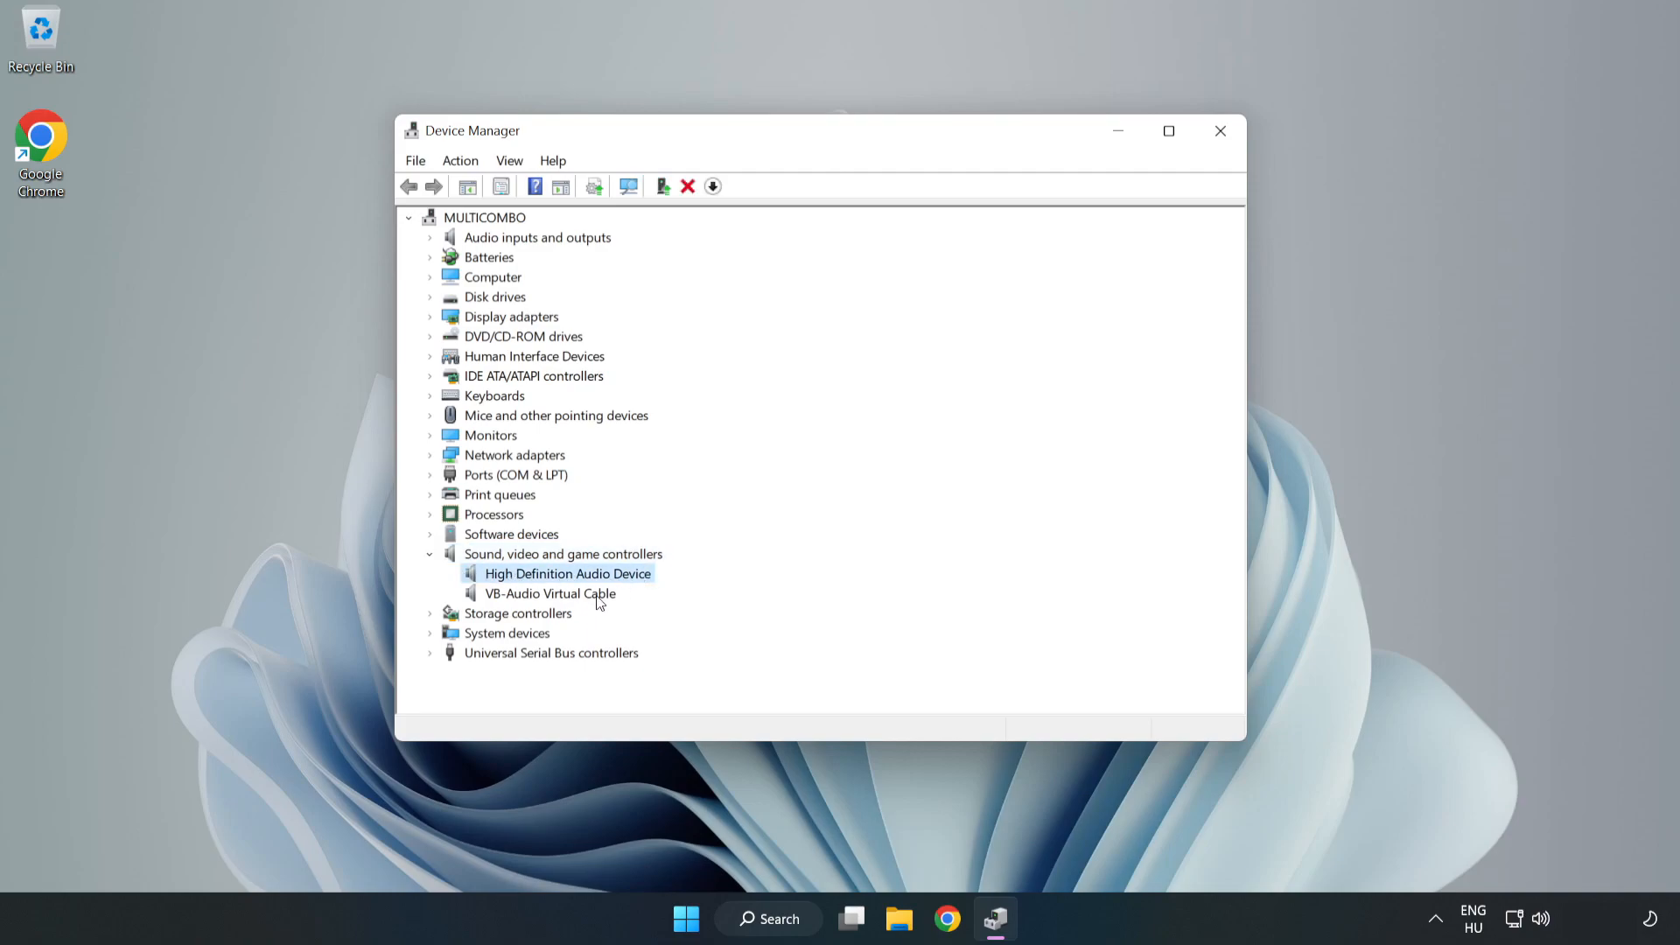
{"action": "right_click", "coordinate": [567, 574]}
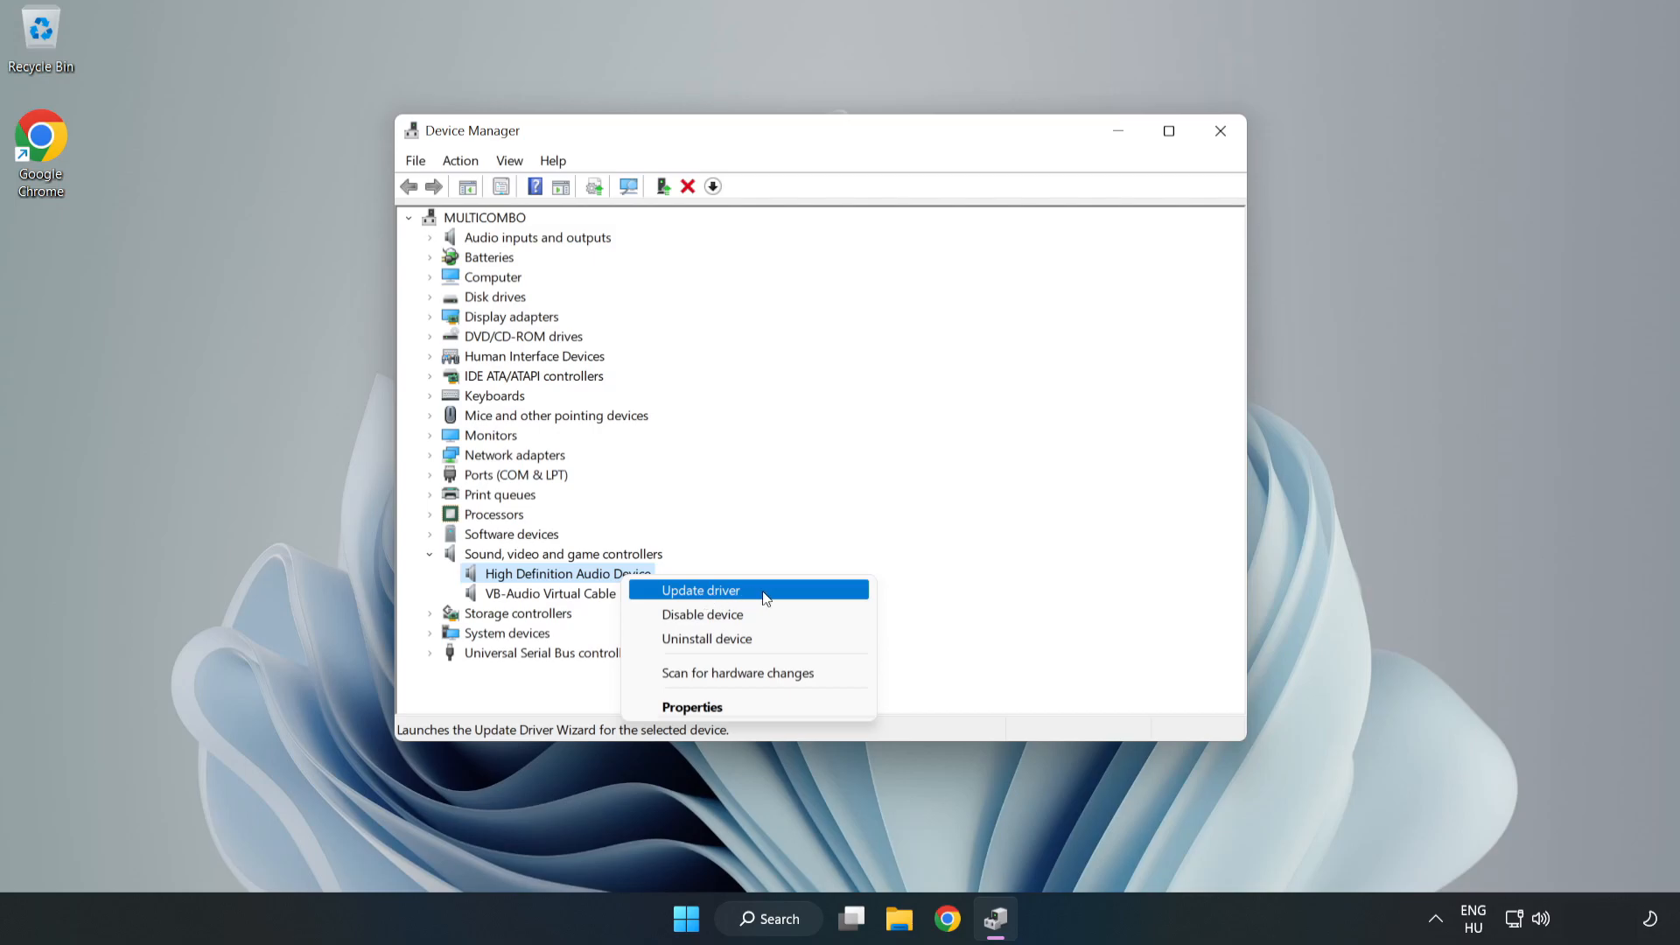
{"action": "left_click", "coordinate": [700, 590]}
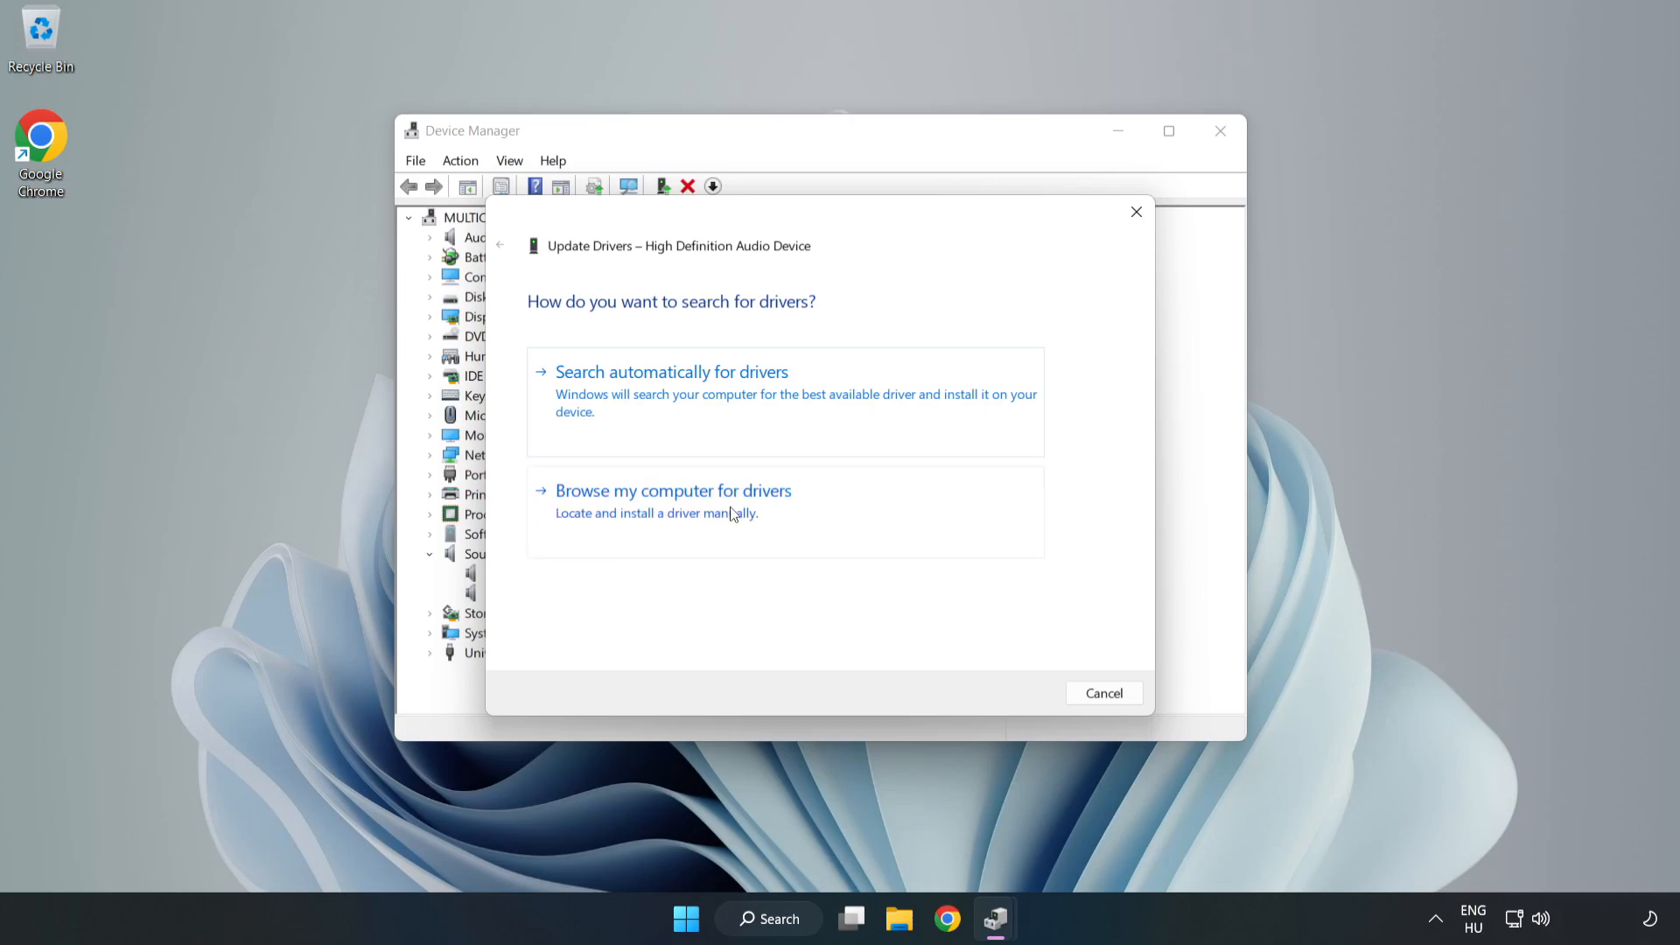
Step: Reinstall the High Definition Audio Device driver from the local driver list, accepting the warning, and close the wizard
{"action": "left_click", "coordinate": [672, 490]}
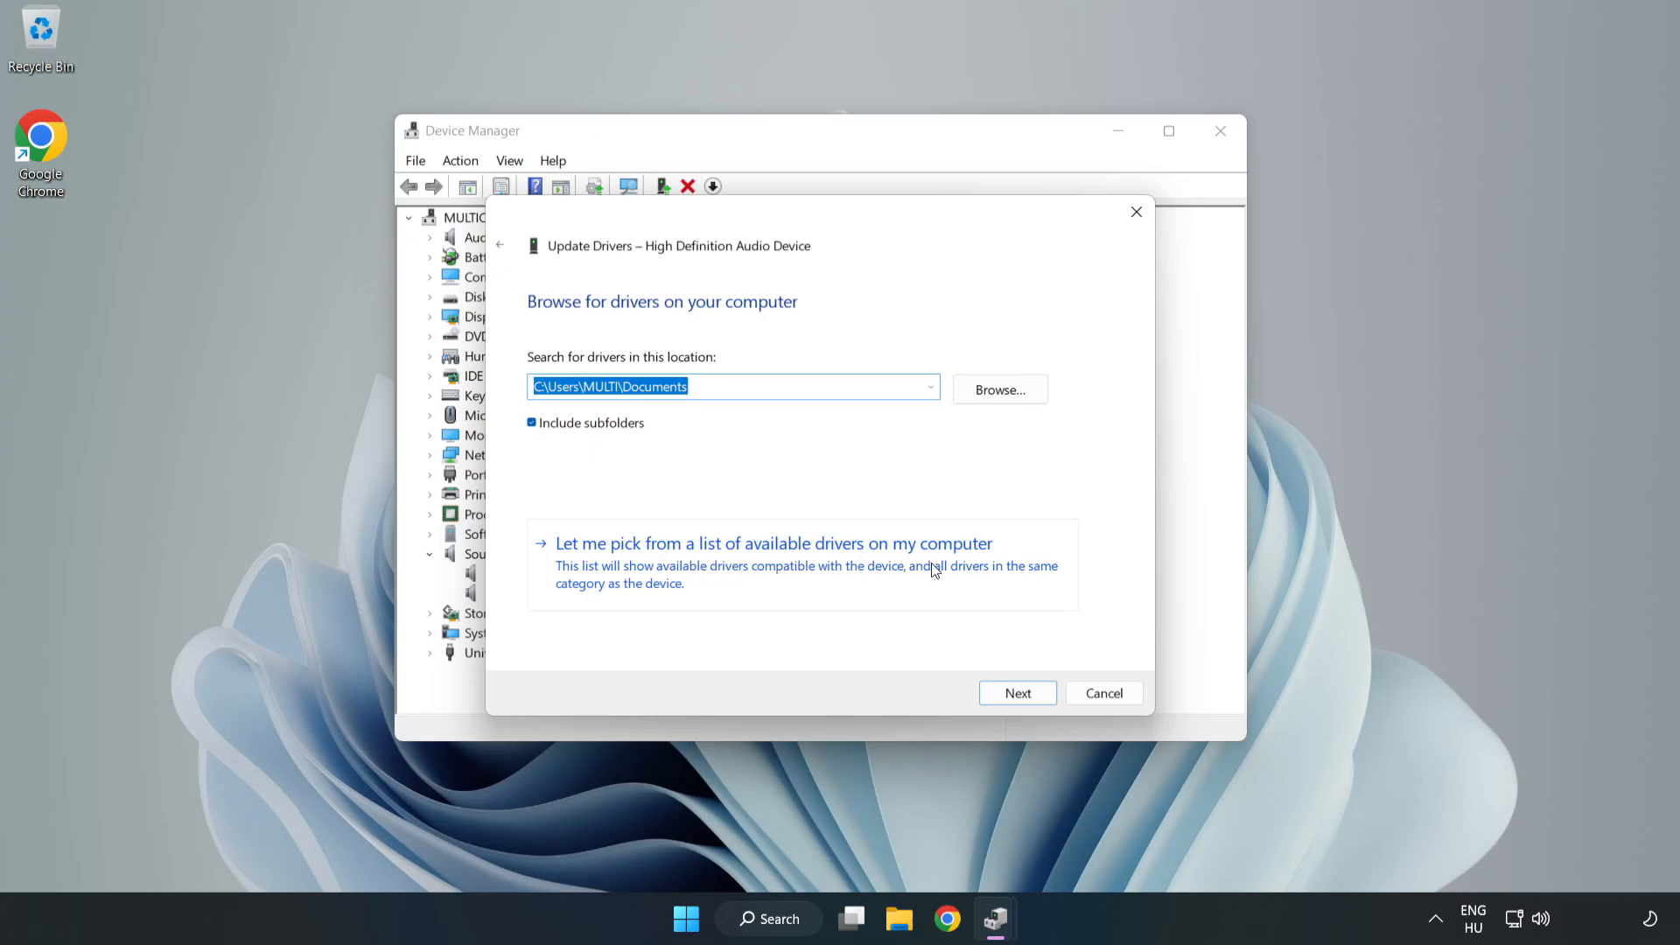
{"action": "mouse_move", "coordinate": [875, 578]}
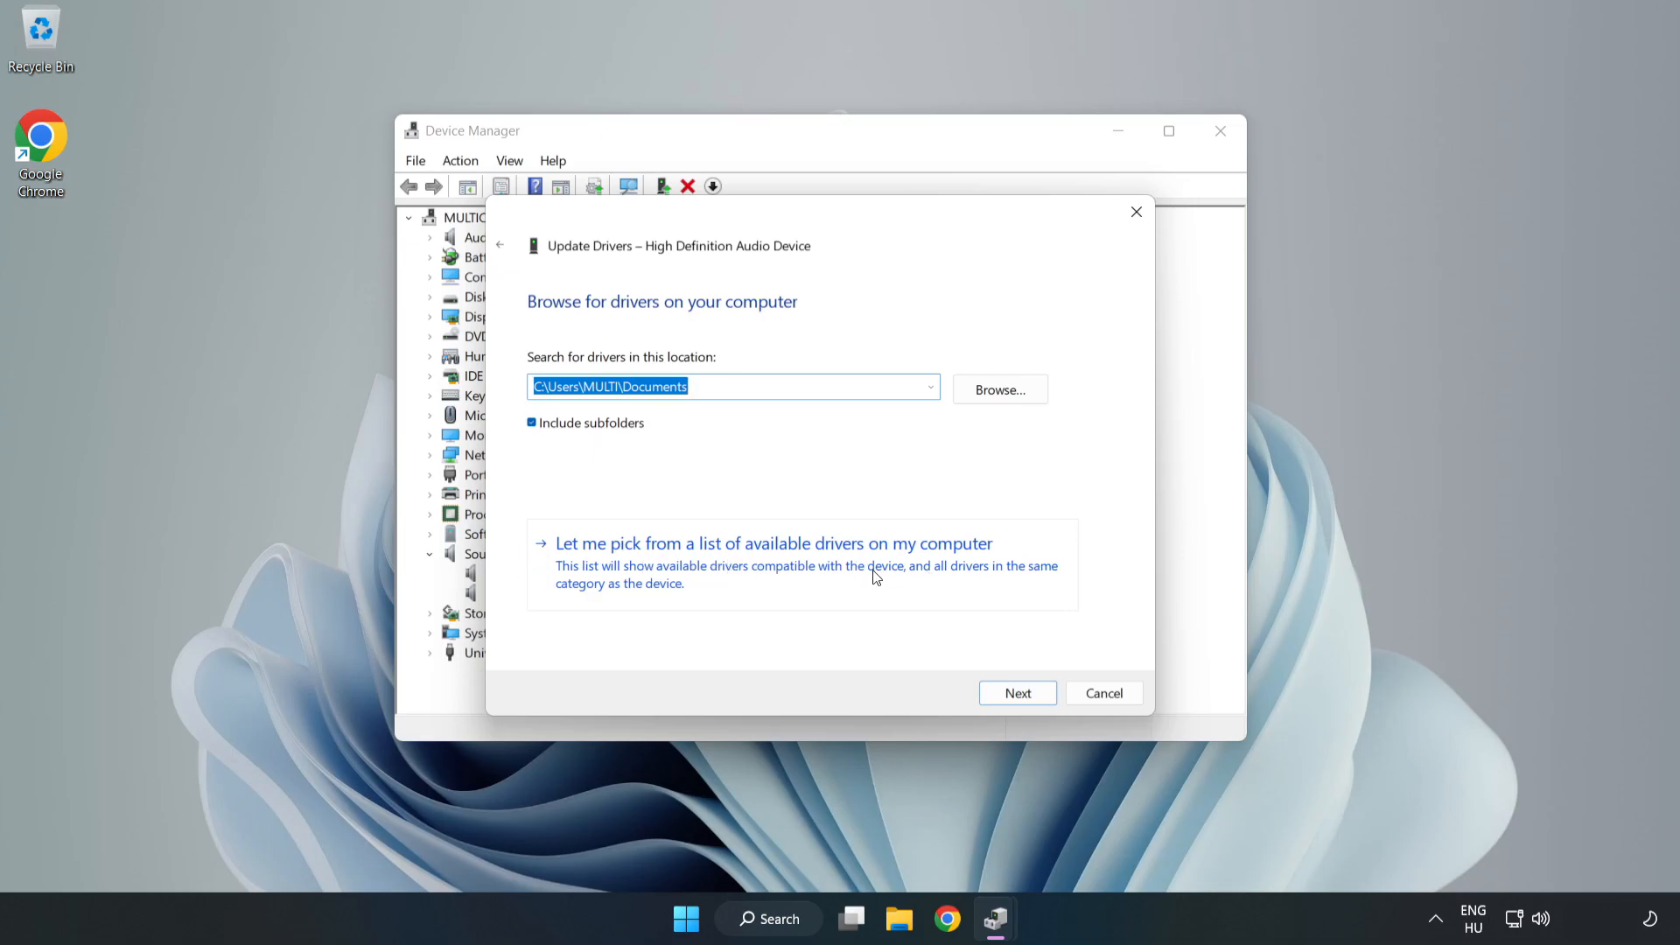
{"action": "left_click", "coordinate": [772, 543]}
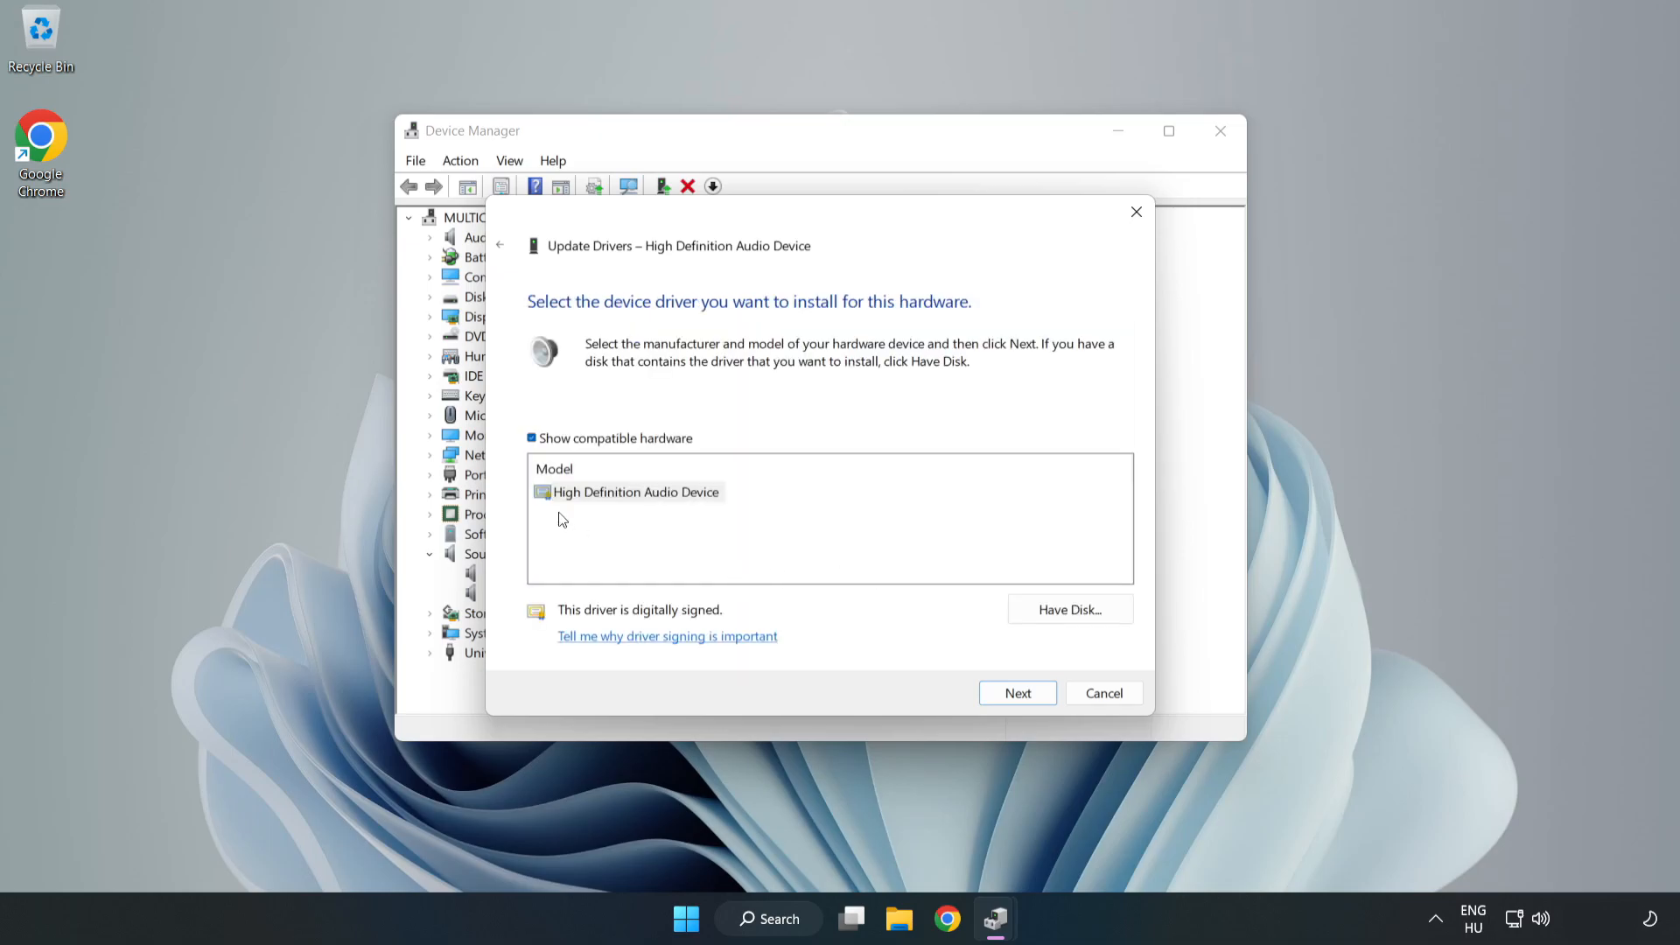
{"action": "left_click", "coordinate": [632, 492]}
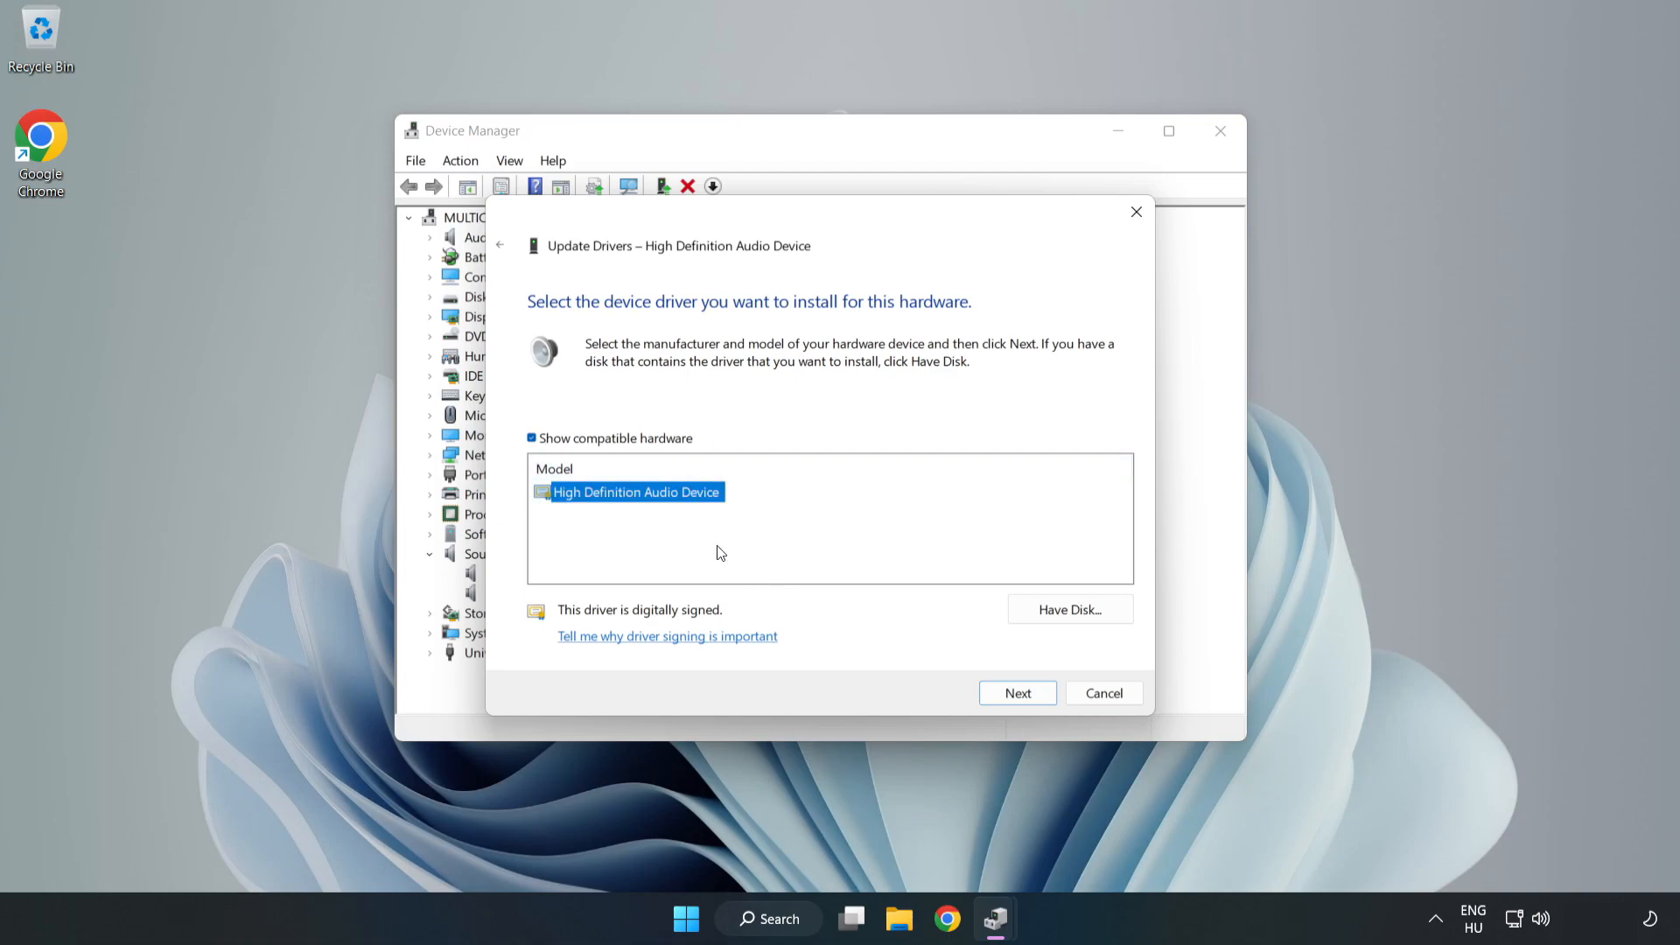
{"action": "left_click", "coordinate": [1015, 693]}
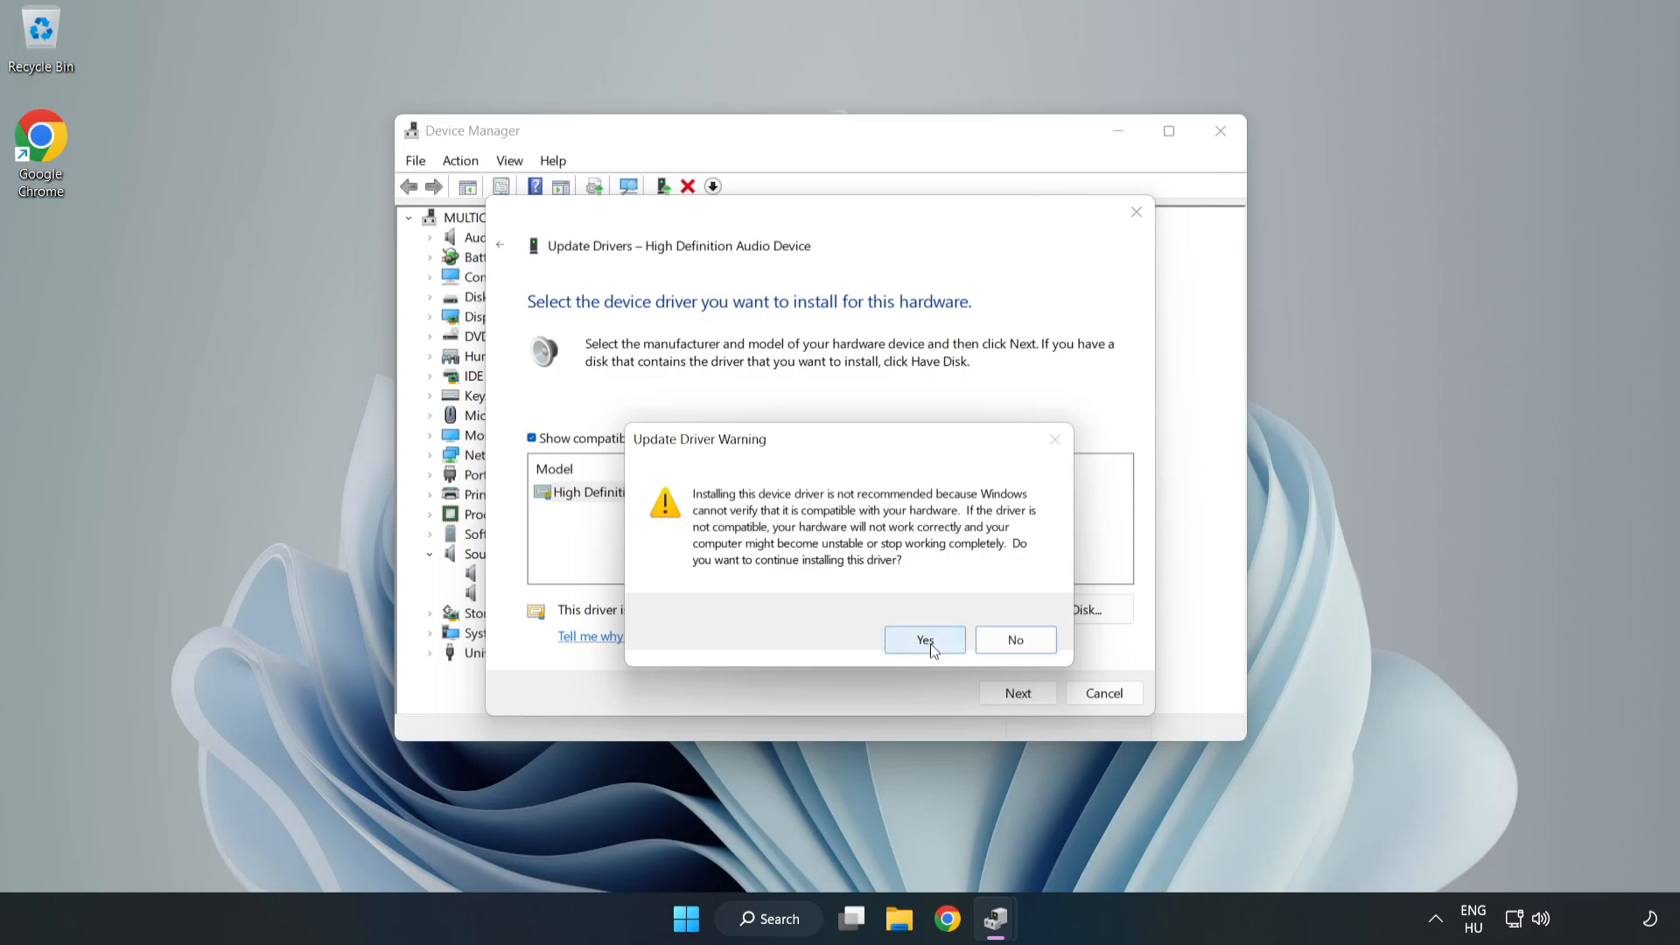
{"action": "left_click", "coordinate": [924, 641]}
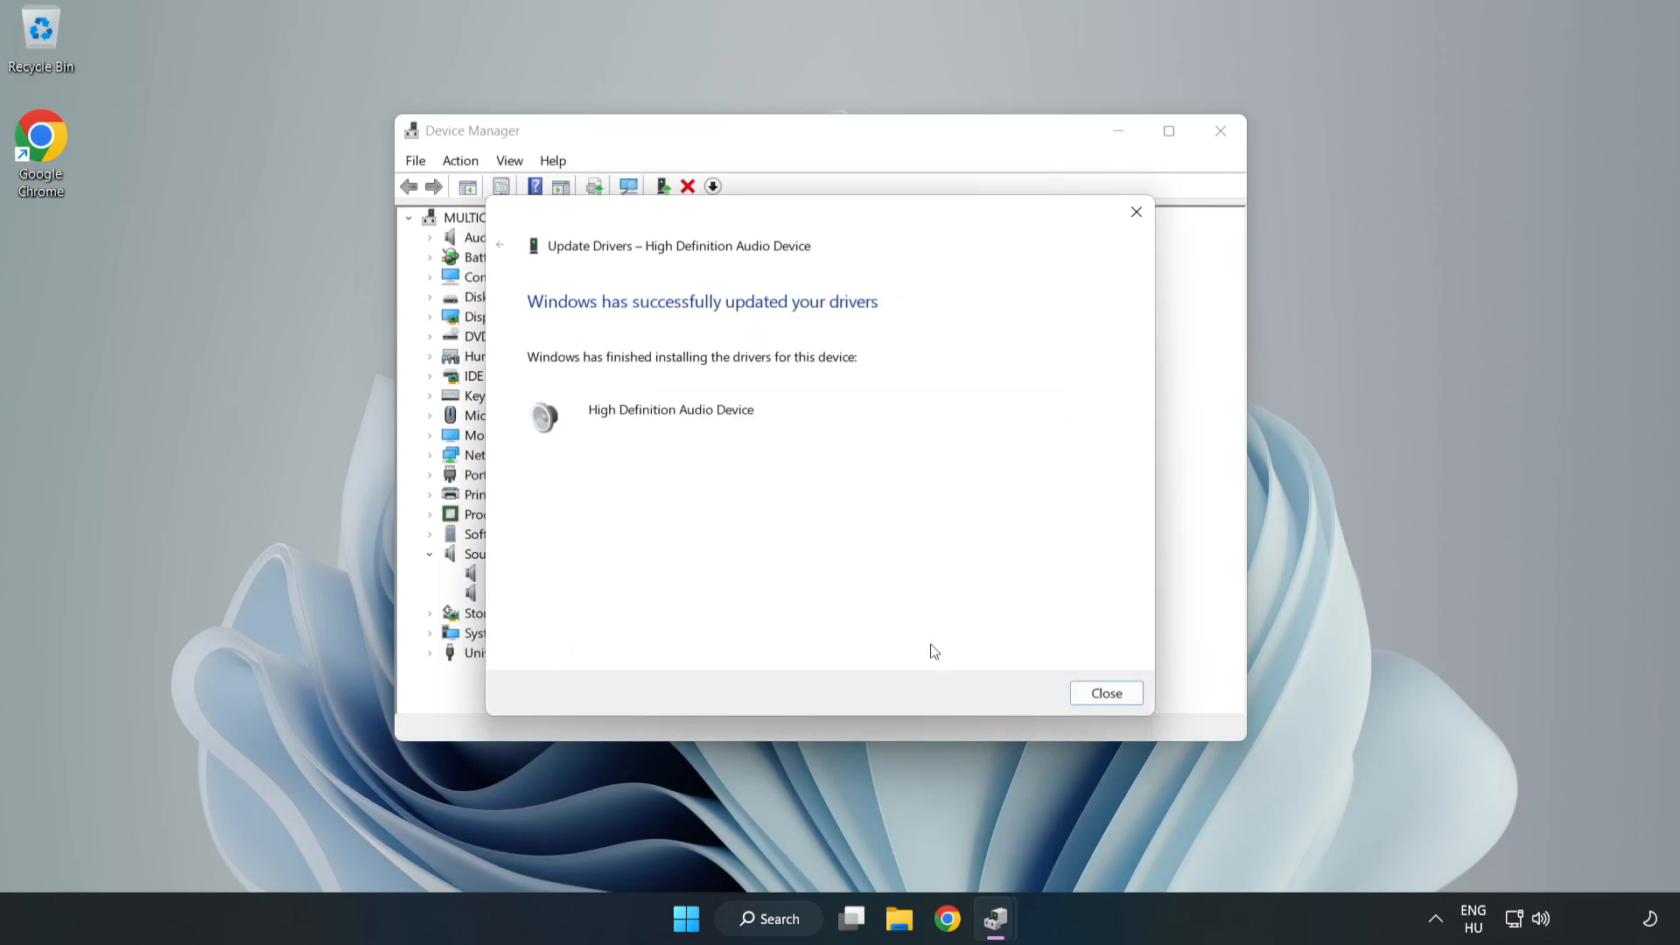
{"action": "mouse_move", "coordinate": [1124, 684]}
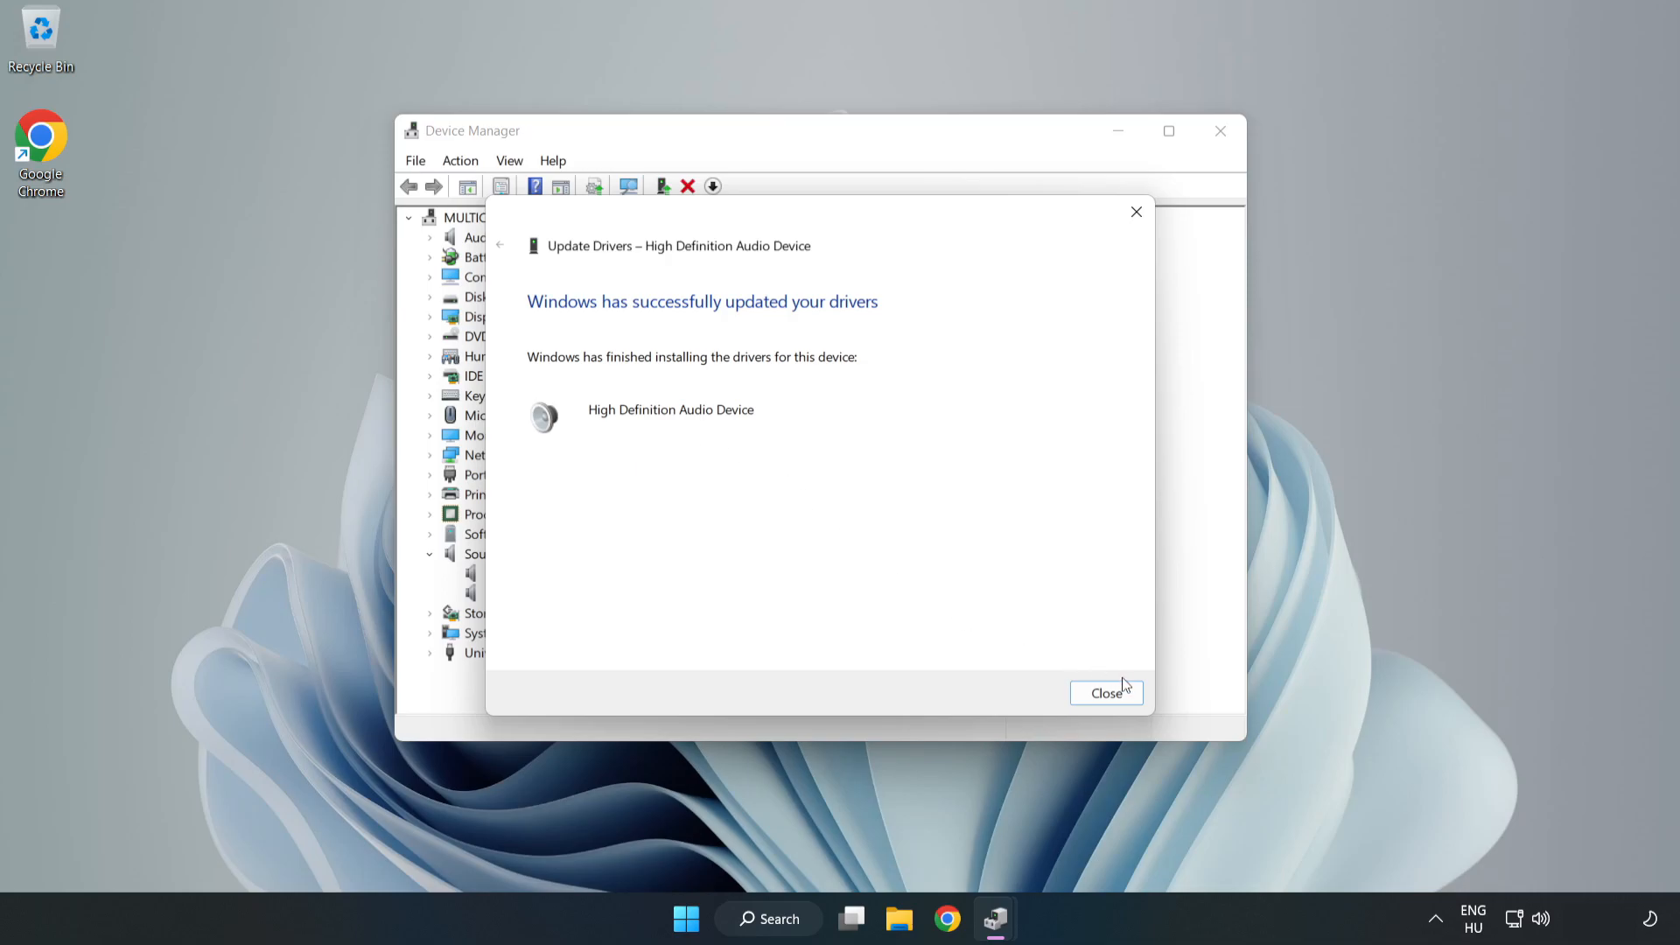
{"action": "left_click", "coordinate": [1106, 693]}
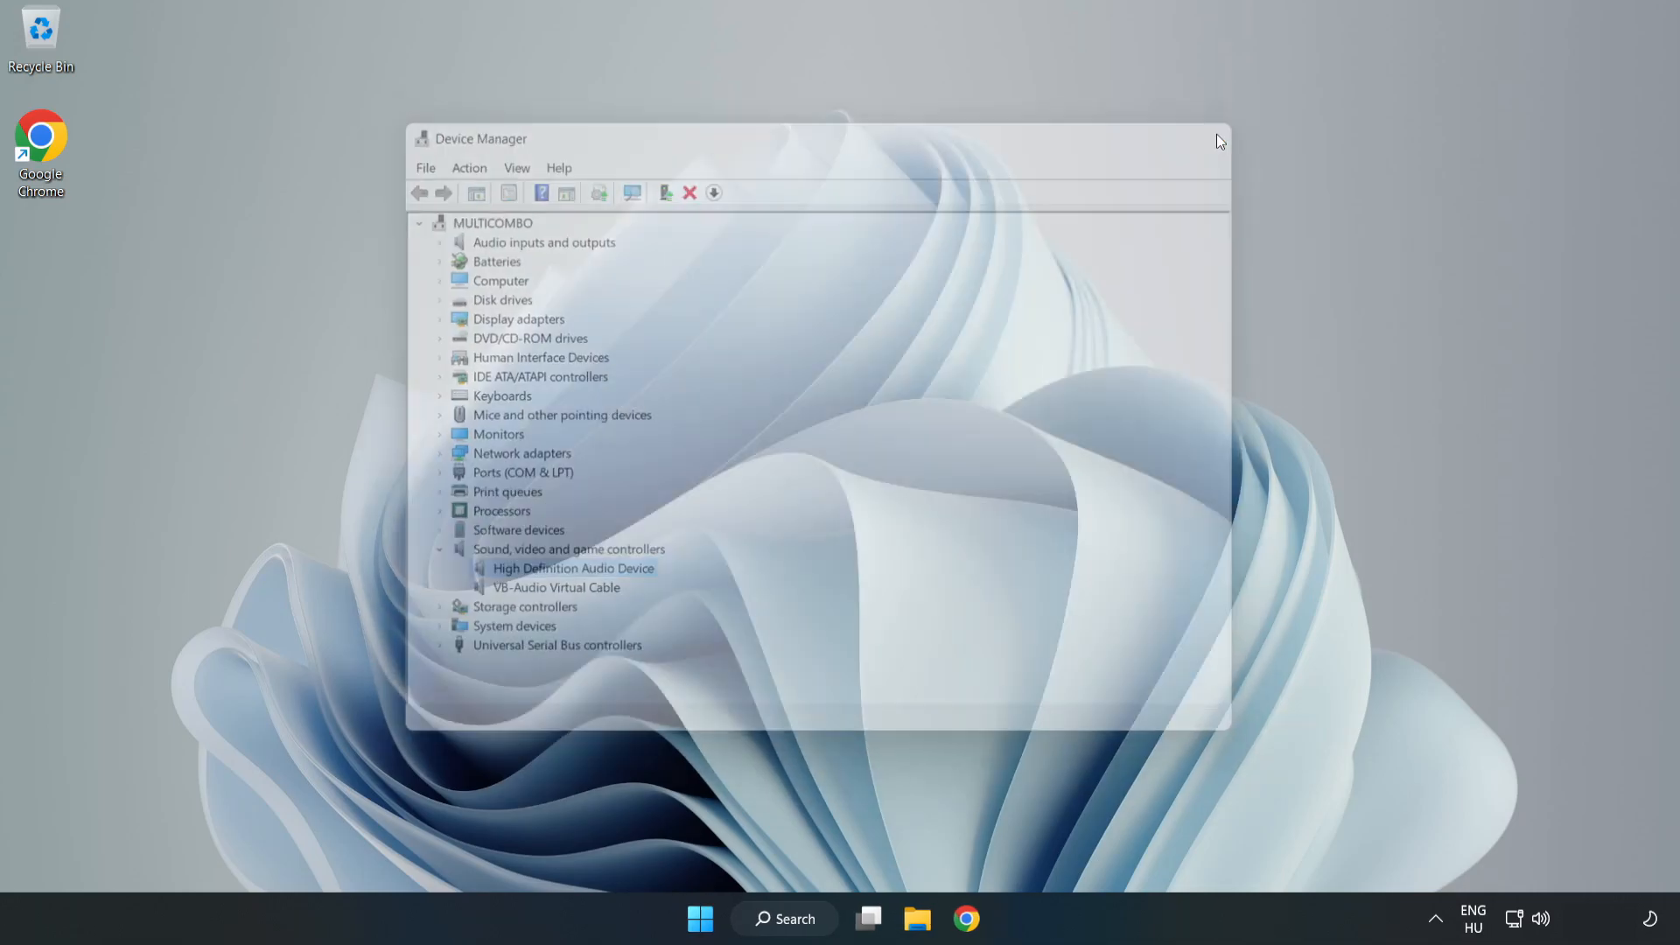
Step: Return to a clear desktop with the Start menu dismissed and no windows open
{"action": "left_click", "coordinate": [700, 919]}
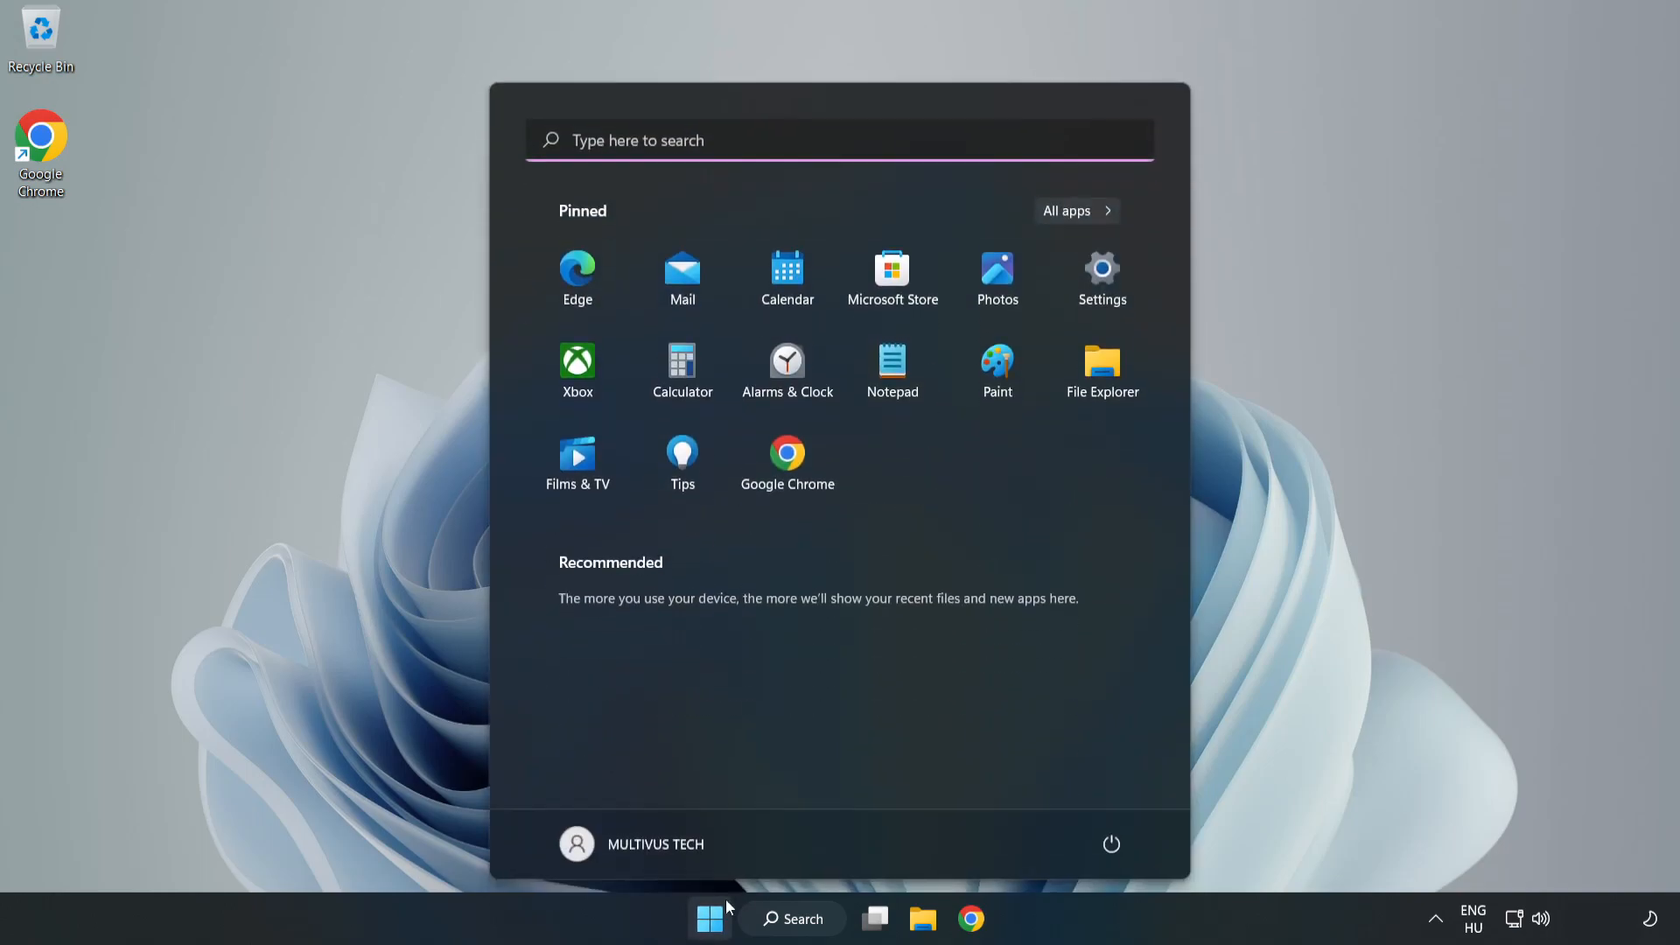
{"action": "left_click", "coordinate": [1112, 844]}
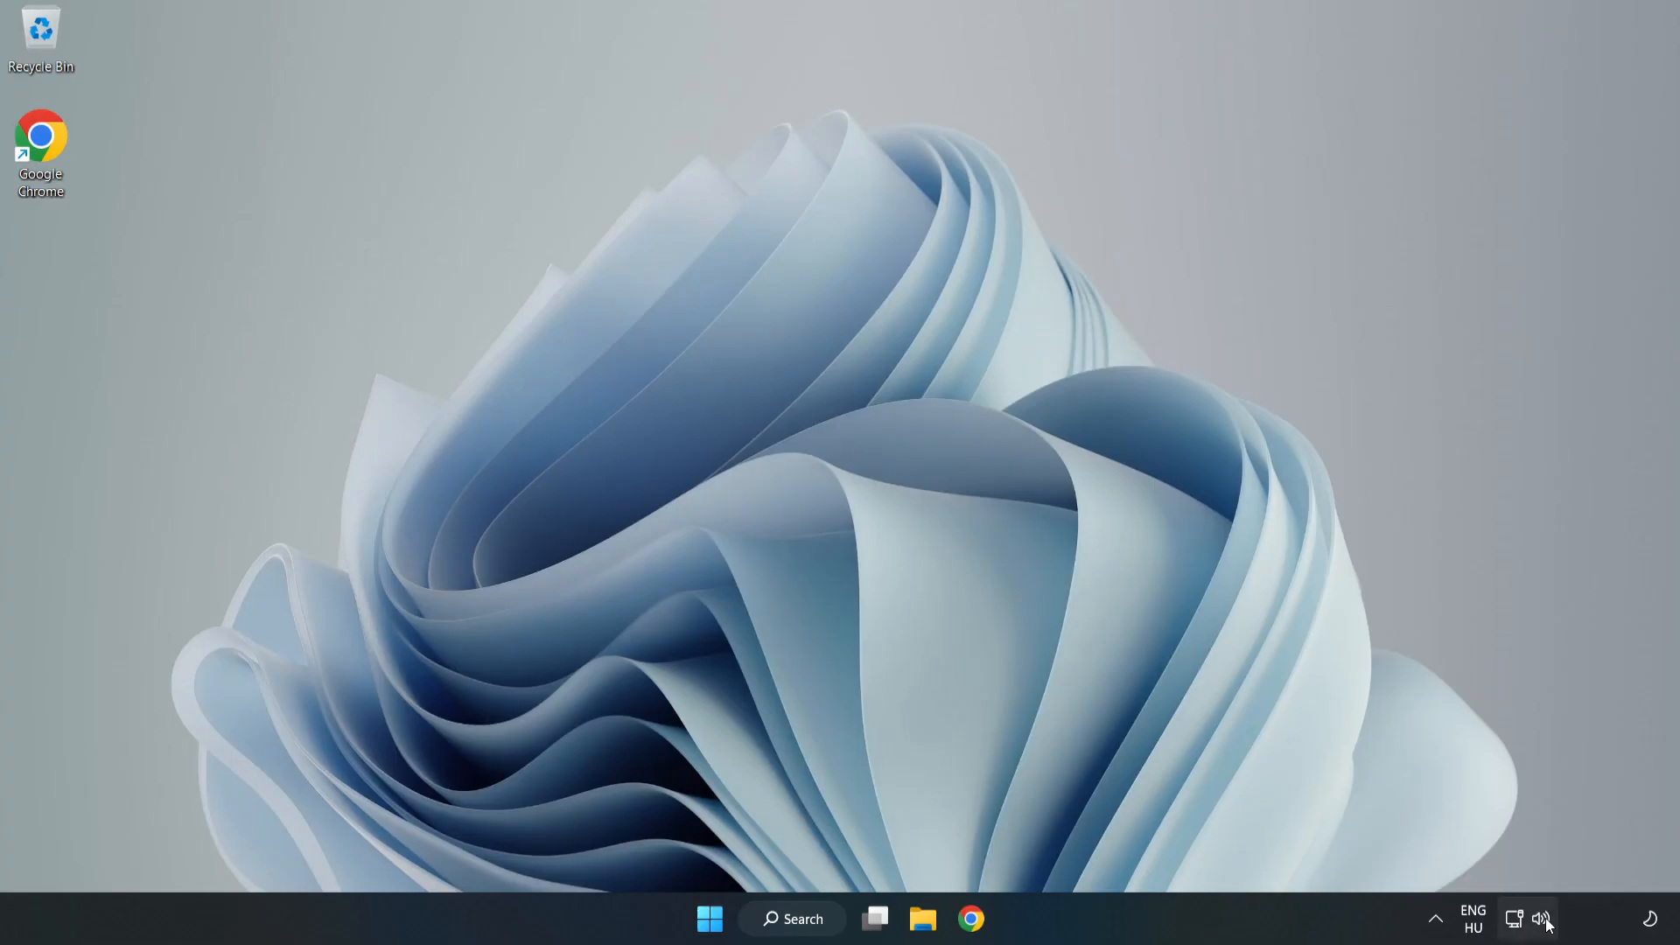
Step: Launch the Playing Audio troubleshooter from the taskbar speaker icon's Troubleshoot sound problems option
{"action": "right_click", "coordinate": [1543, 919]}
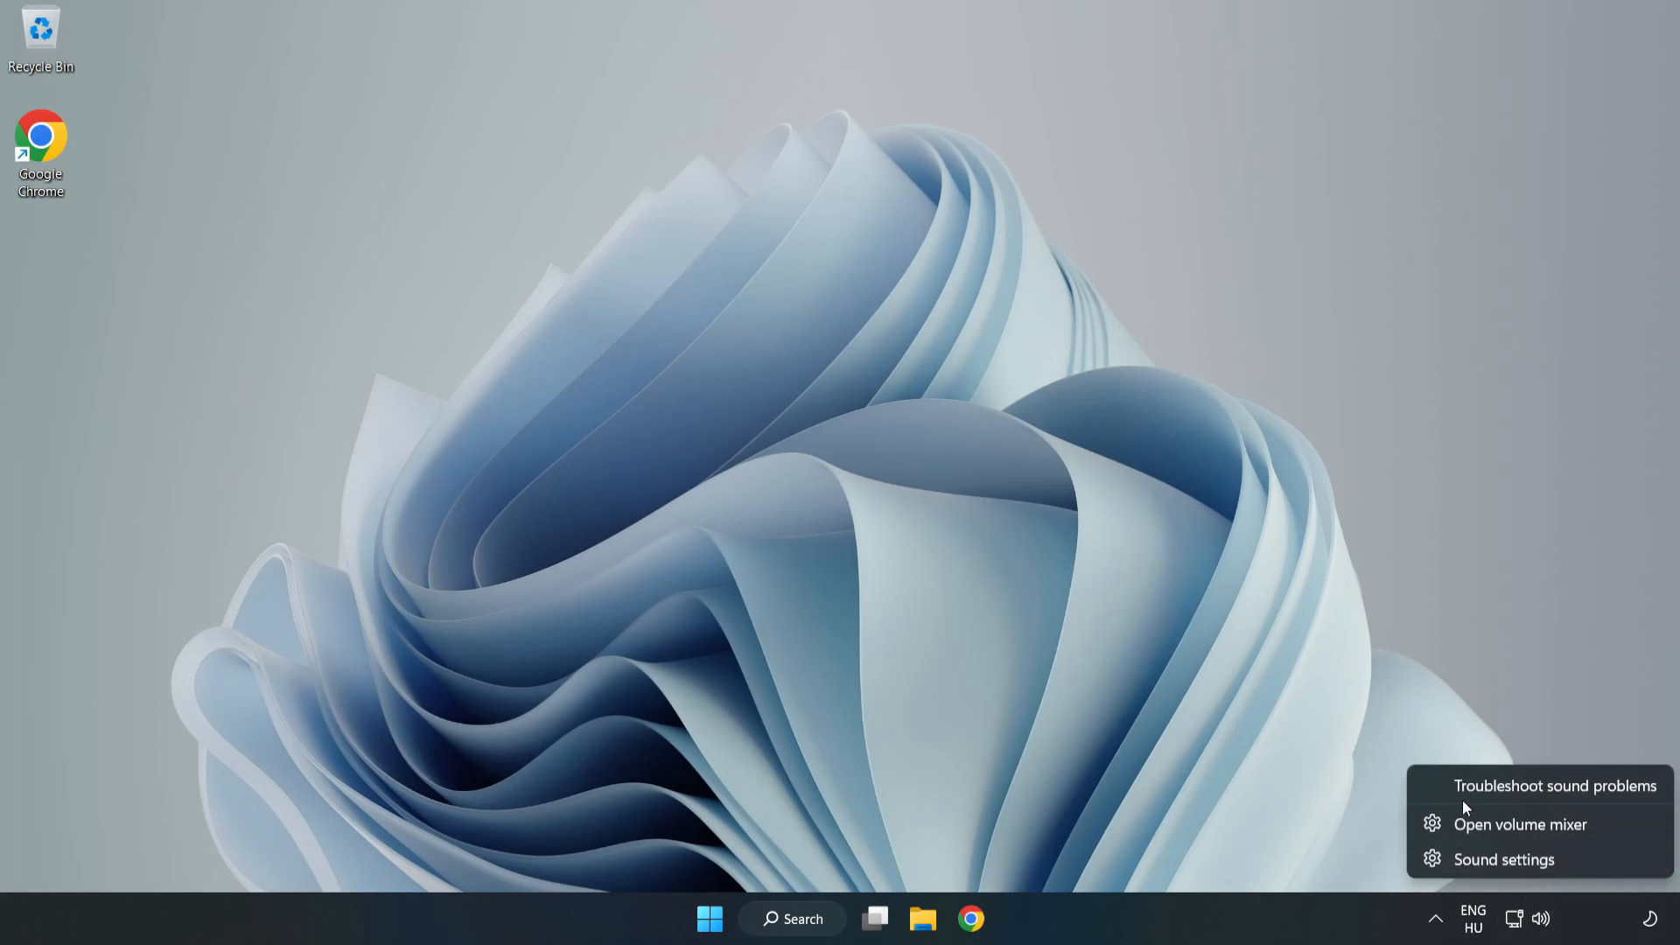
{"action": "left_click", "coordinate": [1554, 786]}
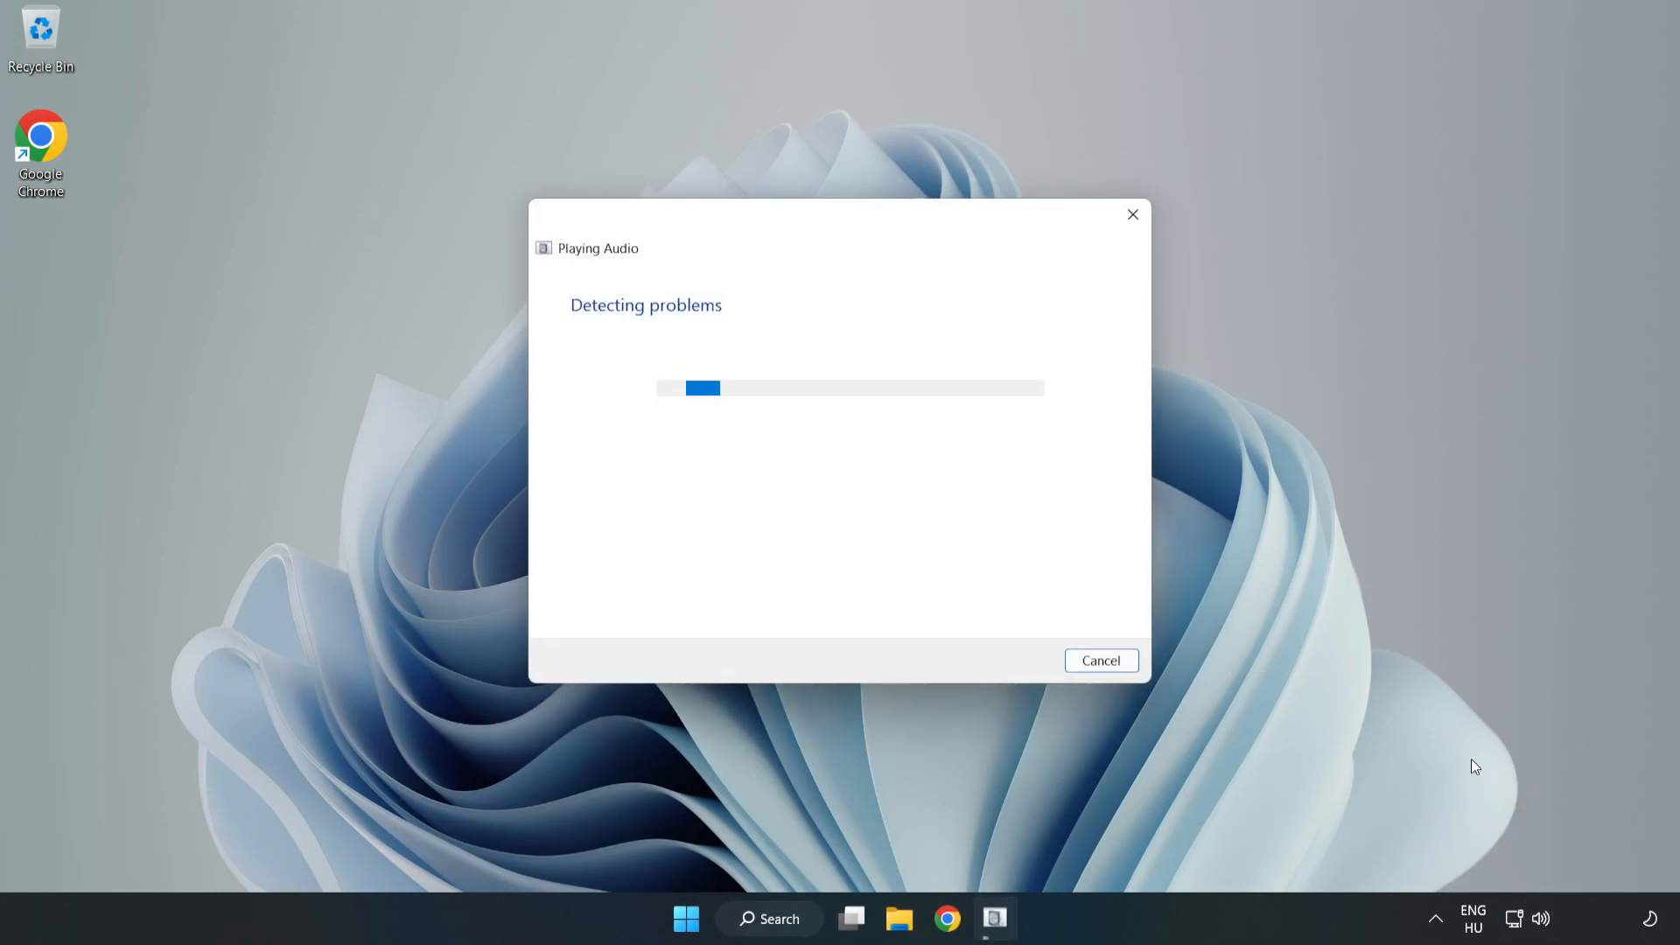
{"action": "mouse_move", "coordinate": [1019, 558]}
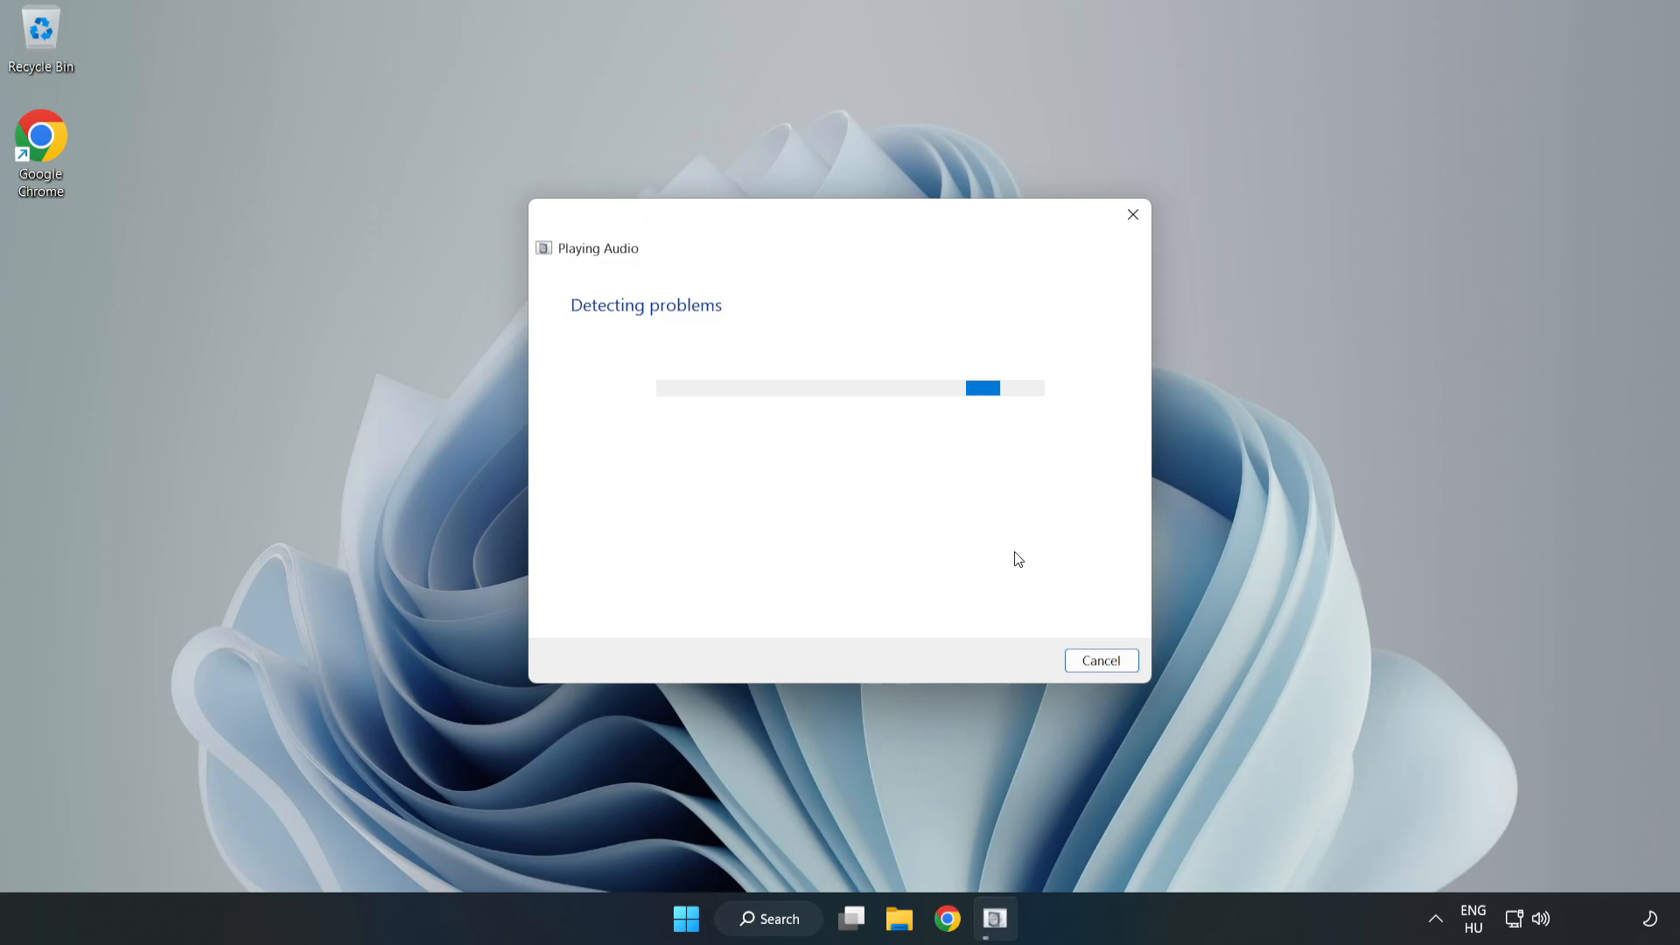